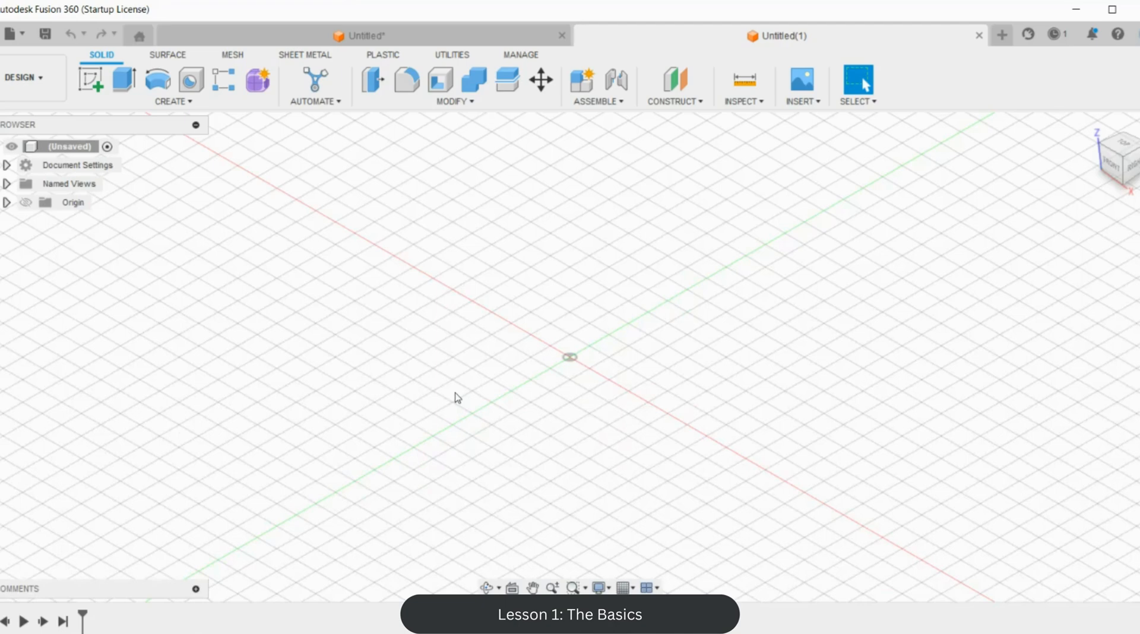
mouse_move(976, 179)
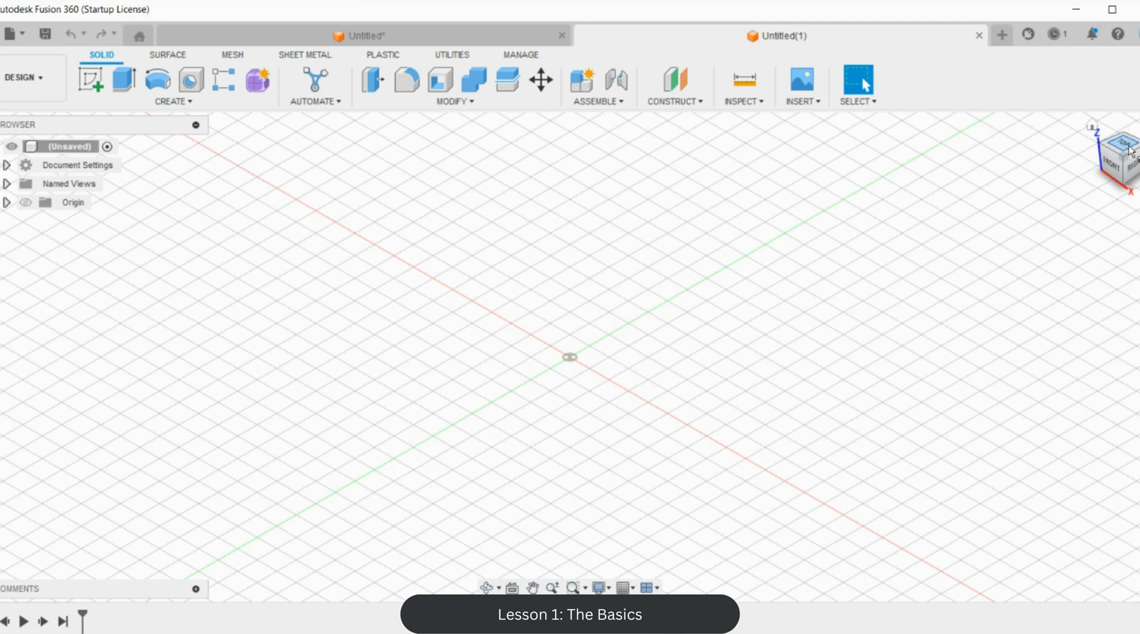
Step: Use the ViewCube's TOP face to look straight down on the origin
click(1118, 144)
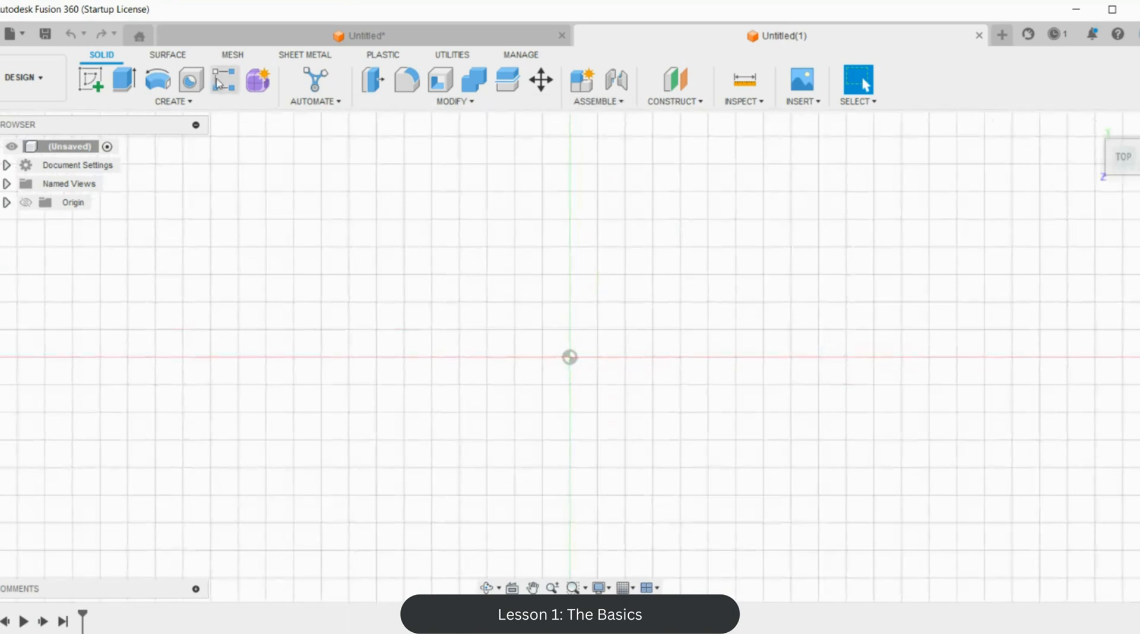
mouse_move(89, 83)
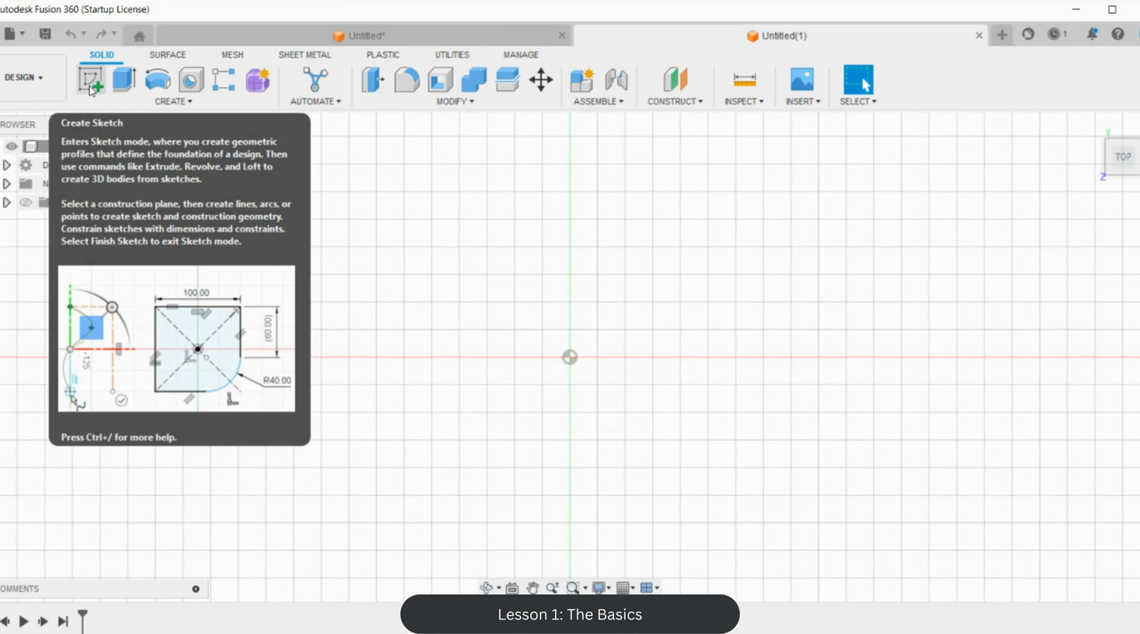
Step: Create a new sketch on the horizontal XY origin plane
click(89, 82)
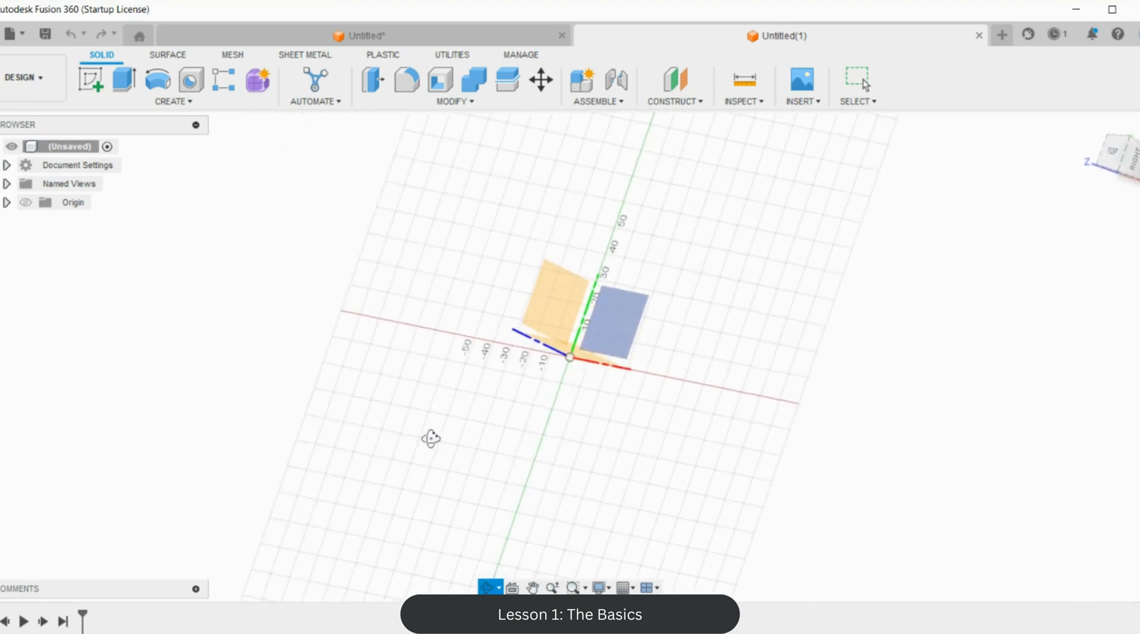
drag(431, 438, 535, 362)
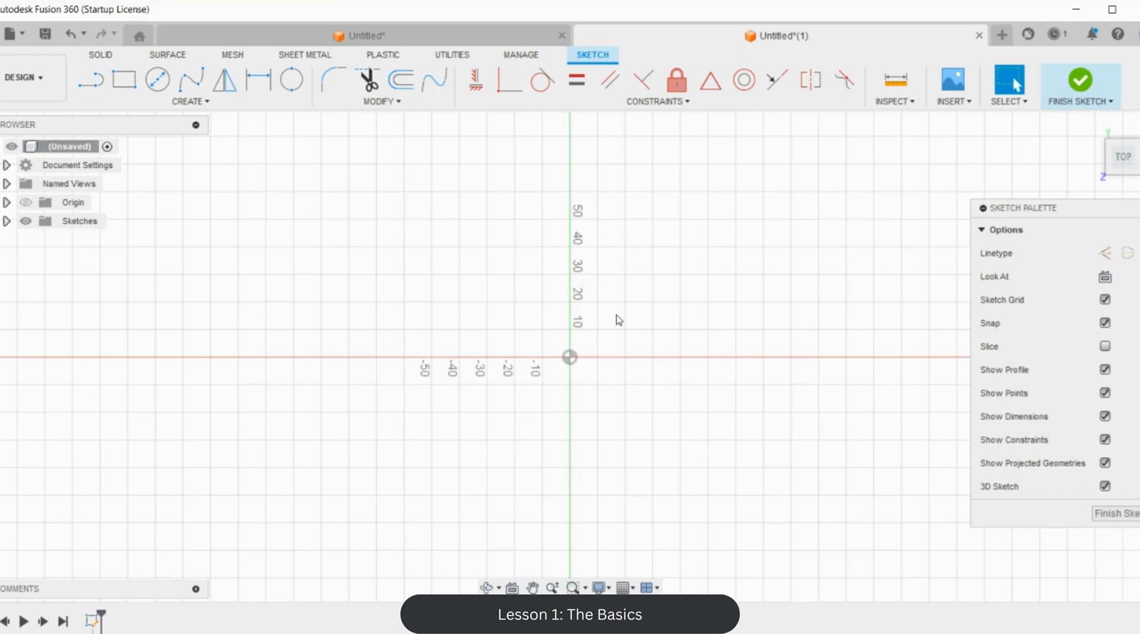
mouse_move(157, 83)
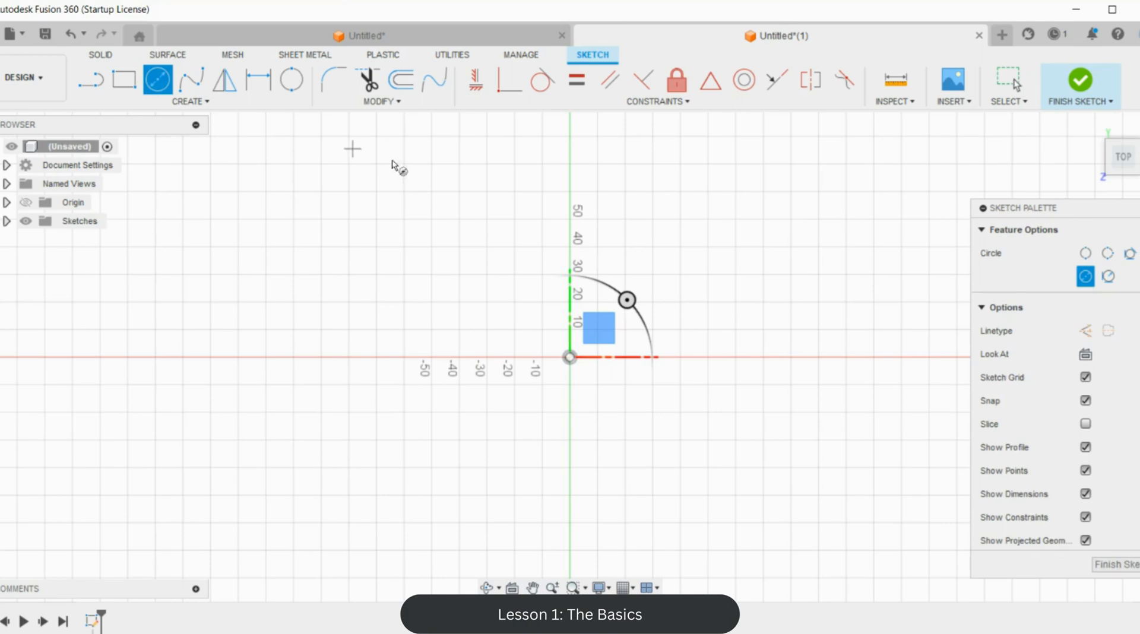
mouse_move(159, 80)
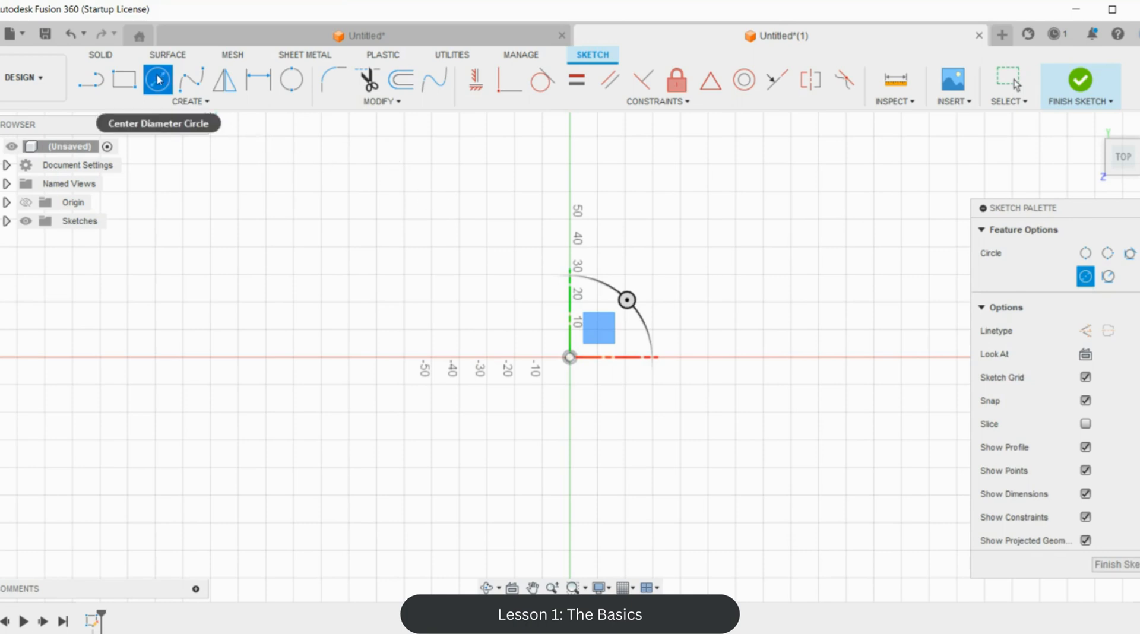
mouse_move(292, 83)
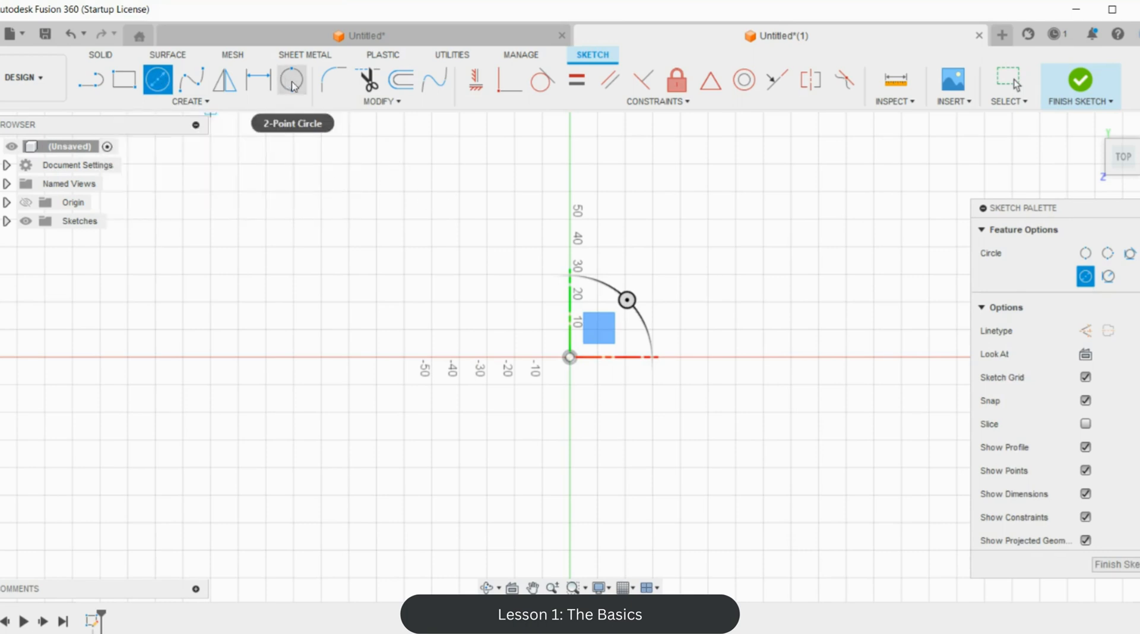
Step: Choose Center Diameter Circle from the full sketch Create menu
click(190, 101)
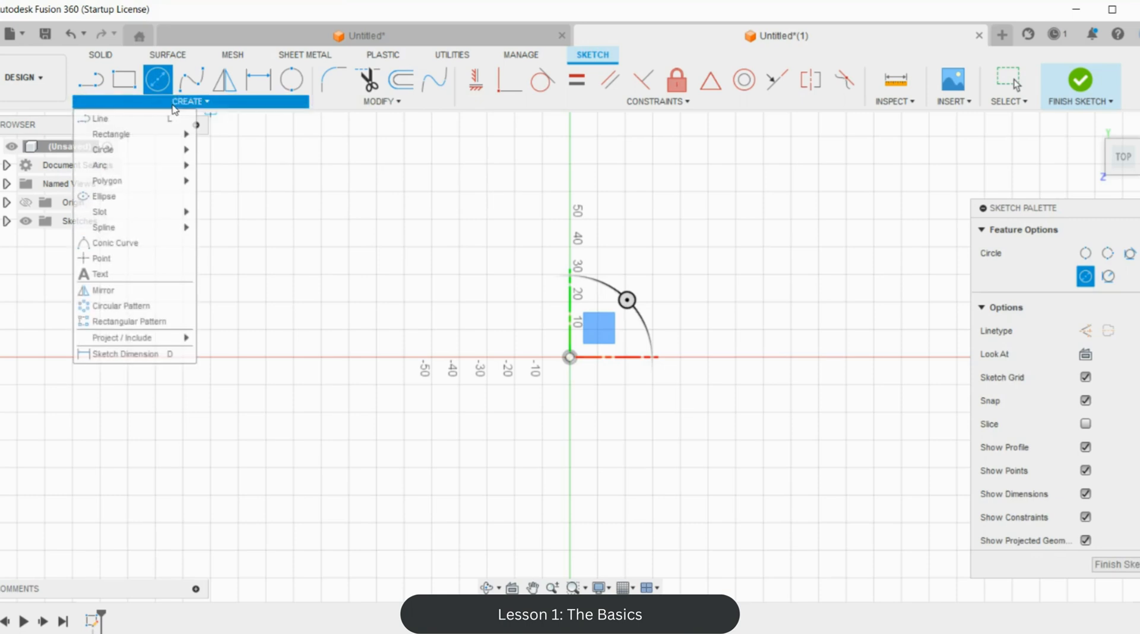
mouse_move(129, 134)
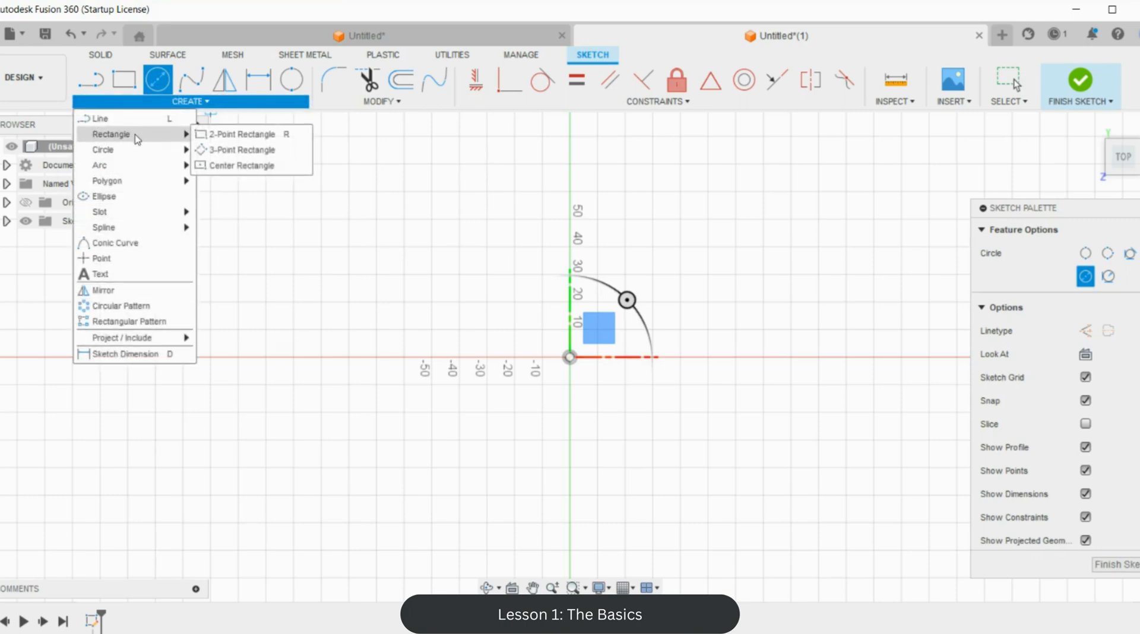
click(158, 79)
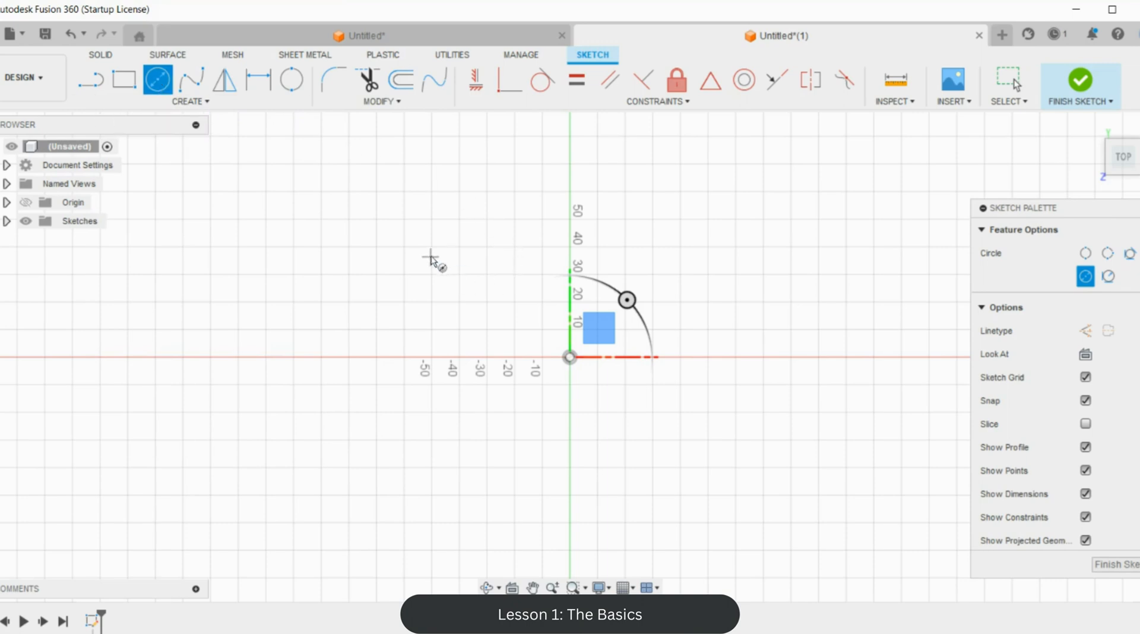
mouse_move(430, 247)
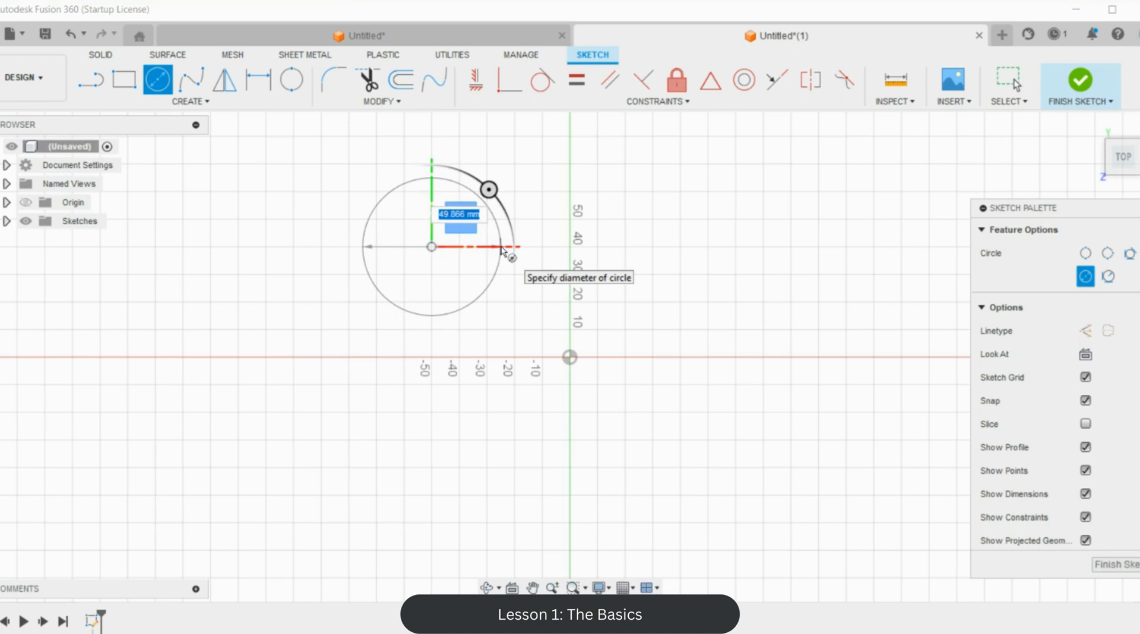
Step: Enter 40 mm as the circle's diameter to complete it
text(40.00)
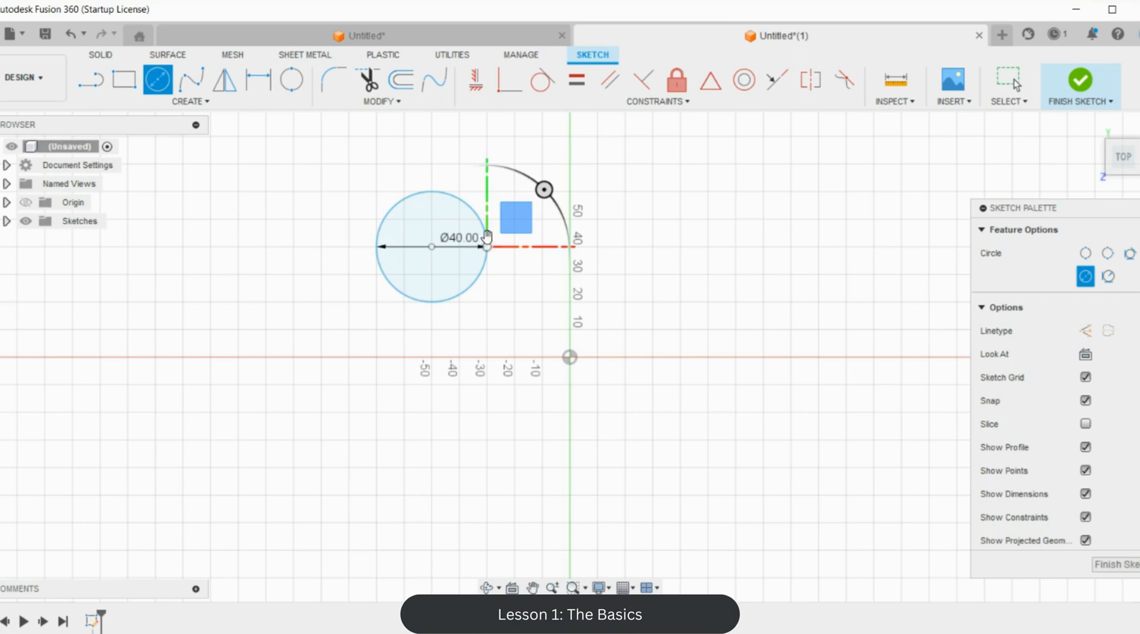
mouse_move(411, 227)
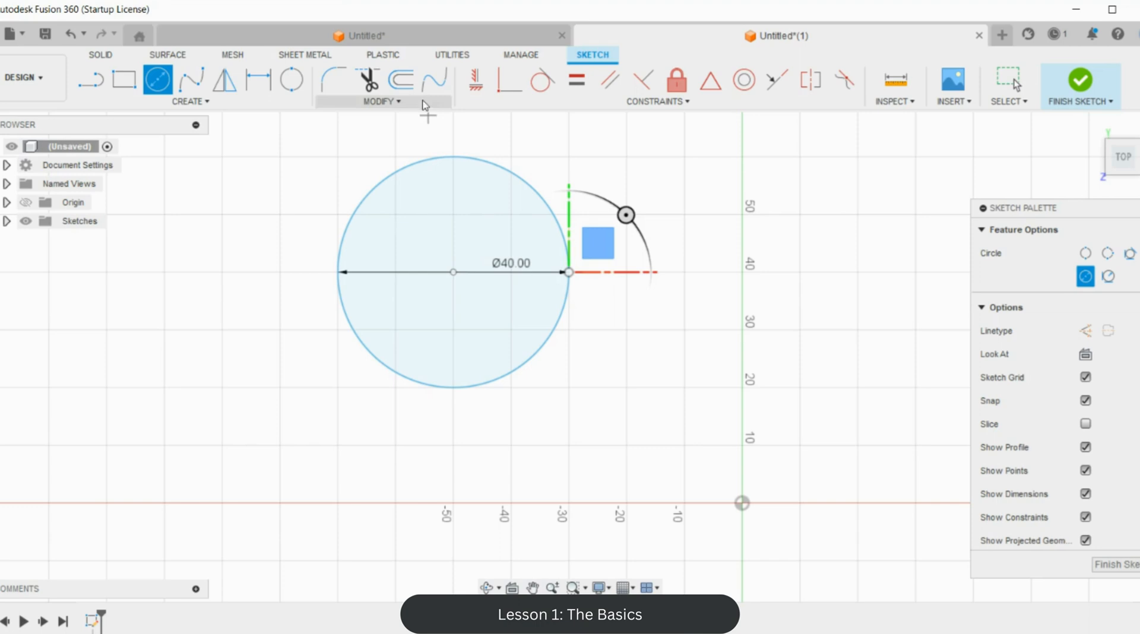
mouse_move(407, 80)
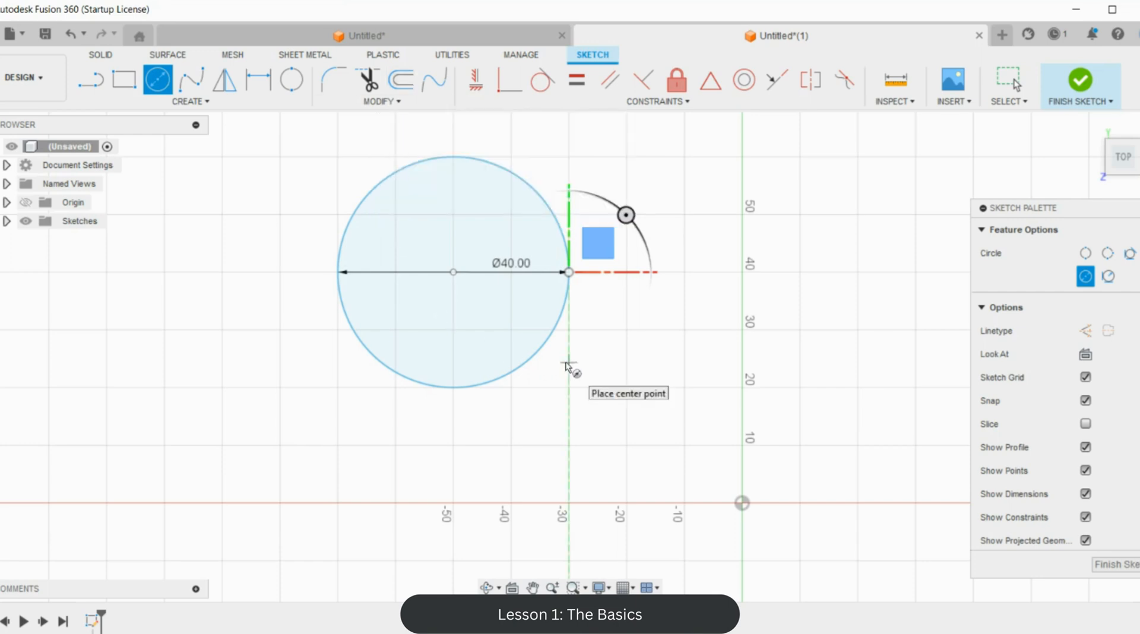
Step: Offset the 40 mm circle outward by 0.7 mm, then again by 3 mm
click(402, 81)
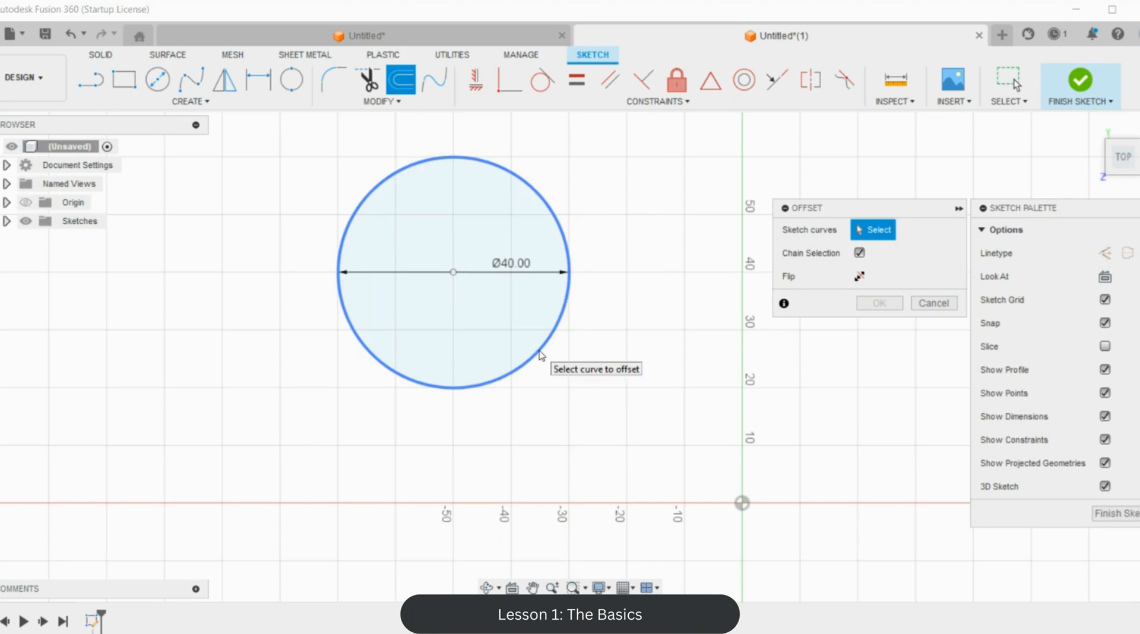
click(539, 358)
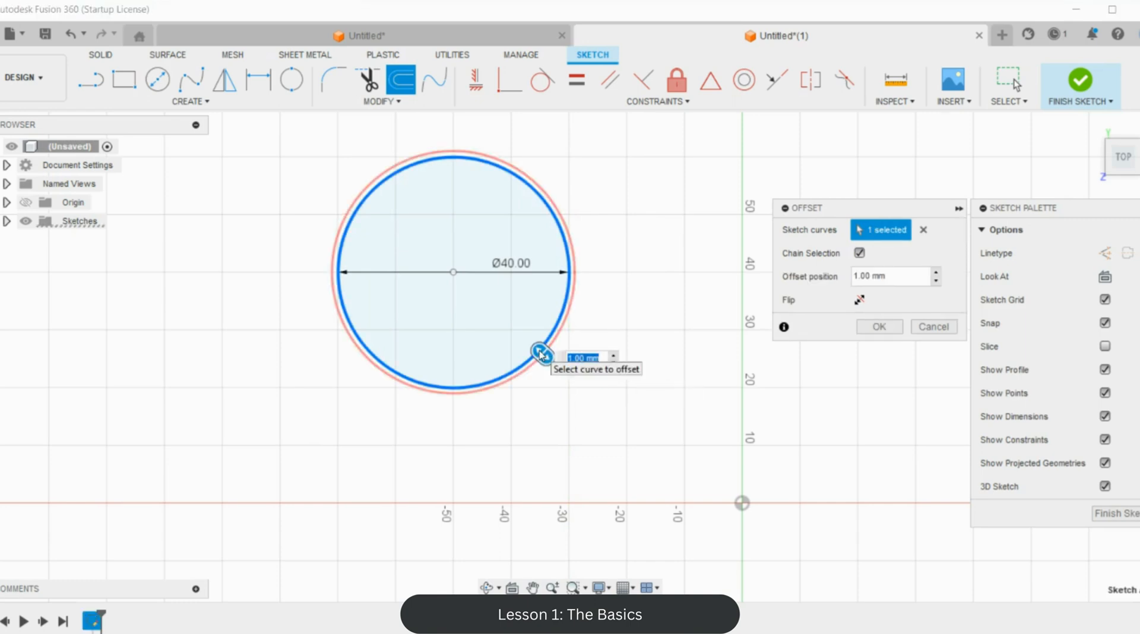
text(0.7)
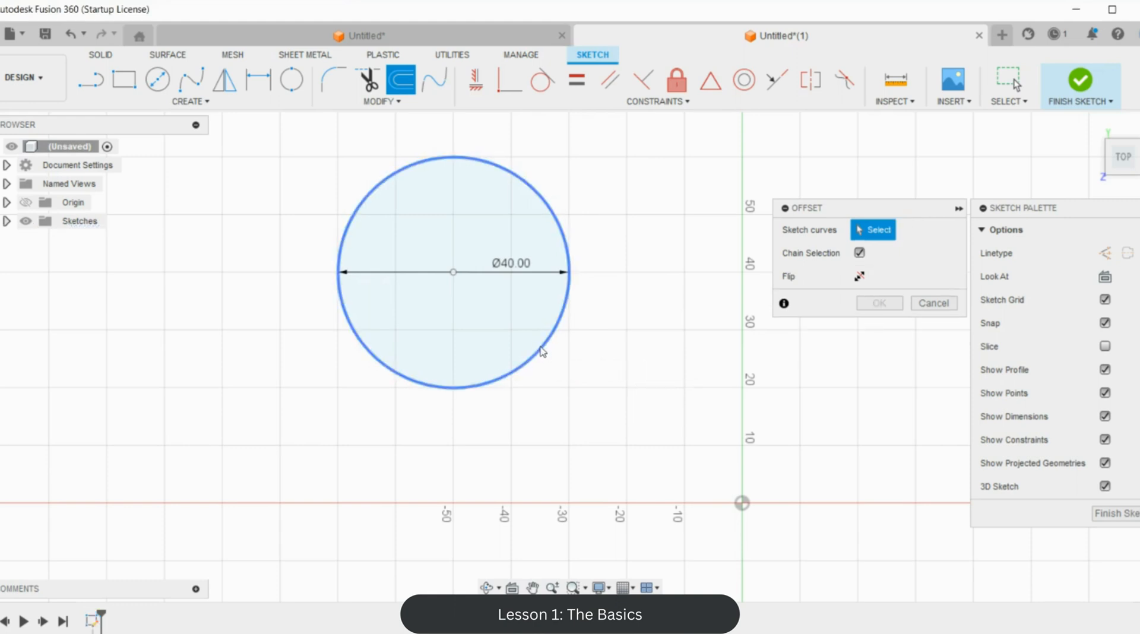
click(539, 349)
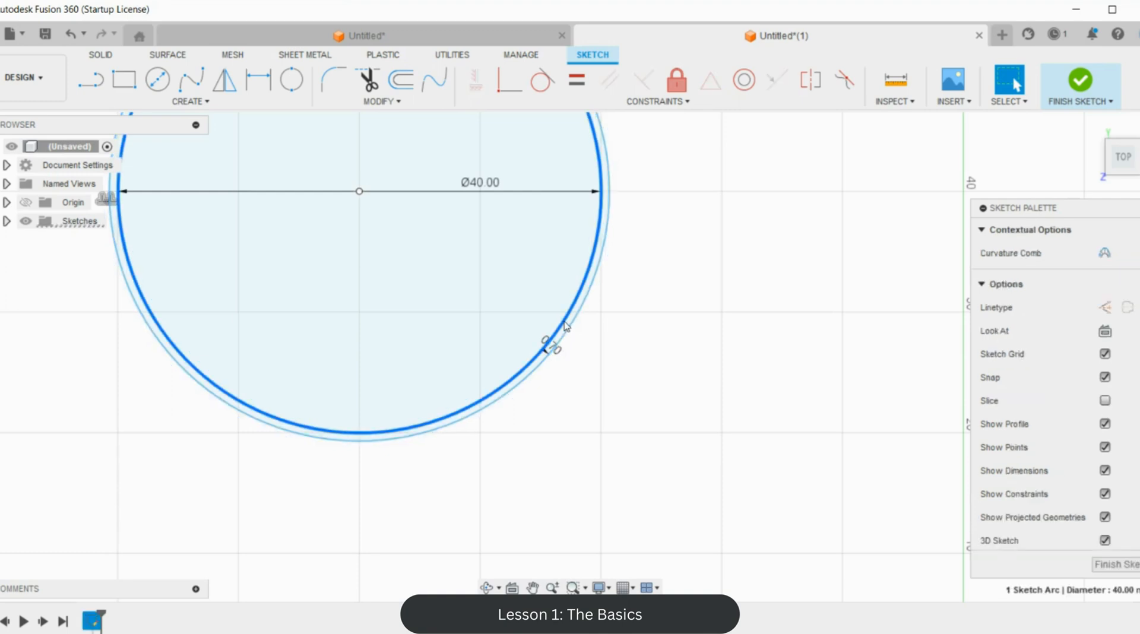
click(403, 81)
text(3)
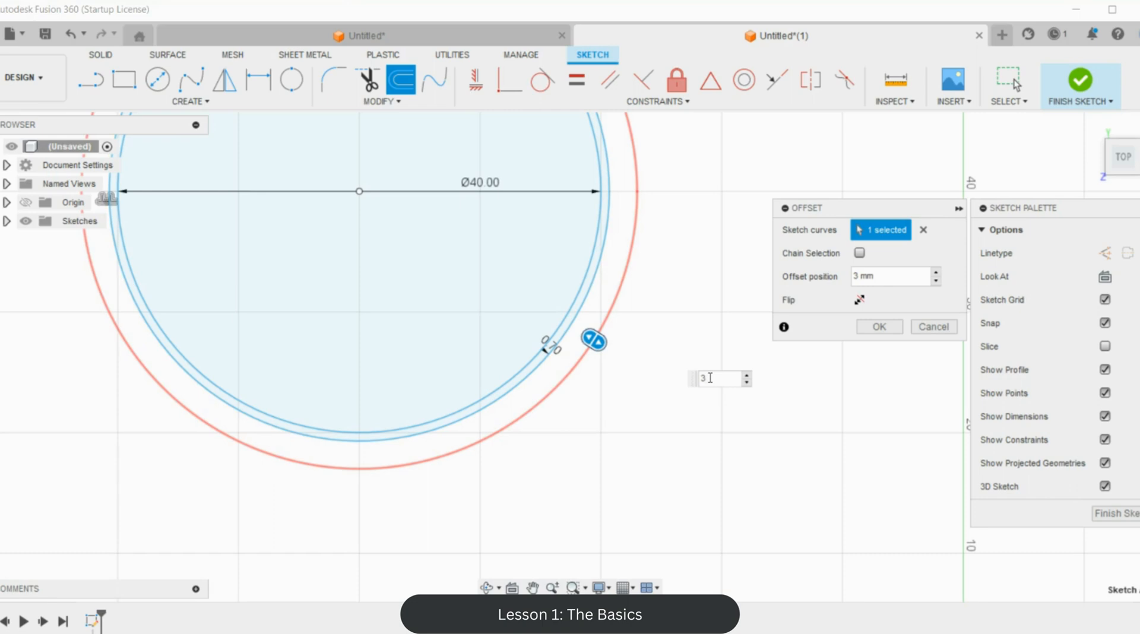
click(879, 326)
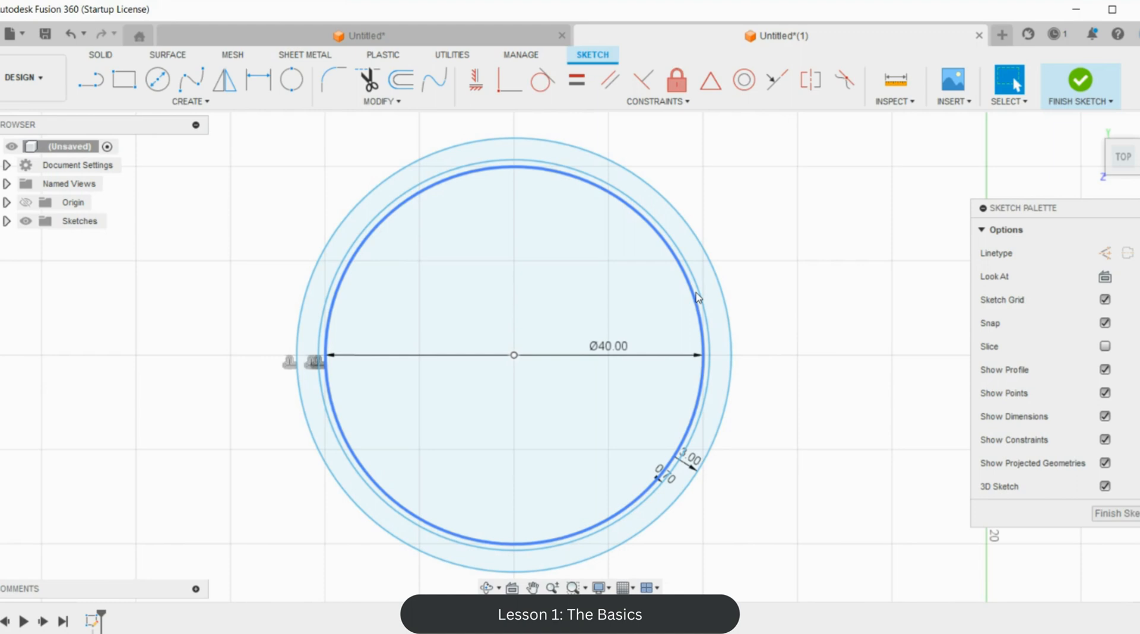
mouse_move(1082, 83)
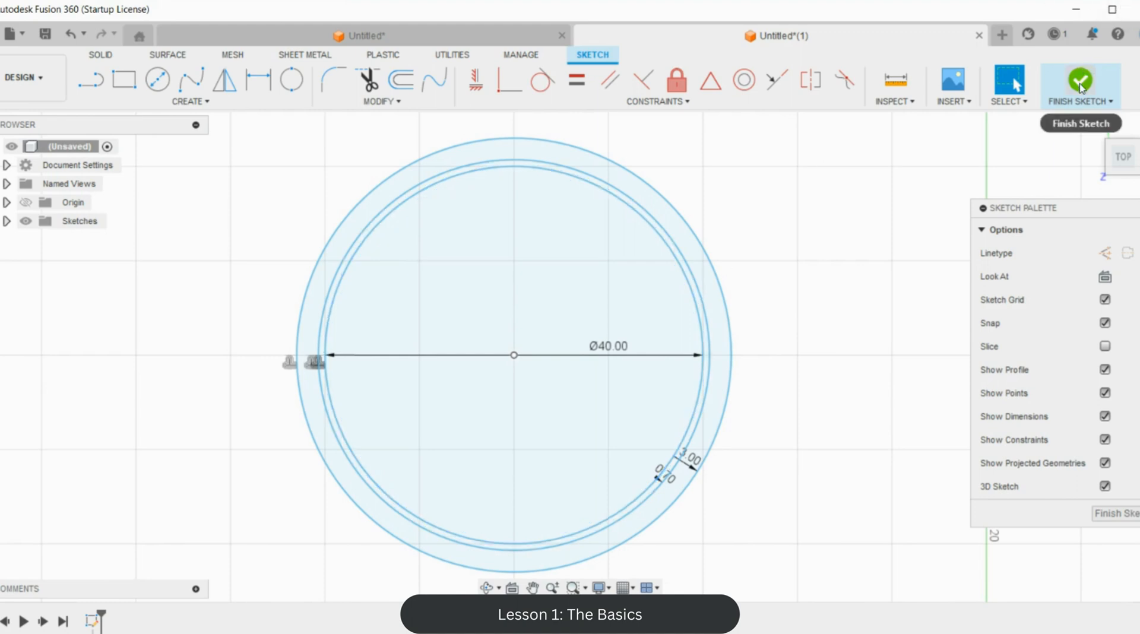
Step: Finish the sketch containing the three concentric circles
click(1078, 79)
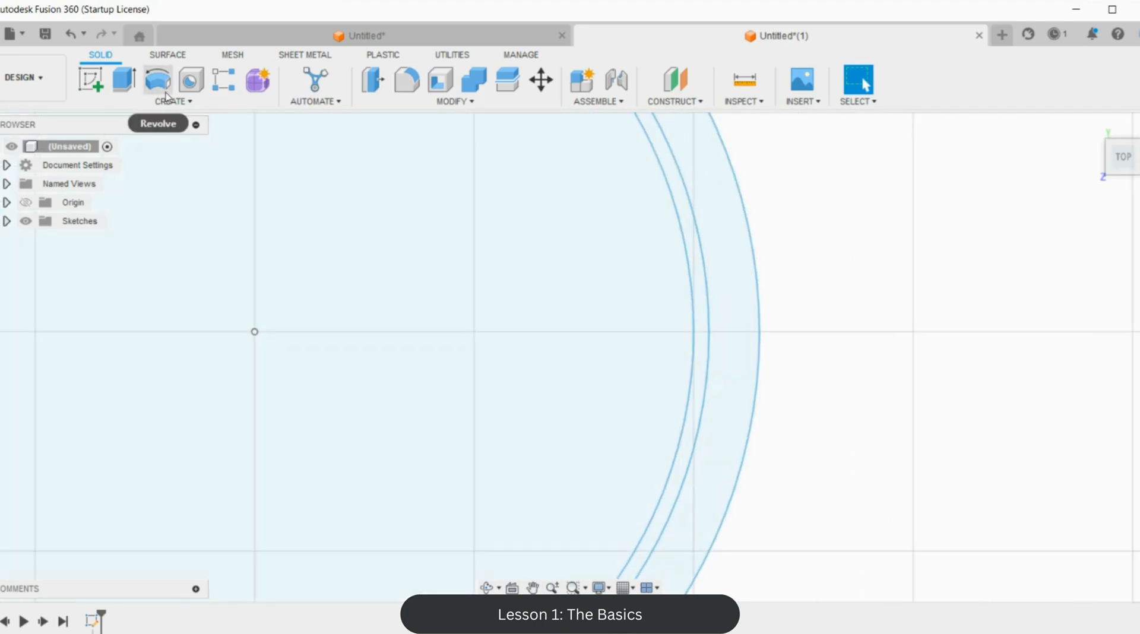
mouse_move(125, 80)
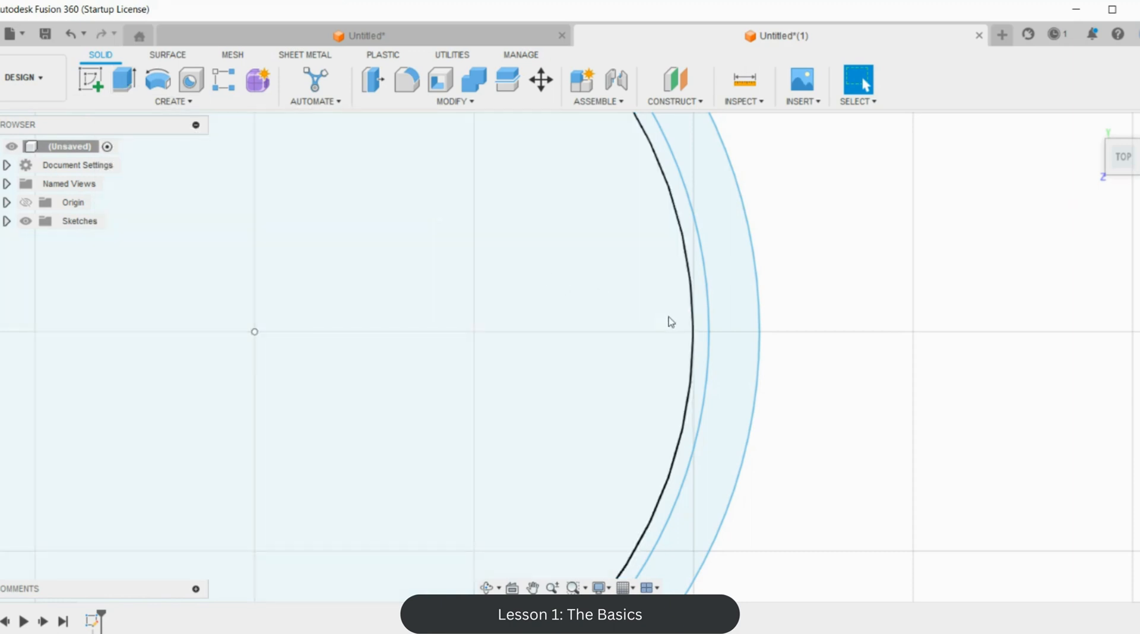
Step: Extrude the thin ring between the inner two circles 12 mm tall
click(126, 81)
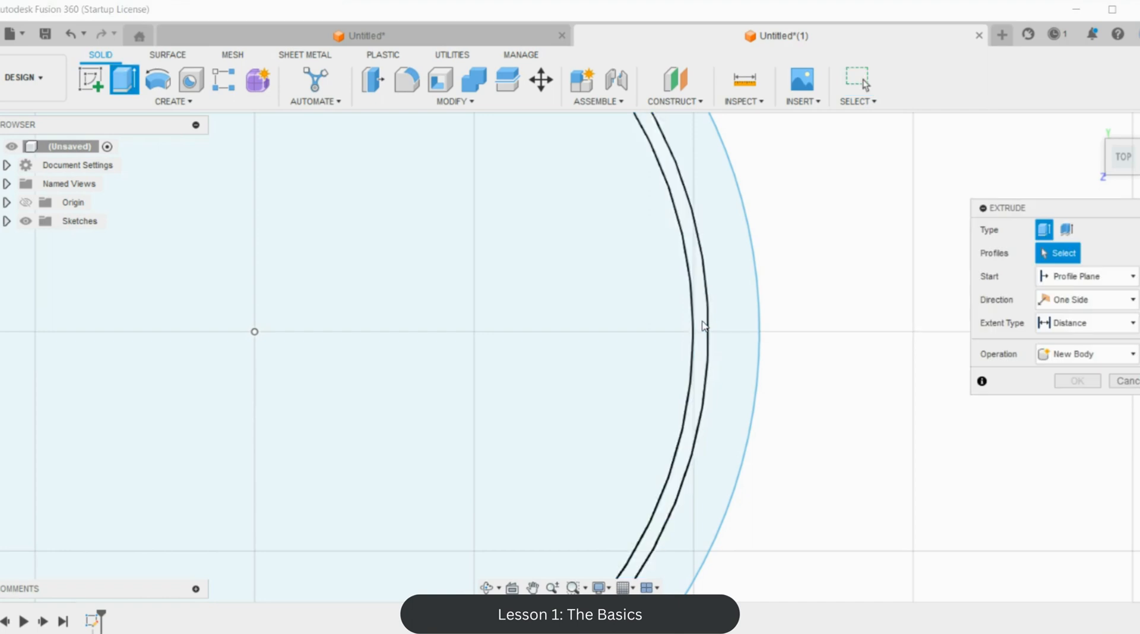
mouse_move(703, 328)
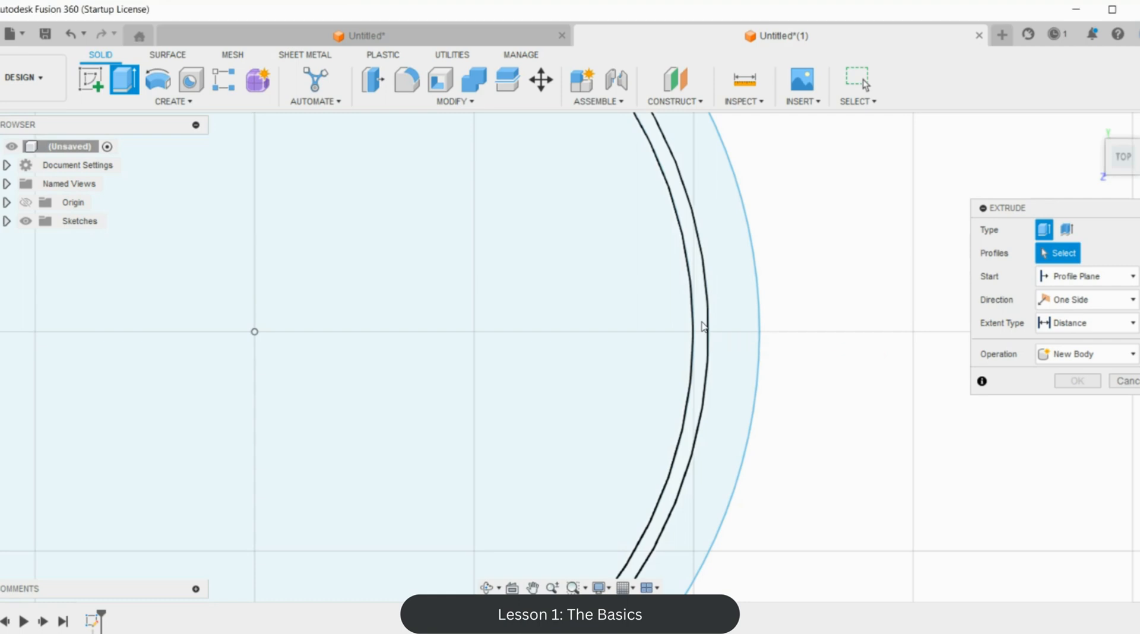
click(695, 327)
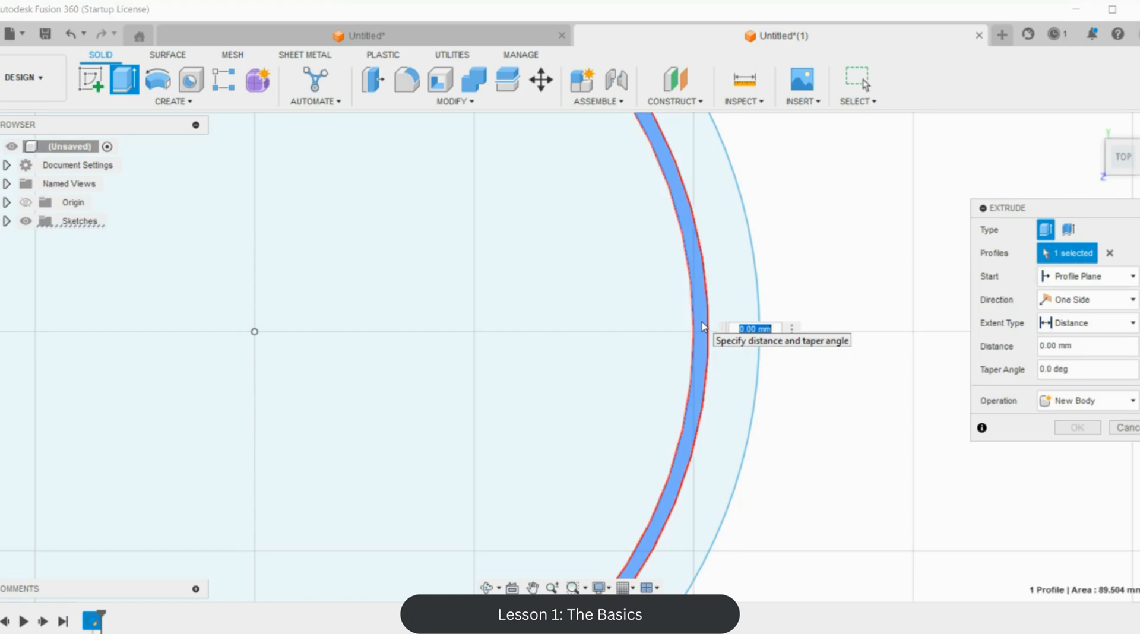
text(12)
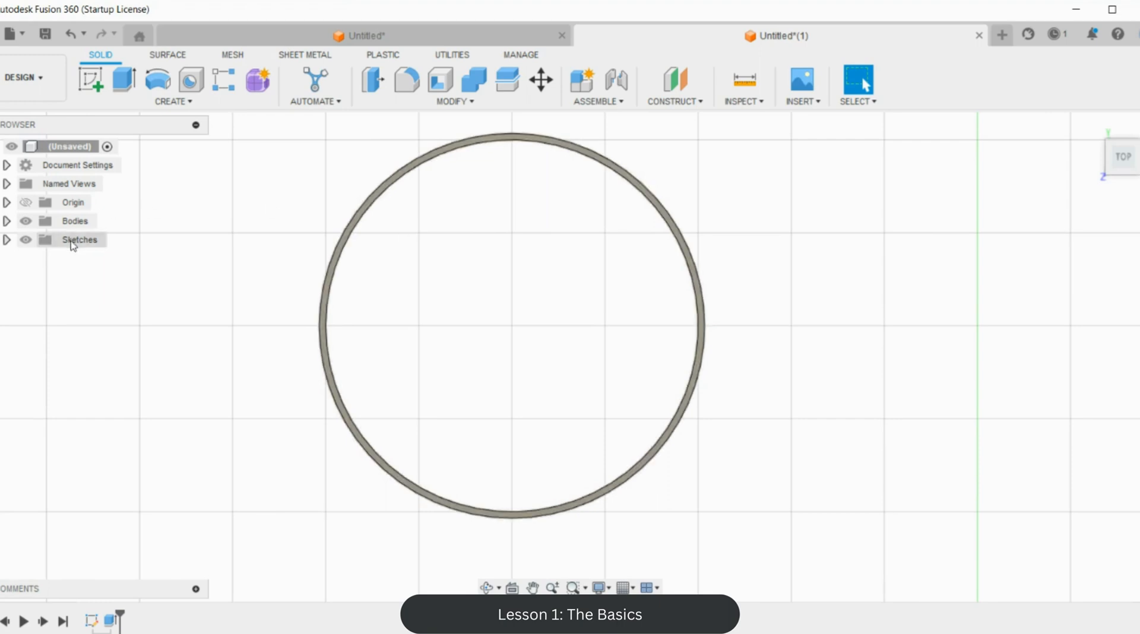
Step: Show Sketch1 again from the Sketches folder in the Browser
click(8, 240)
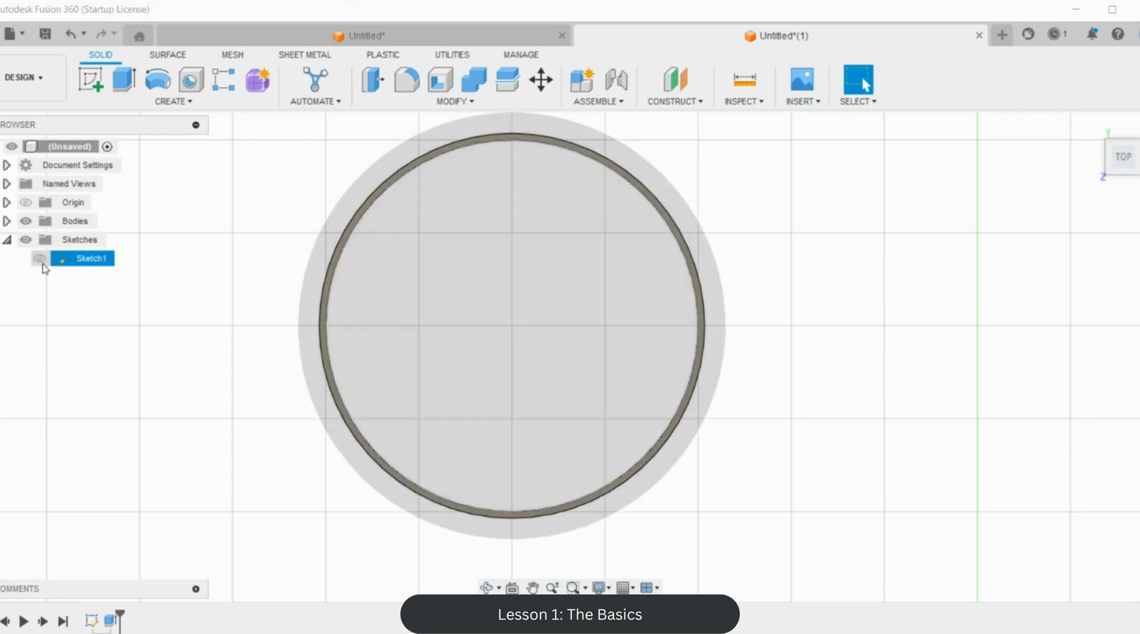
click(39, 258)
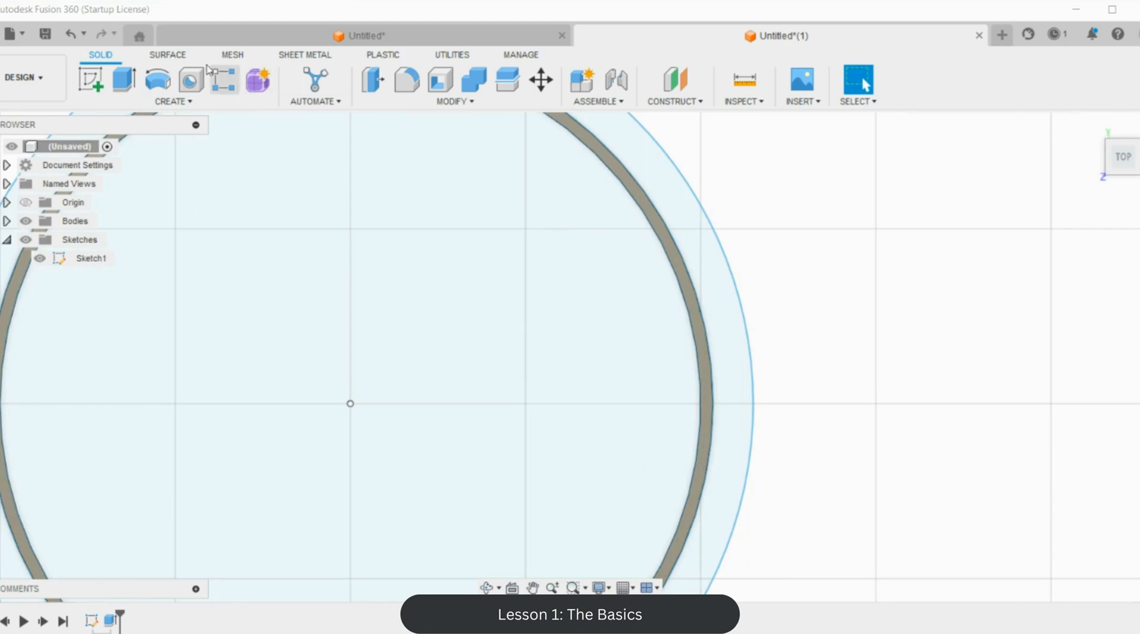
Step: Extrude the outer ring band, joining it to the thin wall body
click(123, 82)
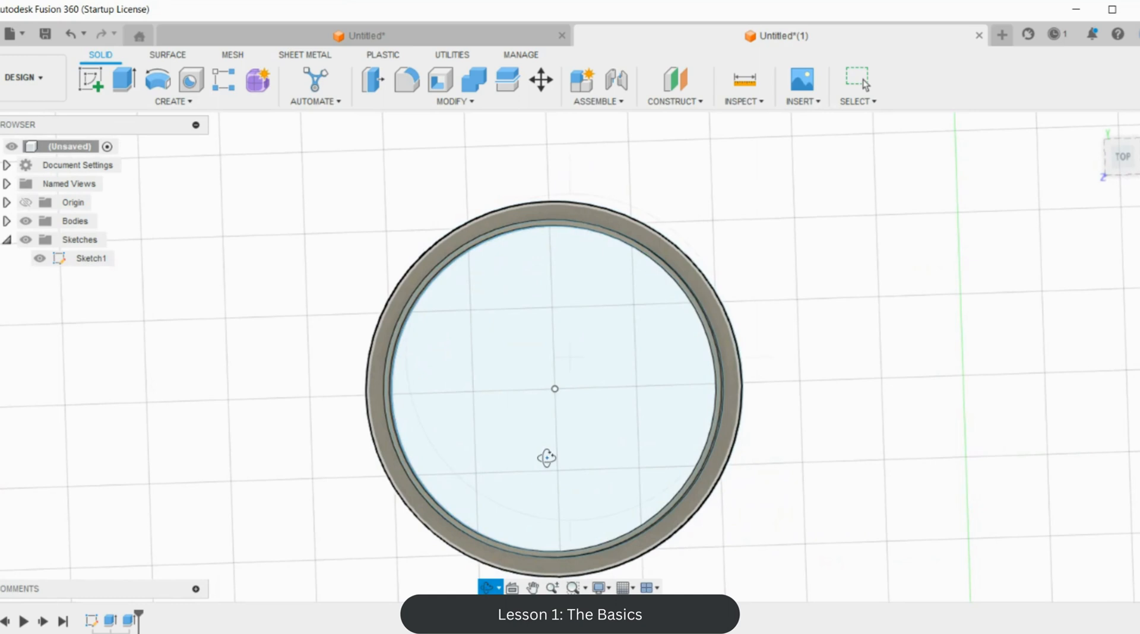
mouse_move(981, 257)
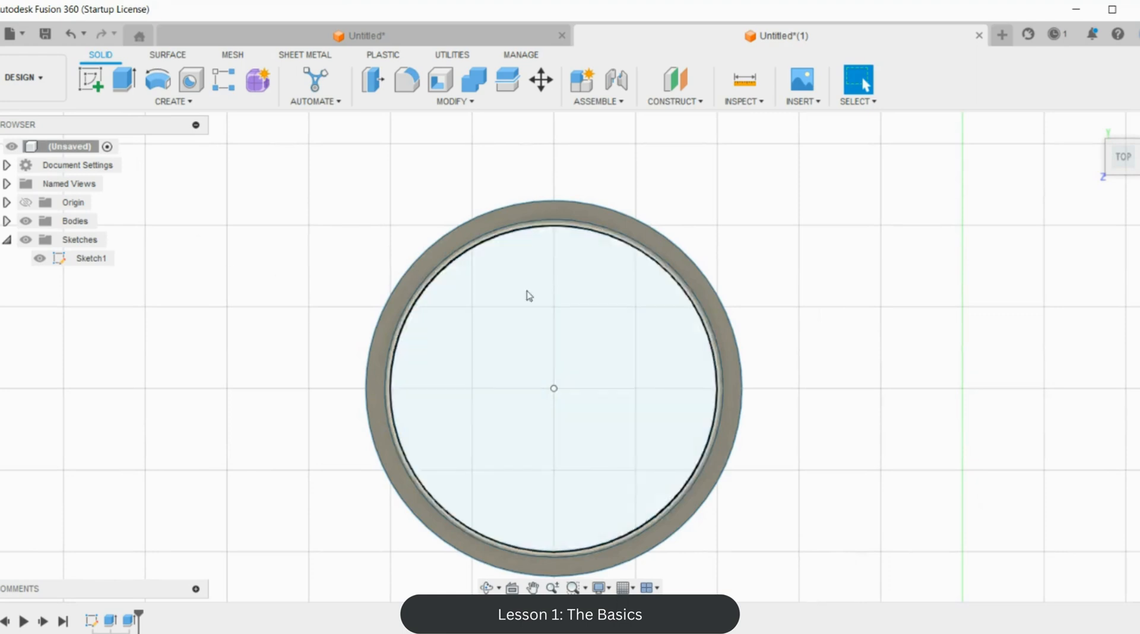
mouse_move(614, 513)
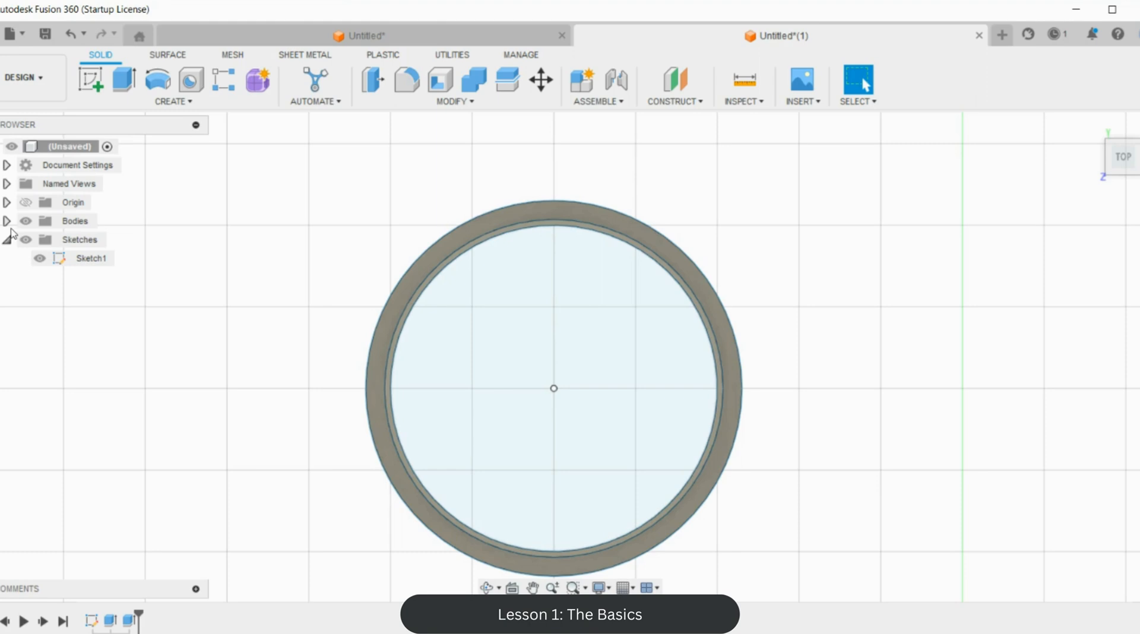
Step: Save Body1 as a mesh, keeping STL (Binary) format and Millimeter units
click(7, 221)
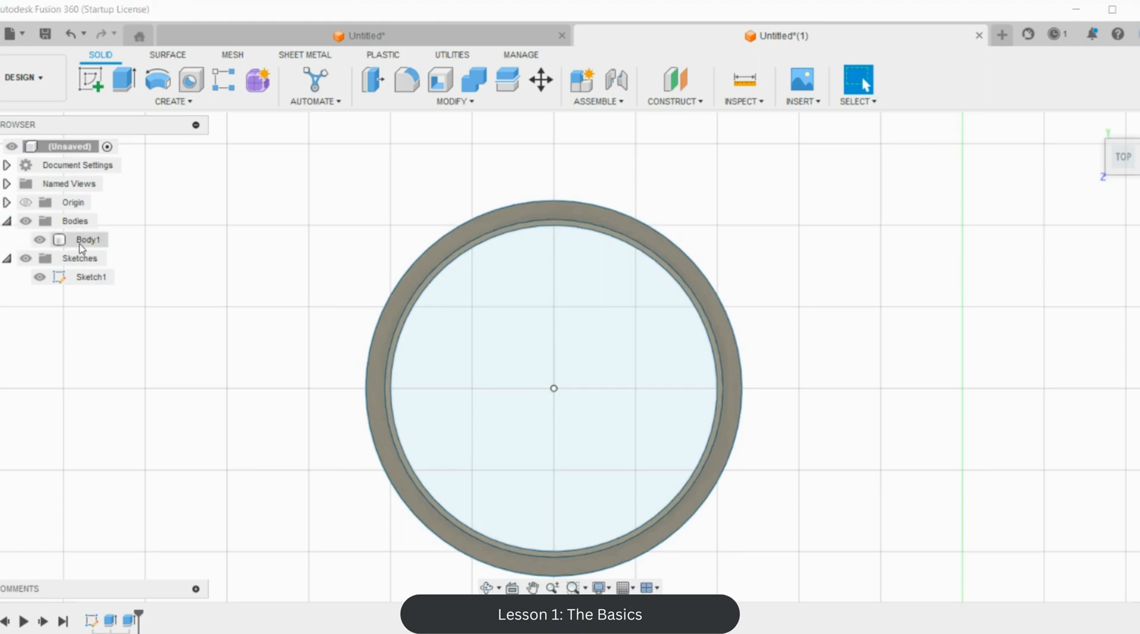
click(87, 239)
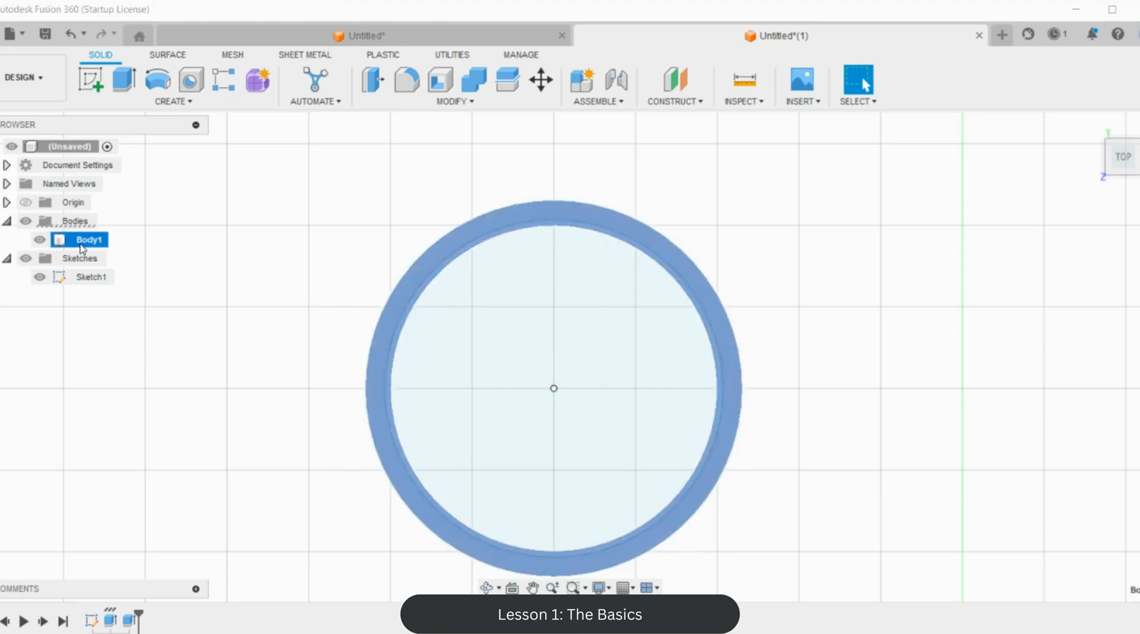
right_click(86, 239)
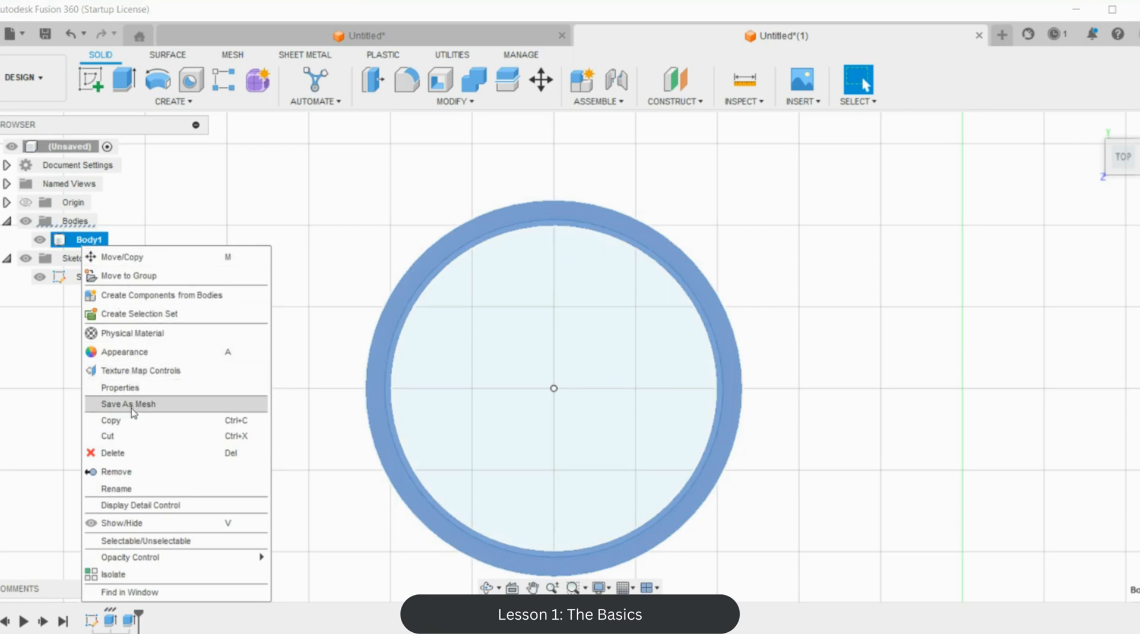
click(128, 404)
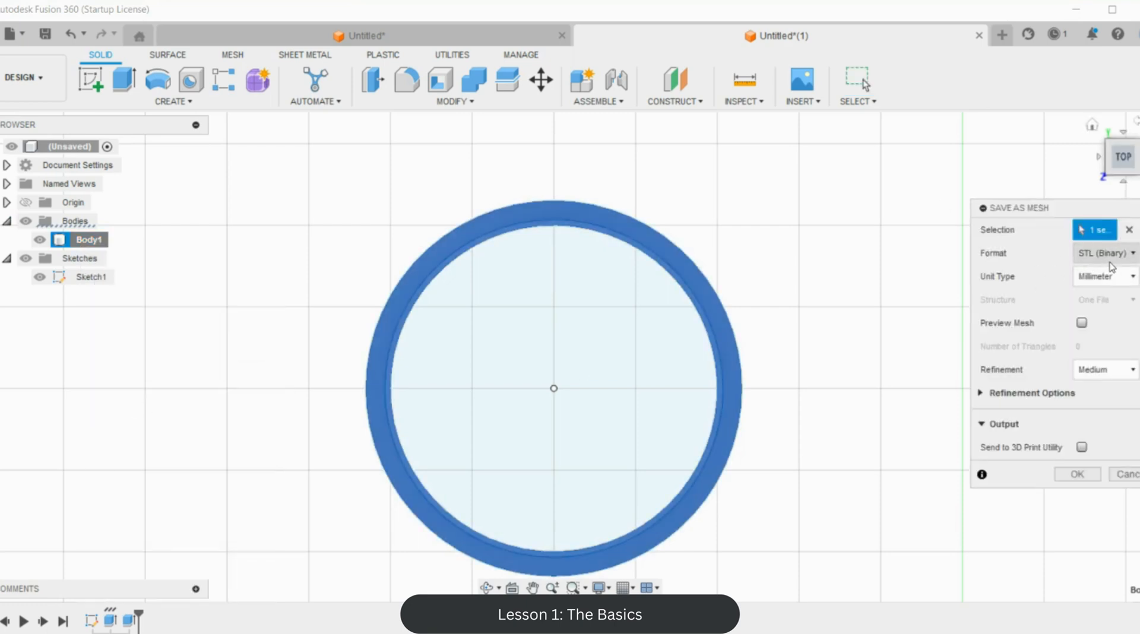
mouse_move(1001, 276)
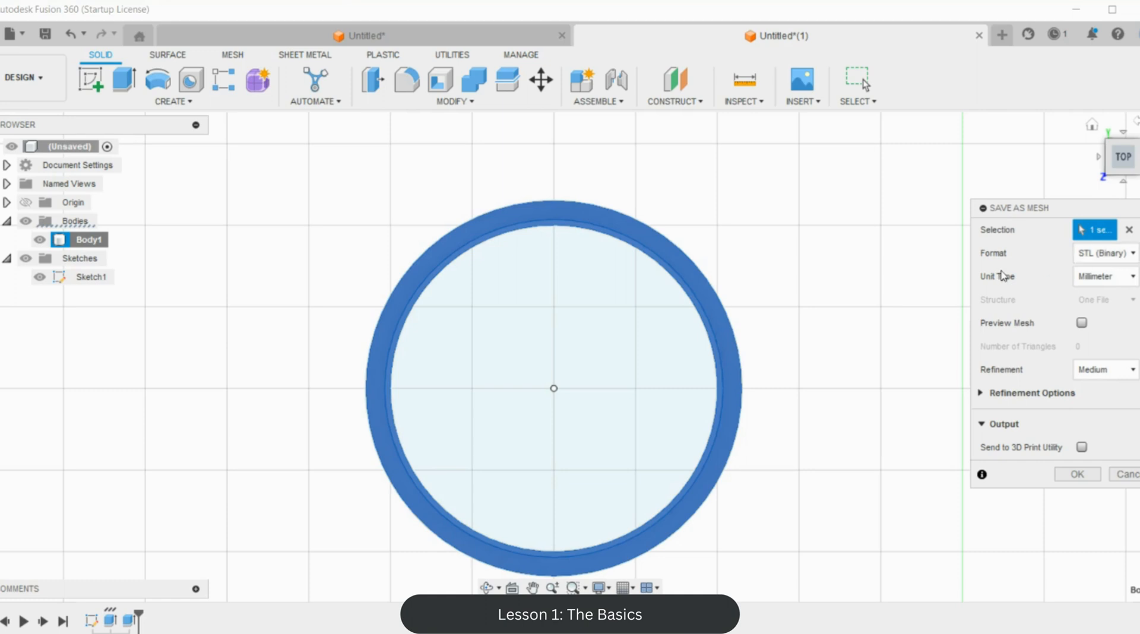
click(1104, 369)
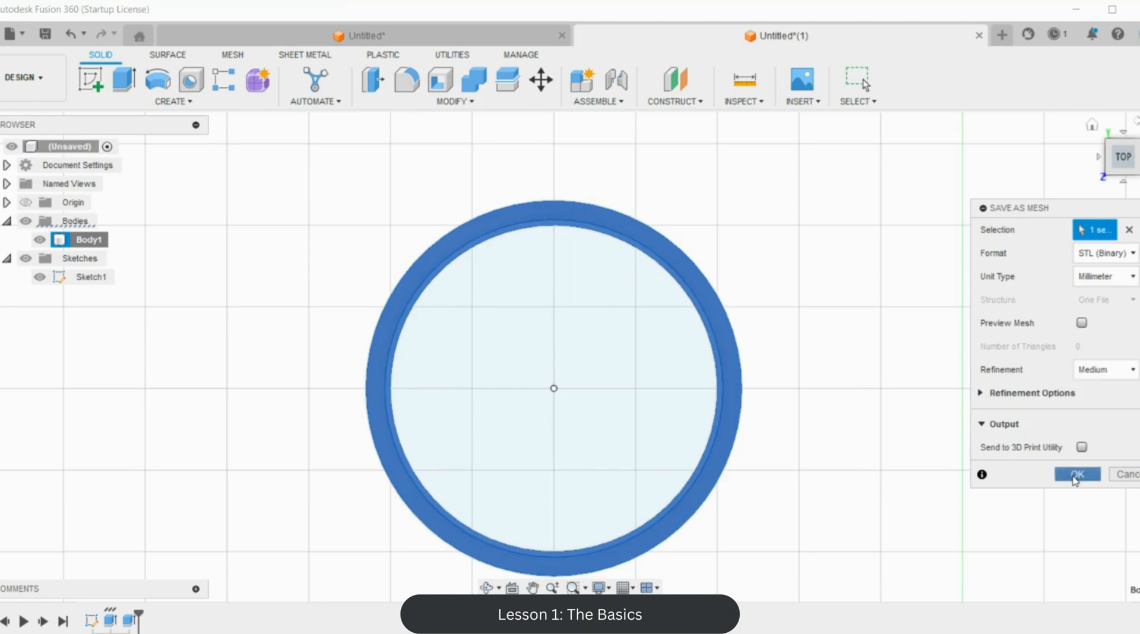
click(1077, 474)
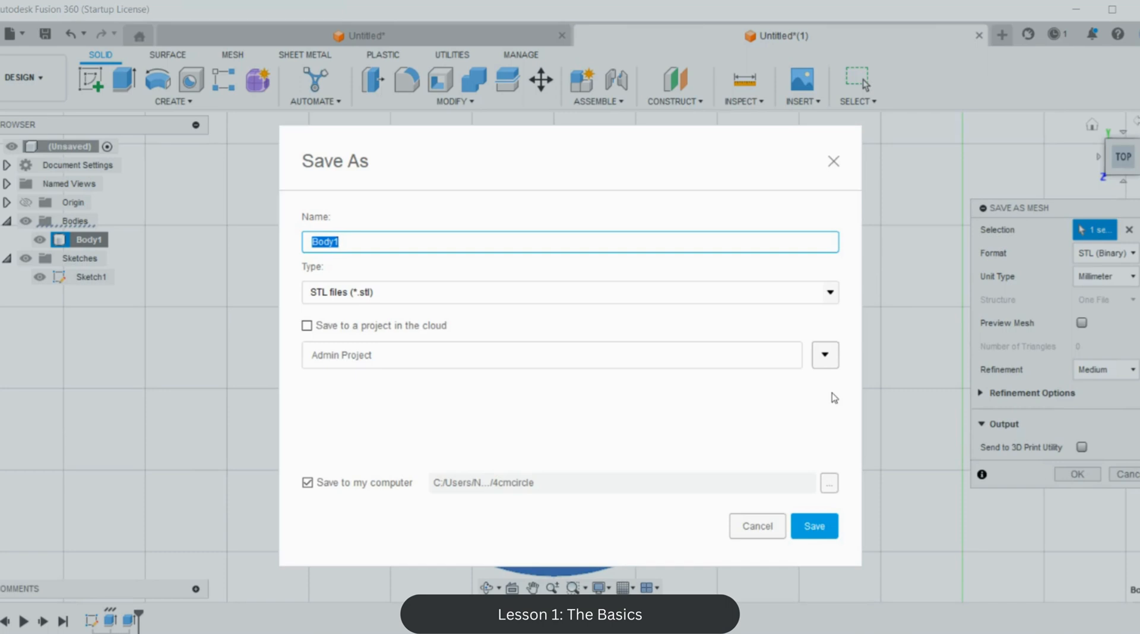
Step: Name the STL file 0.7_4cmwidecircle and save it
text(0.)
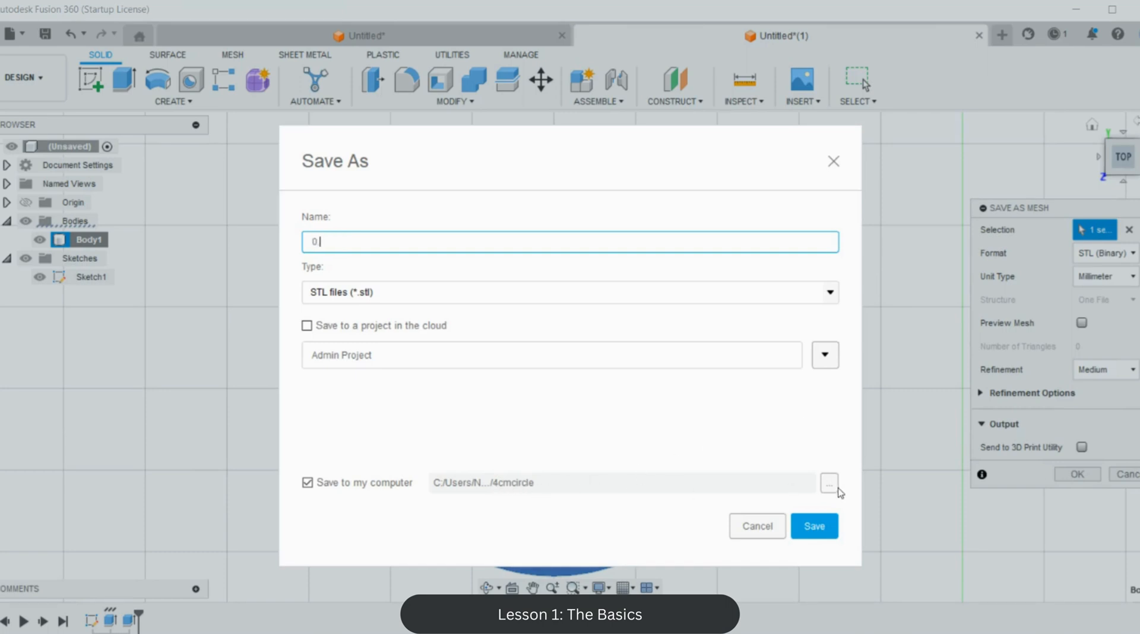
click(828, 482)
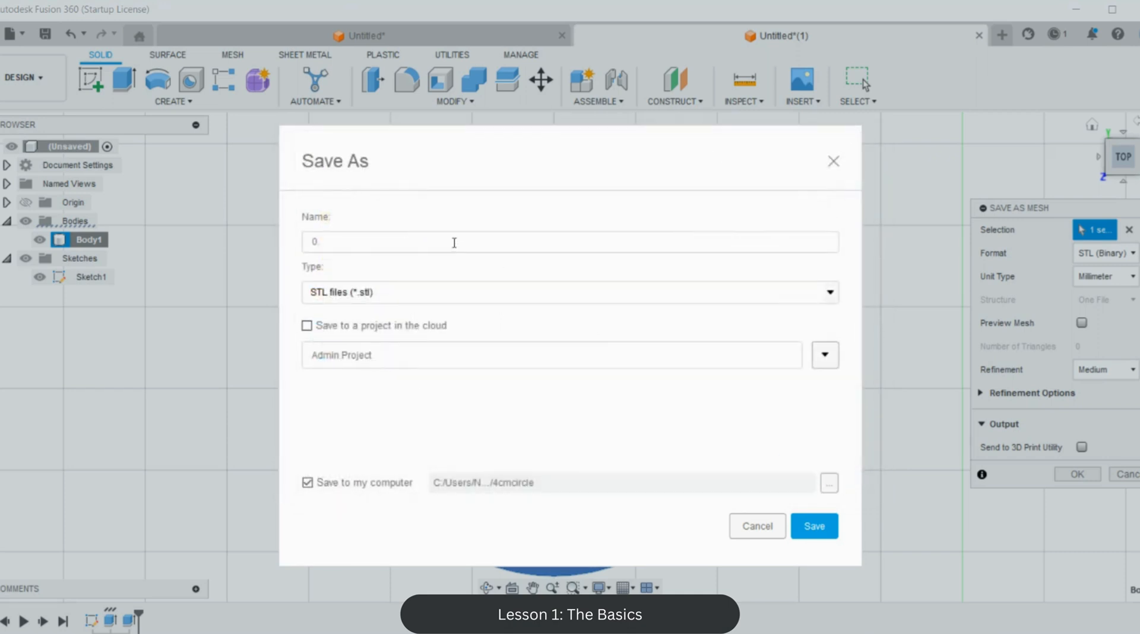
text(.7_4cmwidec)
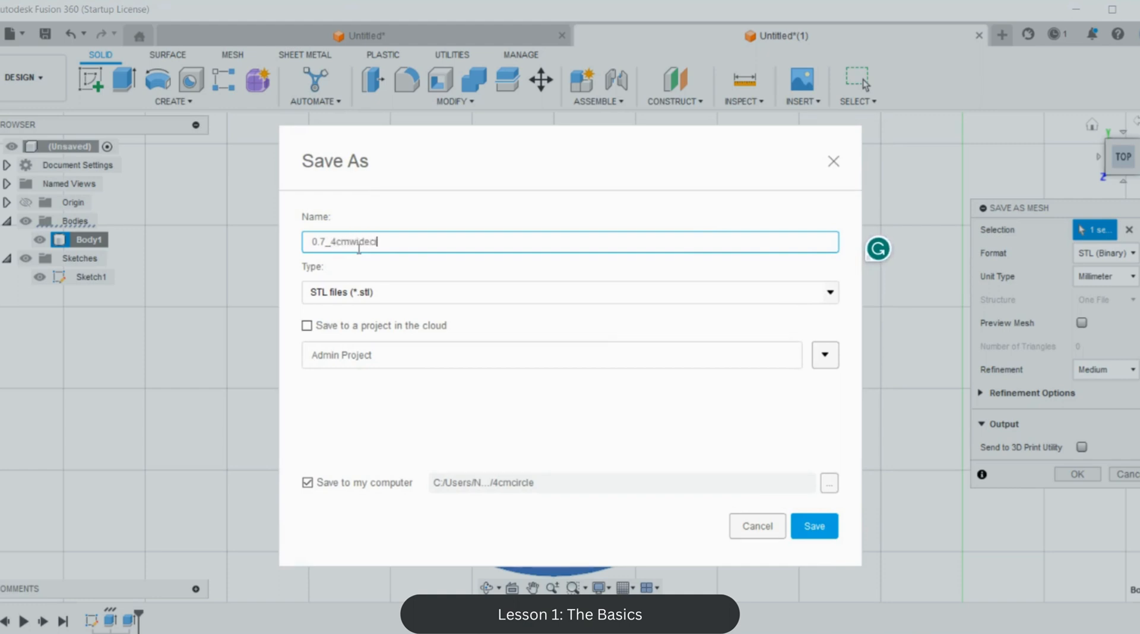
text(ircle)
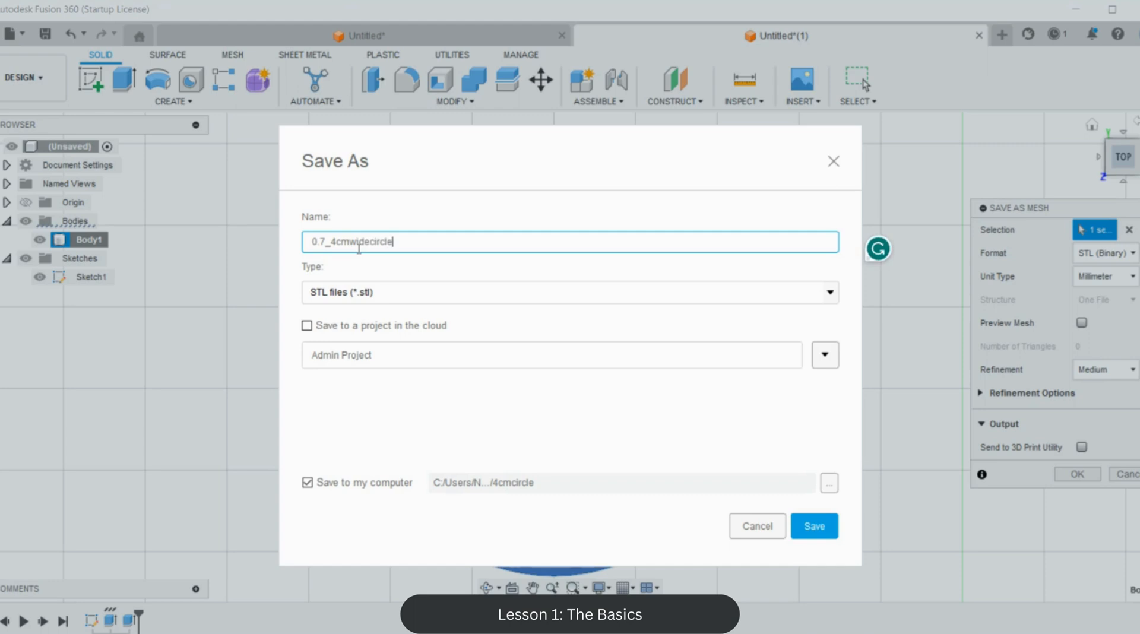
click(814, 525)
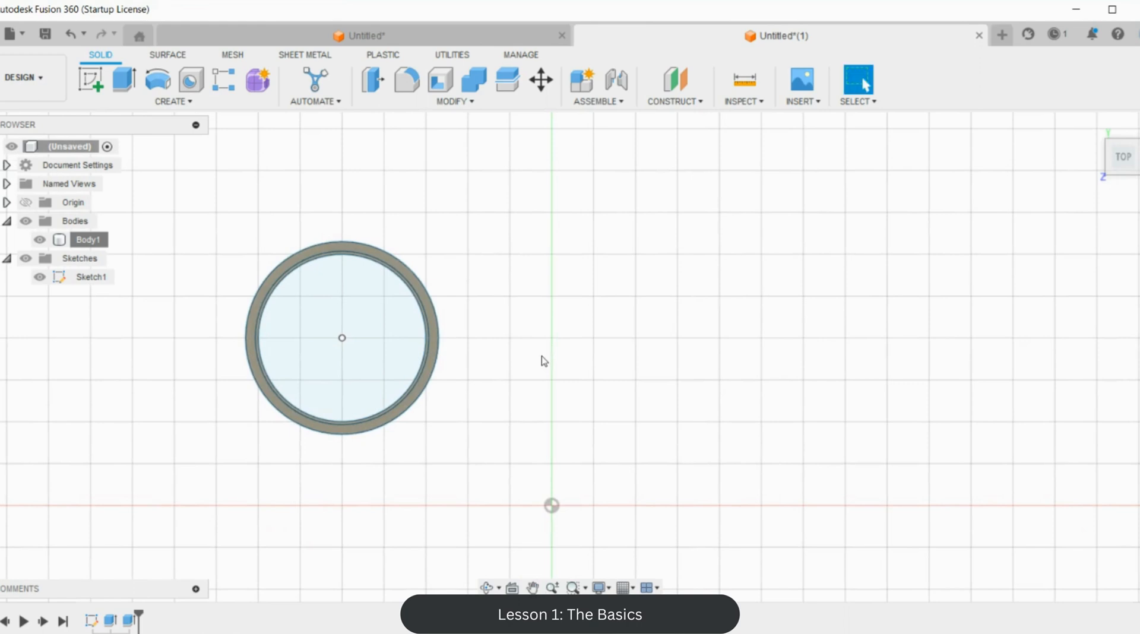
mouse_move(125, 84)
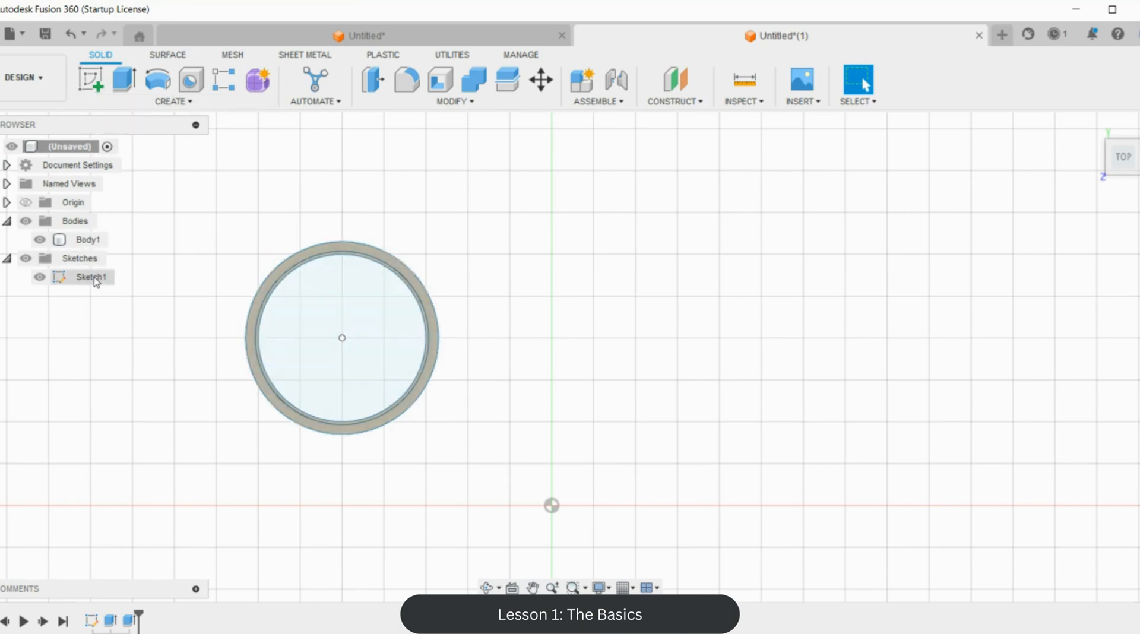
Step: Reopen Sketch1 from the Browser to edit its 40 mm circle and offsets
click(91, 277)
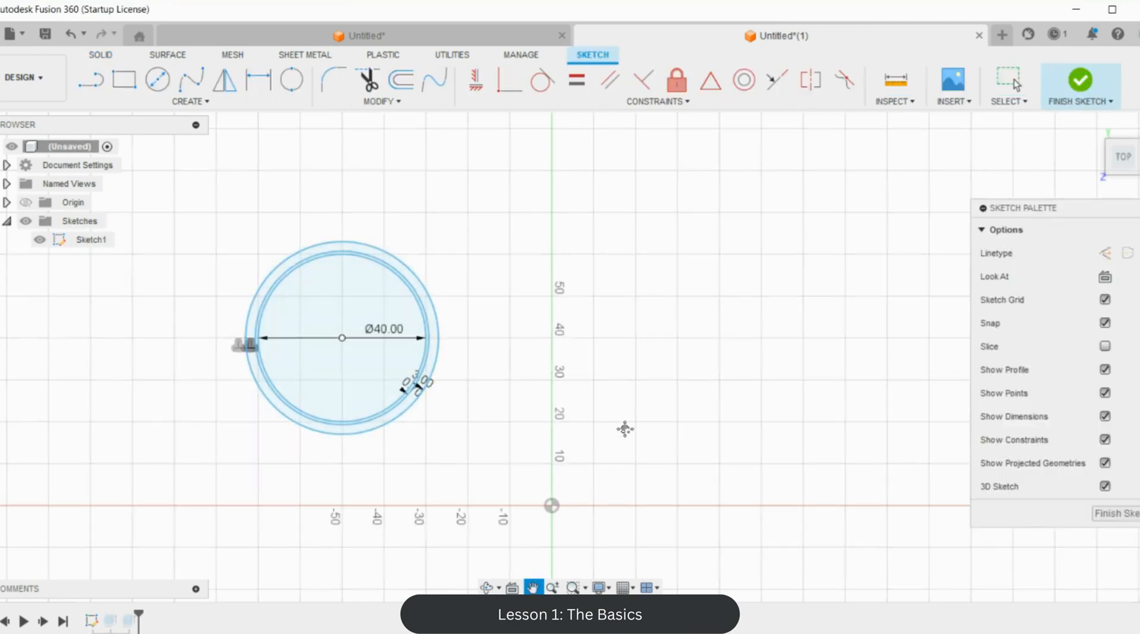
Step: Draw a new circle in Sketch1 and offset it outward by 0.44 mm
click(156, 79)
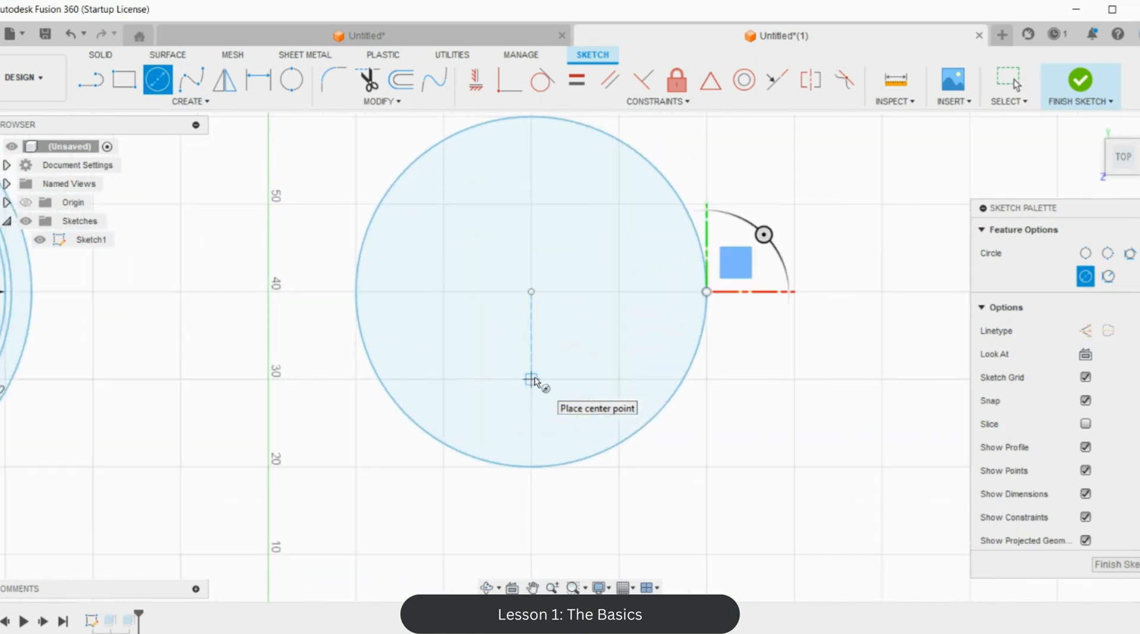
click(404, 80)
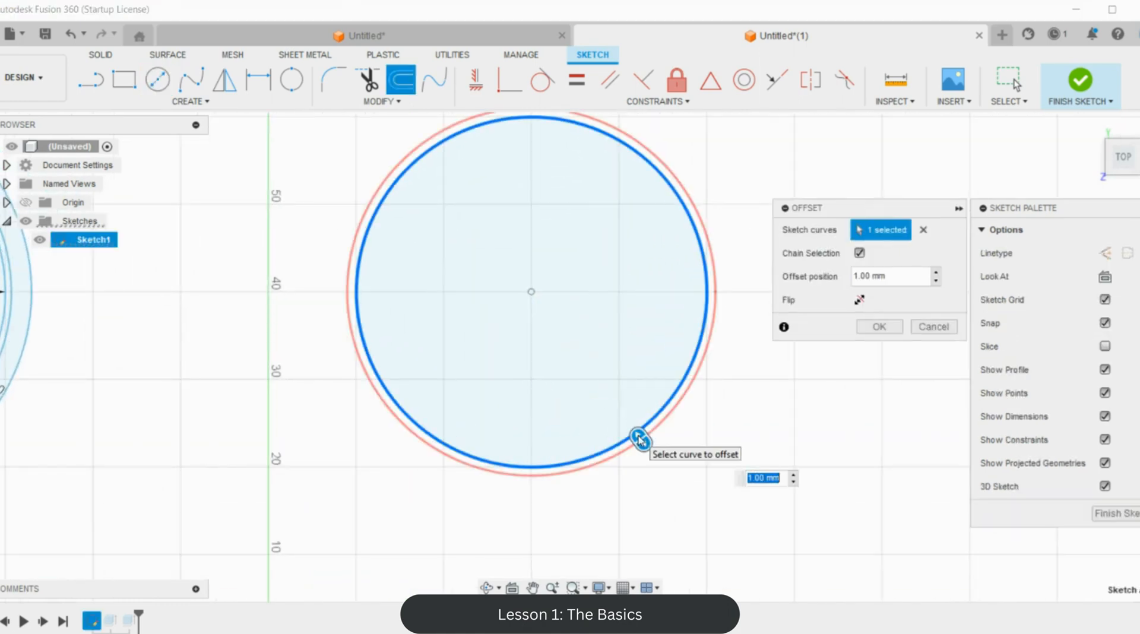
text(0.44)
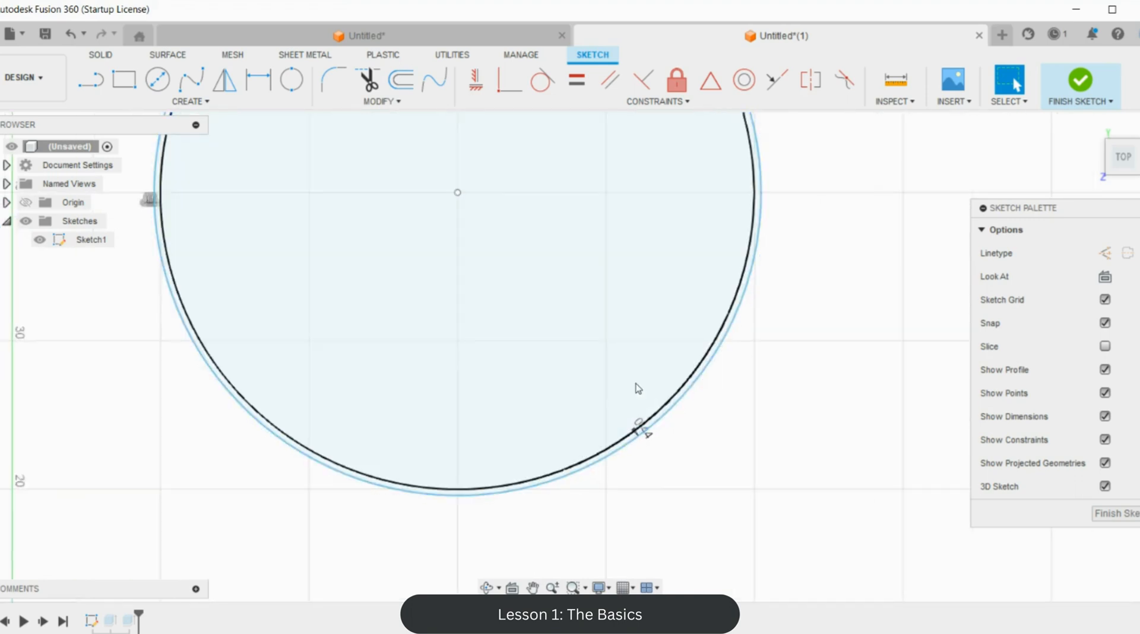
Step: Offset the outer circle again to add a larger ring, then finish the sketch
click(401, 79)
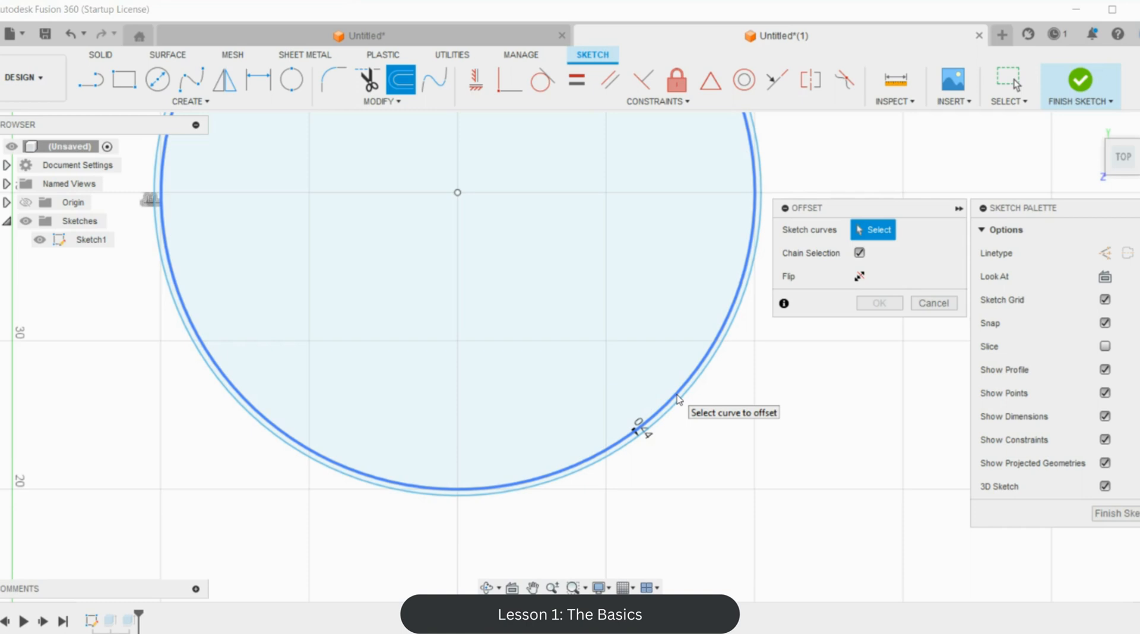
click(677, 400)
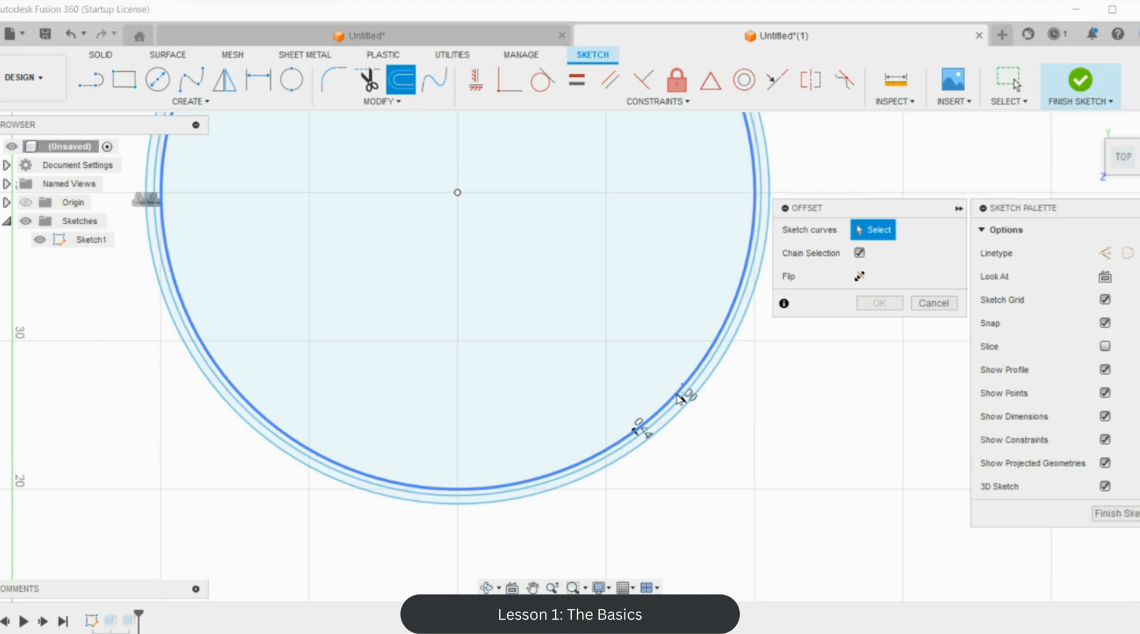
click(676, 402)
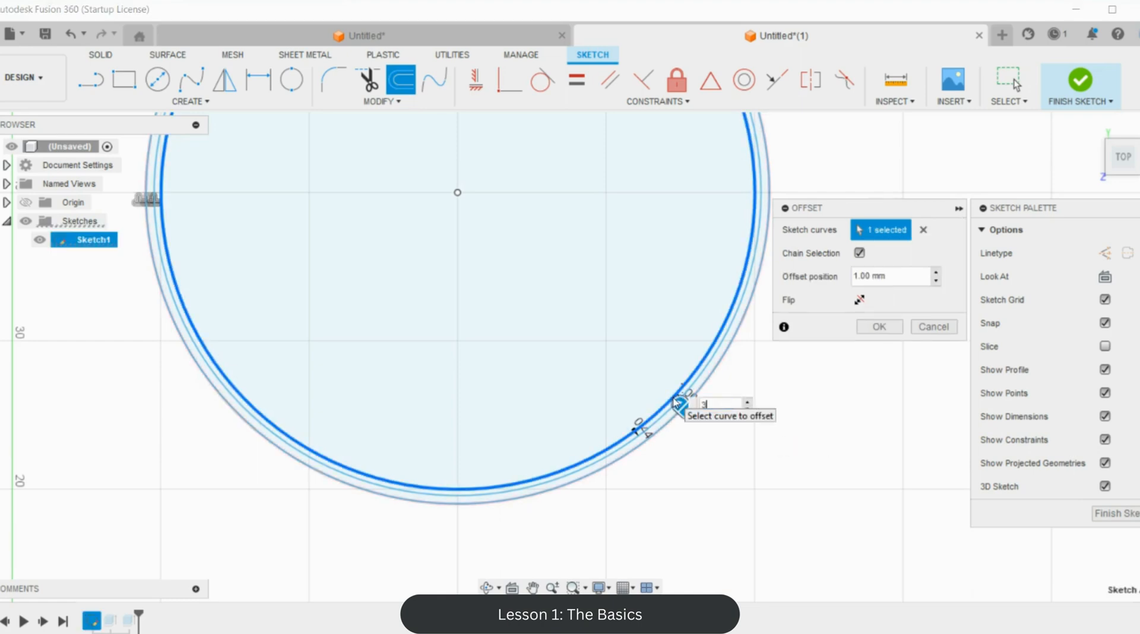
click(878, 326)
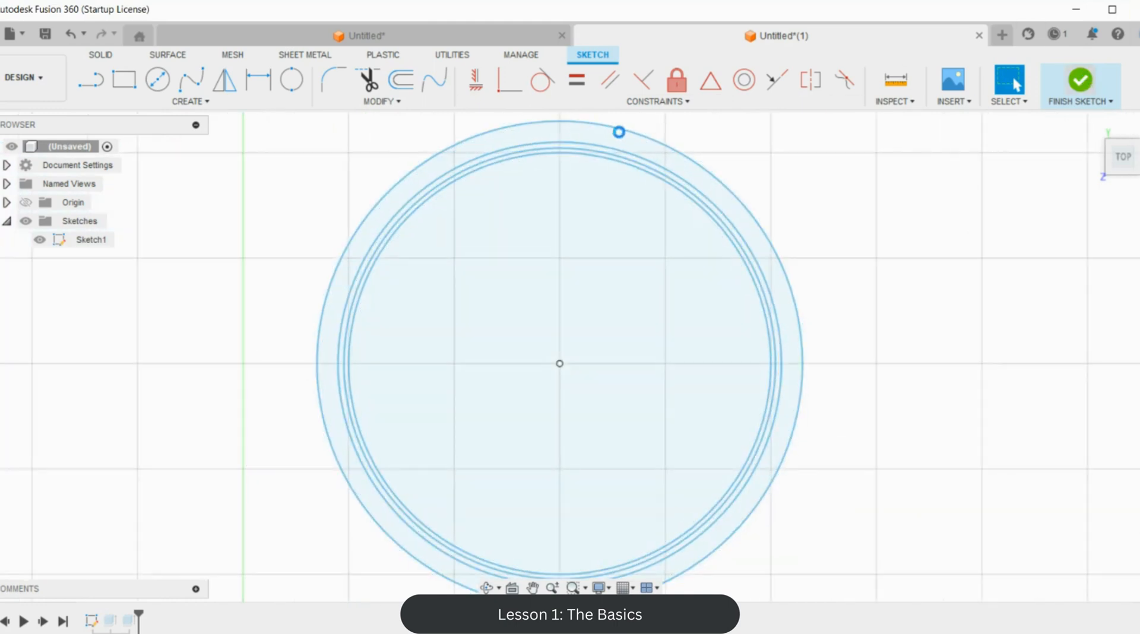
click(1084, 79)
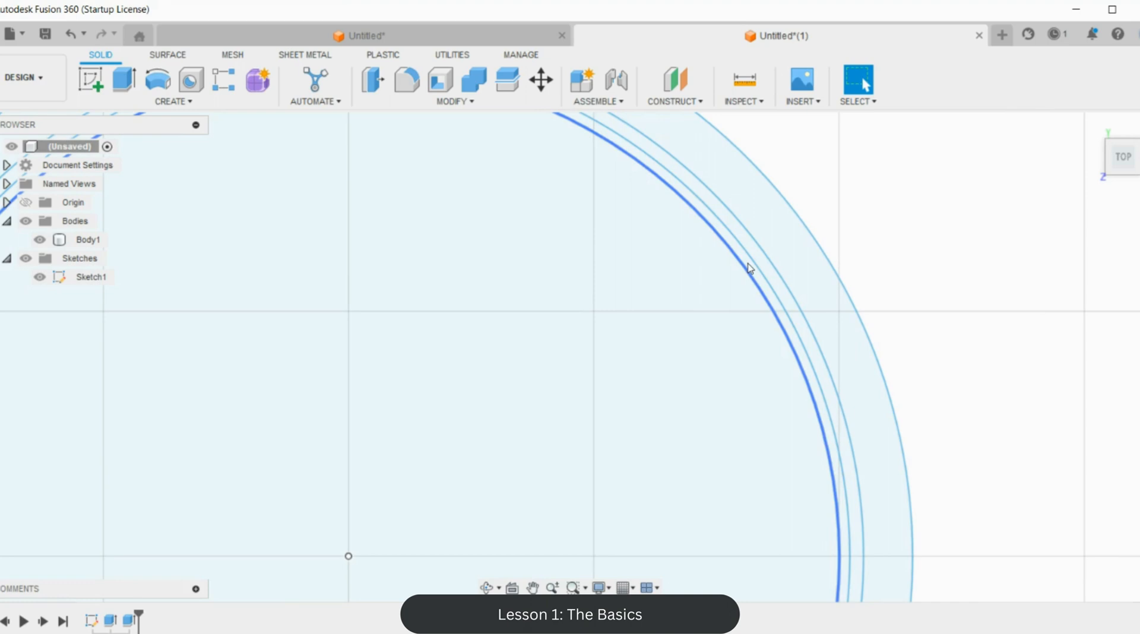
Step: Join a 10 mm extrusion of the narrow ring profile, then begin Body2's binary STL export
click(124, 81)
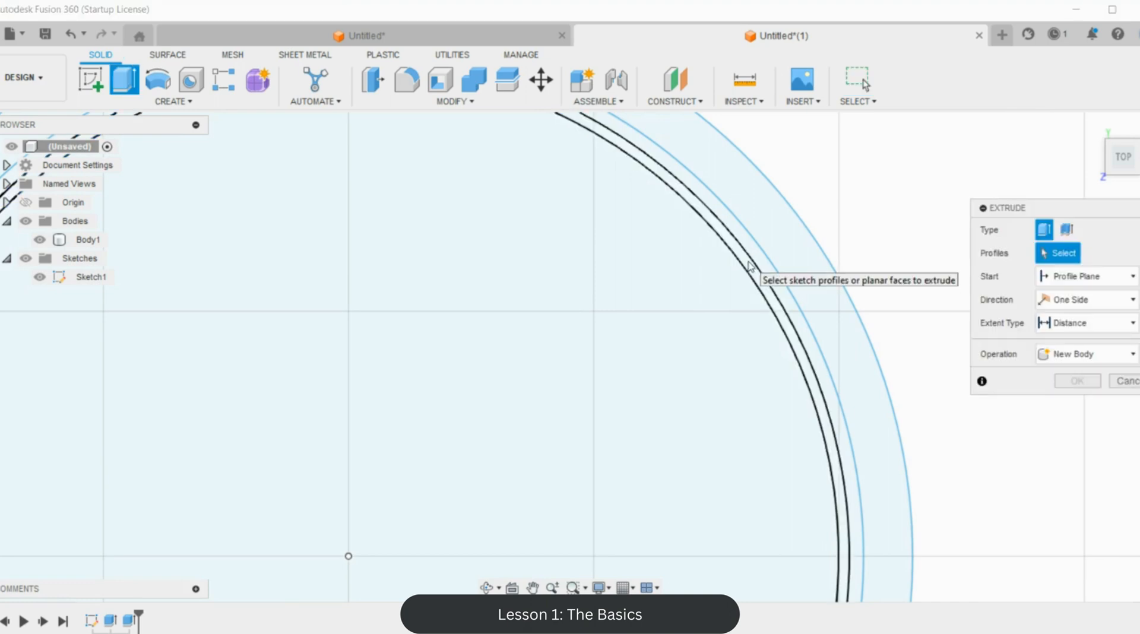
click(747, 268)
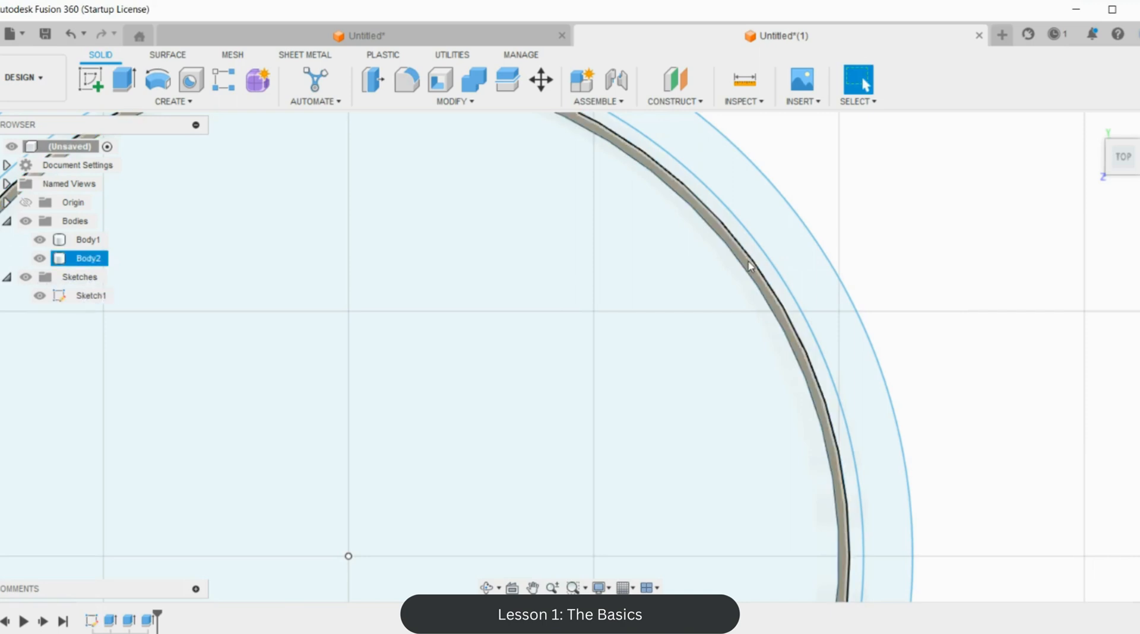
click(124, 82)
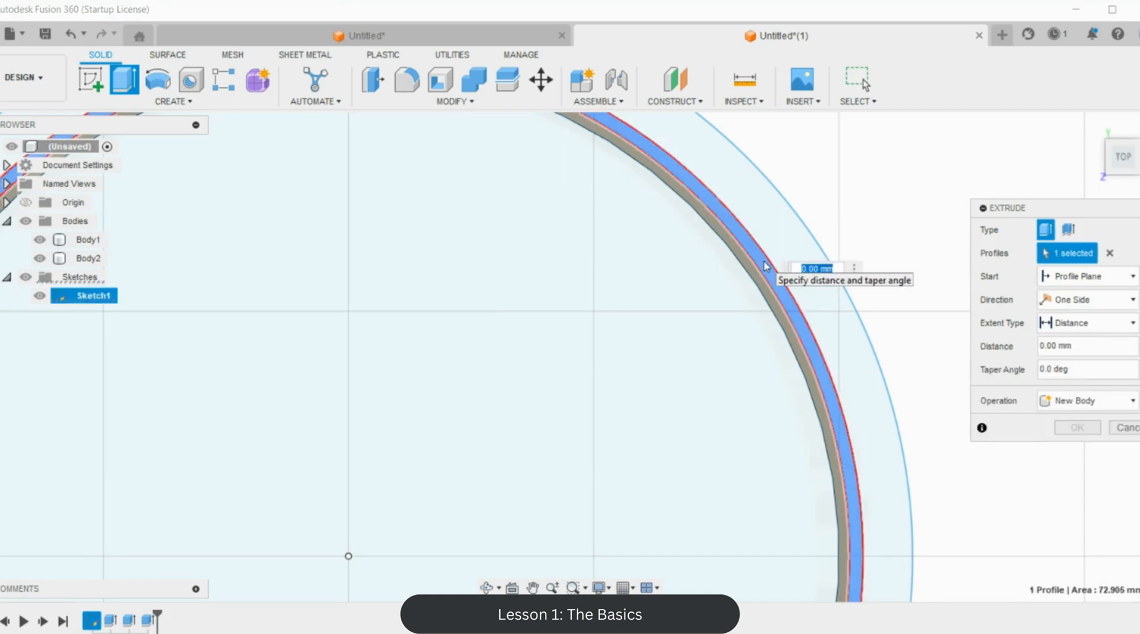
text(10)
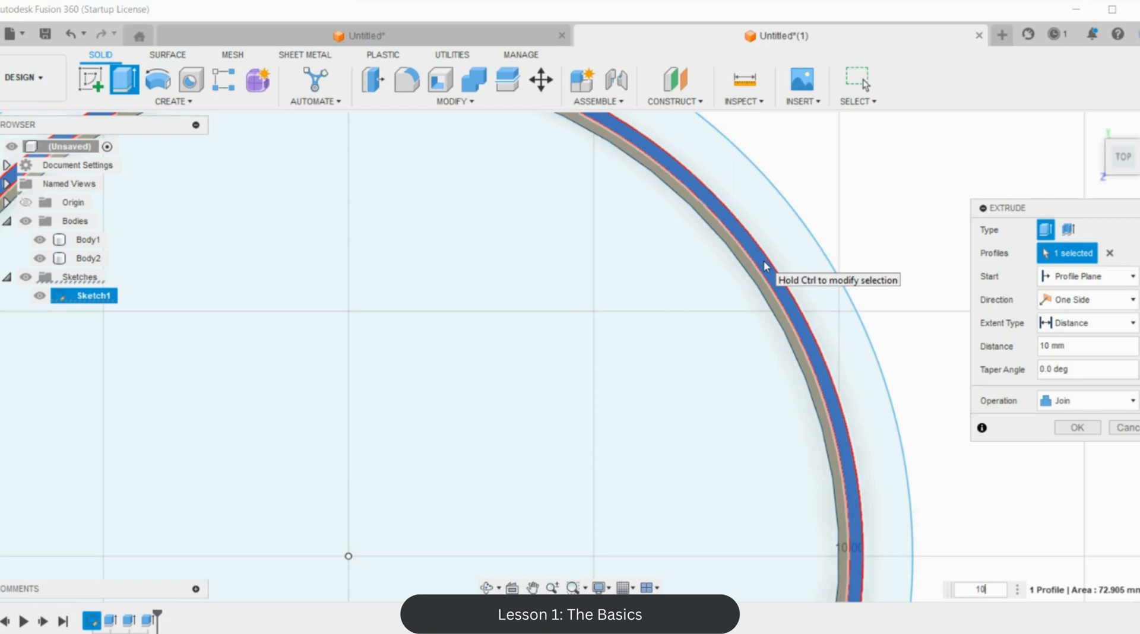
mouse_move(500, 402)
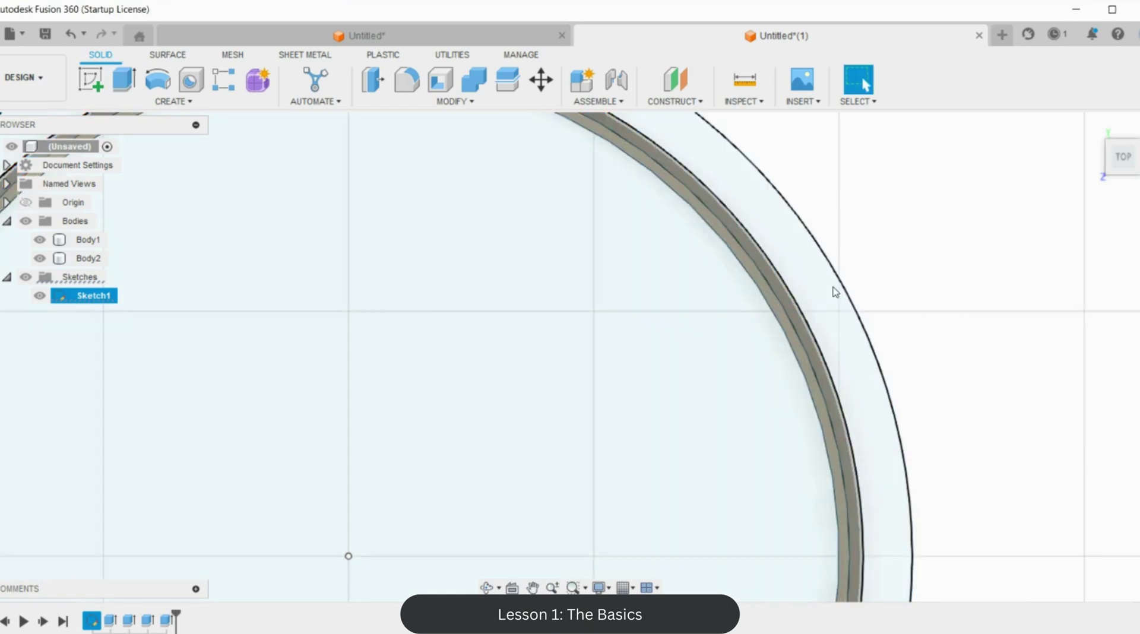
click(122, 82)
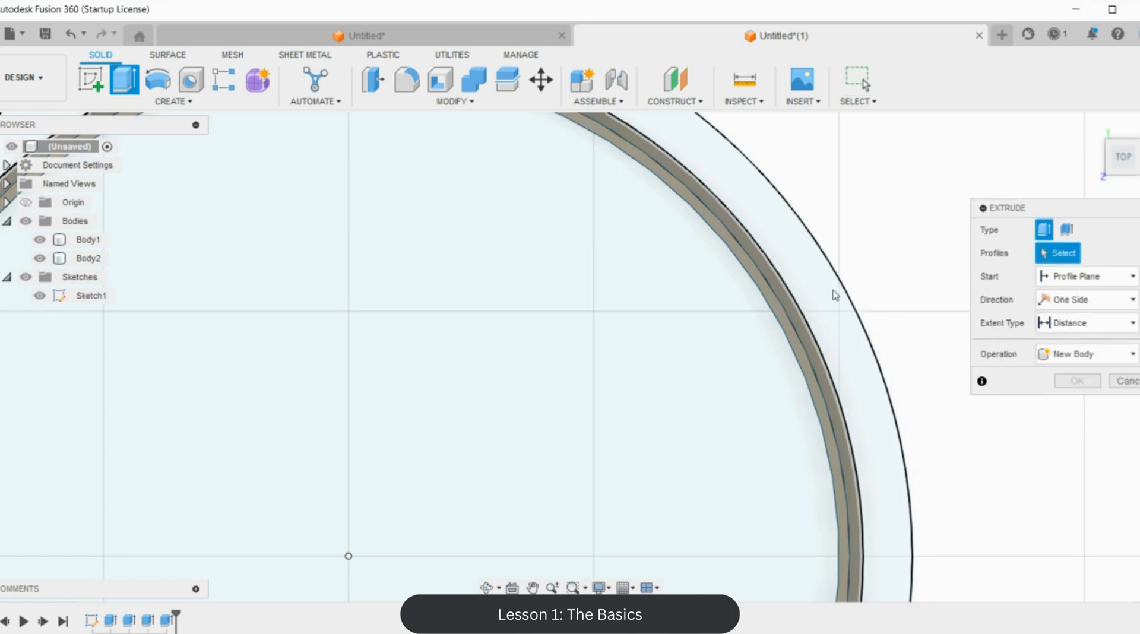
click(1077, 380)
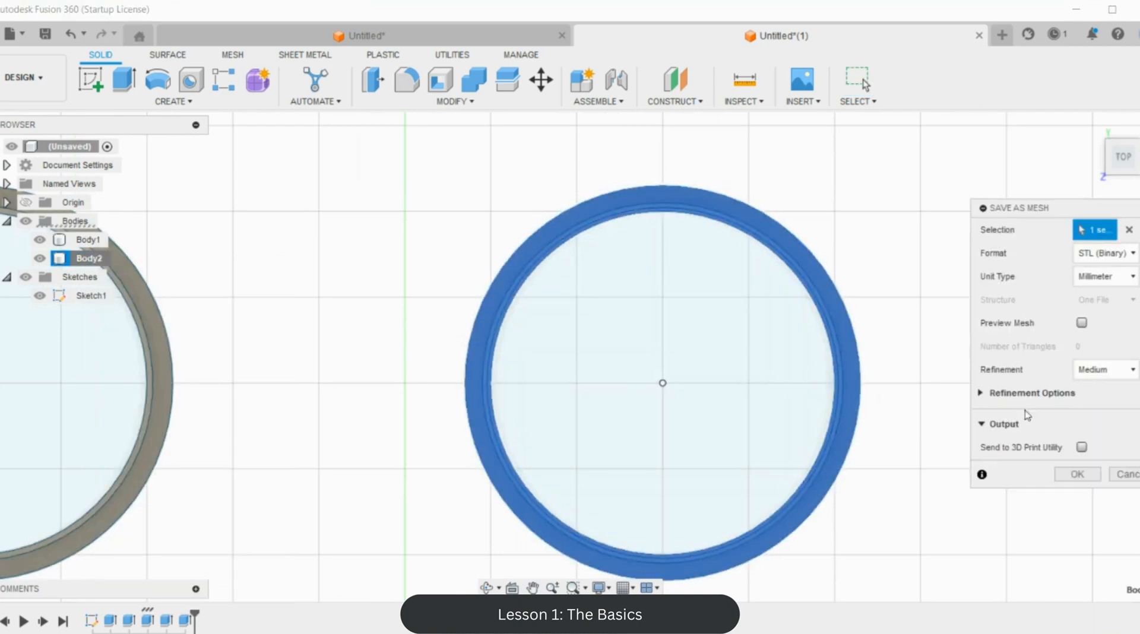
Step: Save Body2 as the STL file 'se0.7_4cmwidecirc' in the 4cmcircle folder
click(1076, 474)
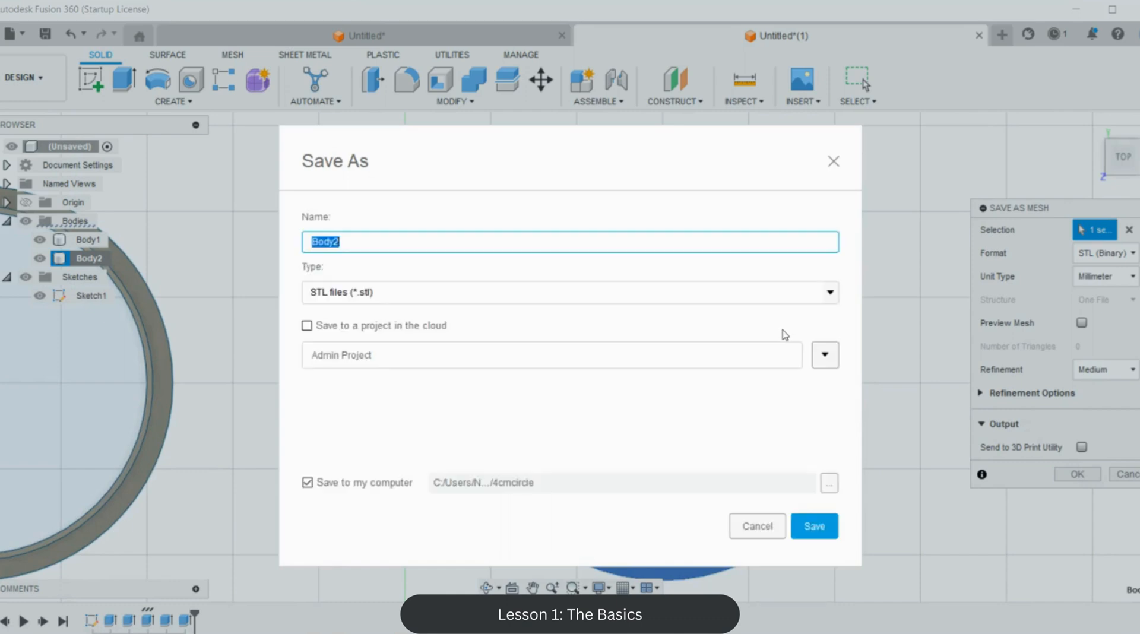
text(se0)
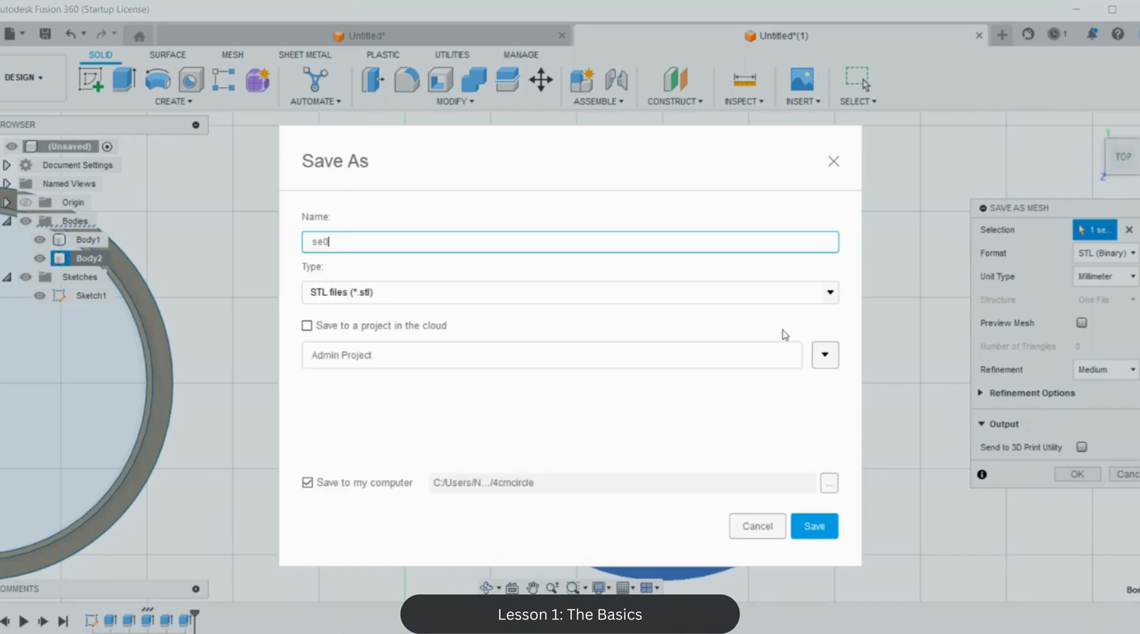
text(.7_)
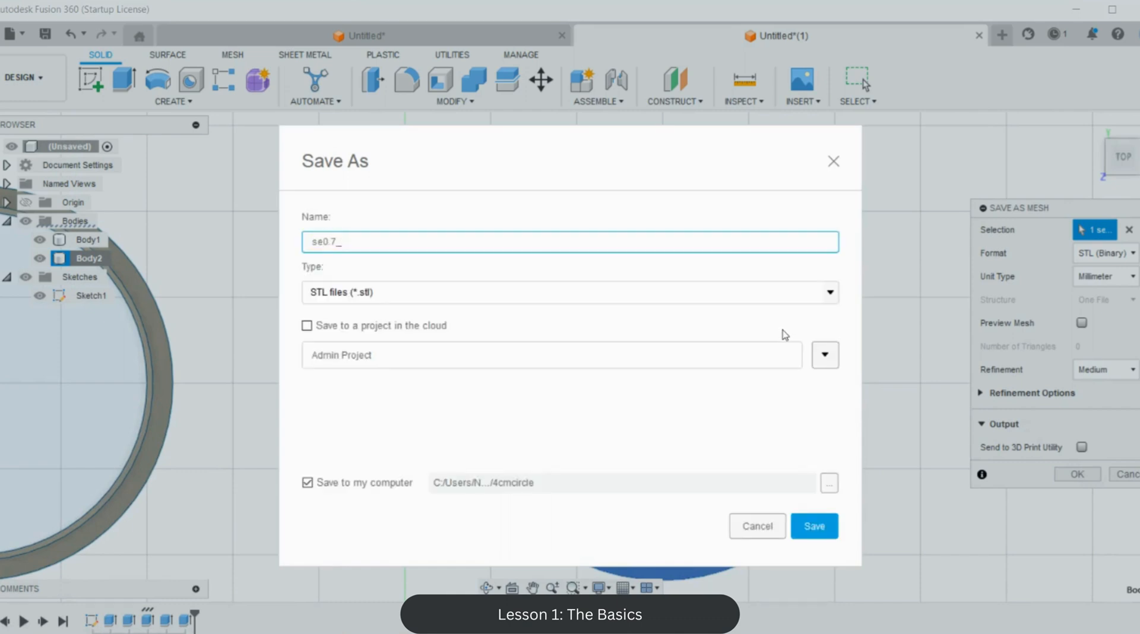
text(4cmwid)
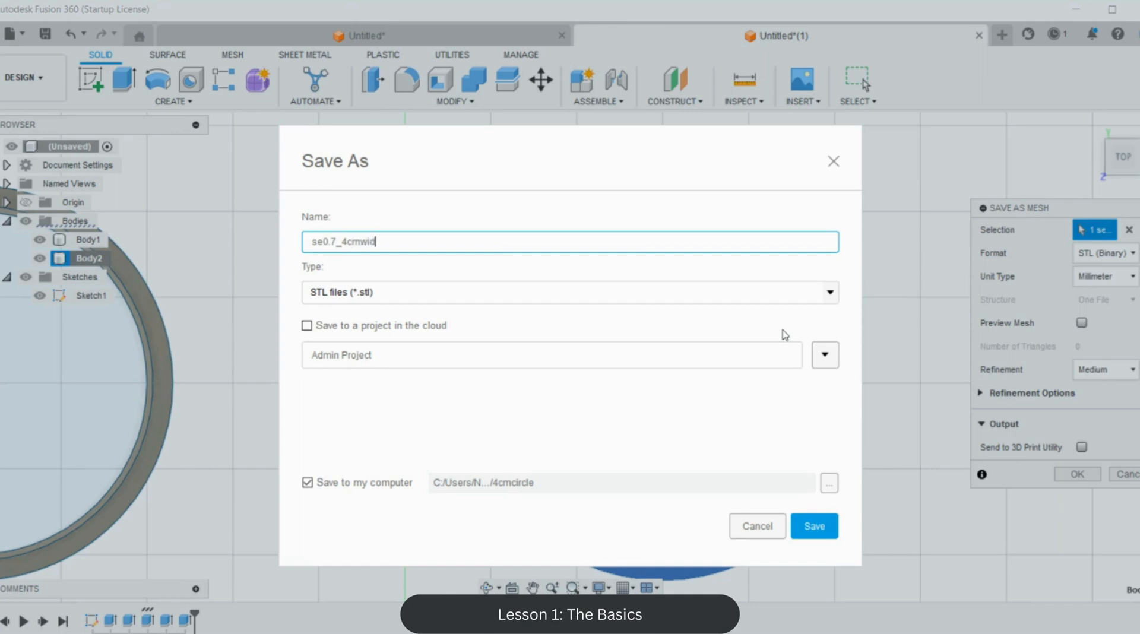
text(ecirc)
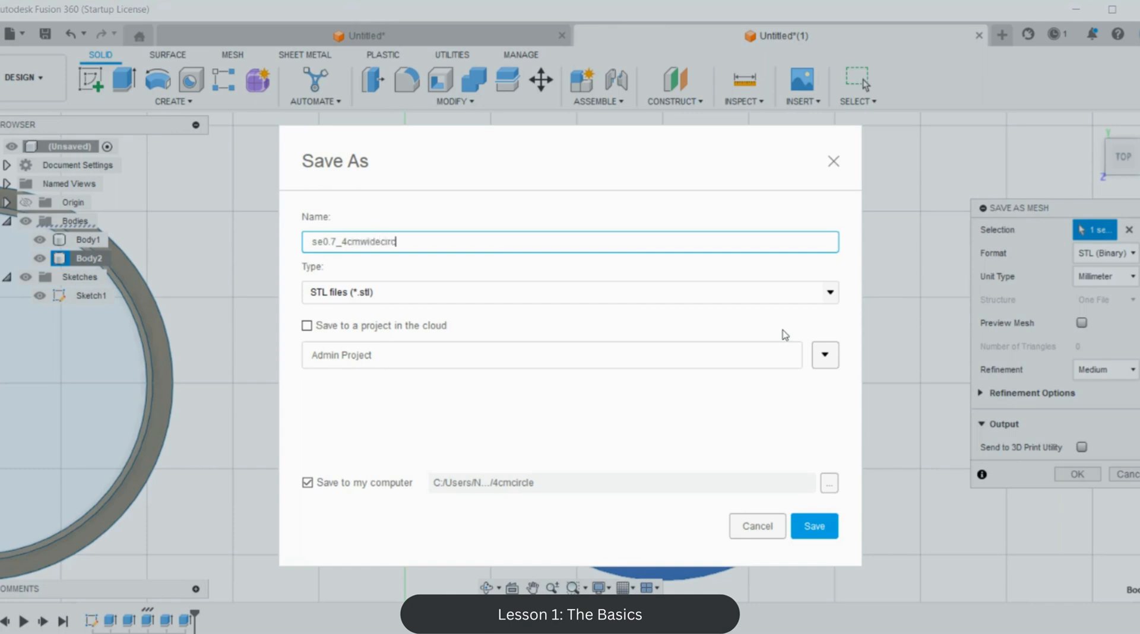
click(814, 526)
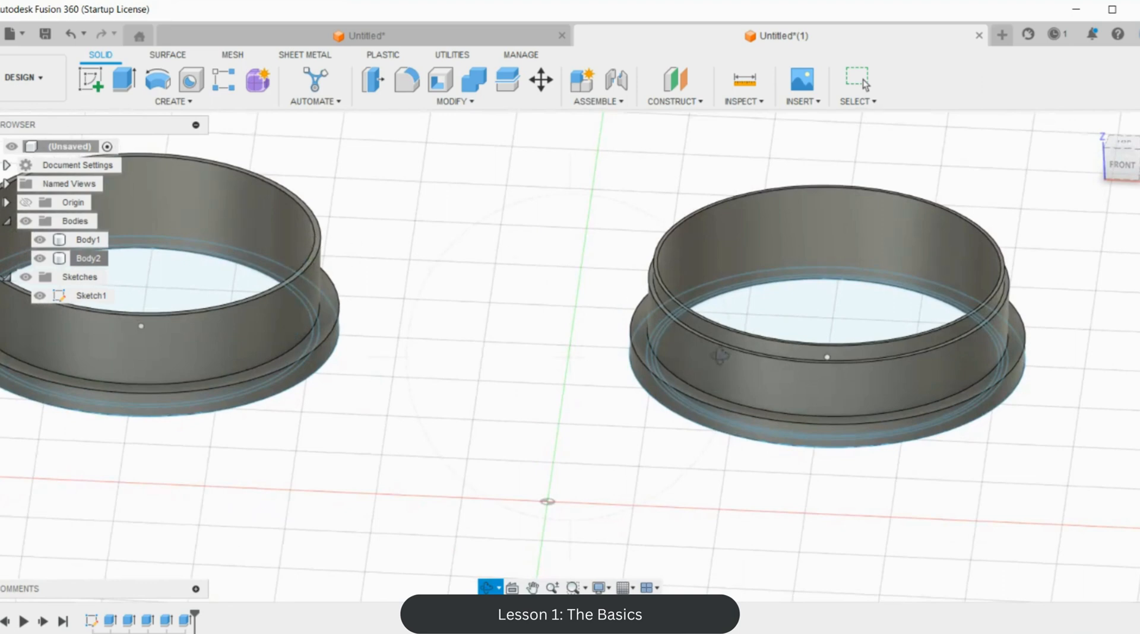
mouse_move(927, 212)
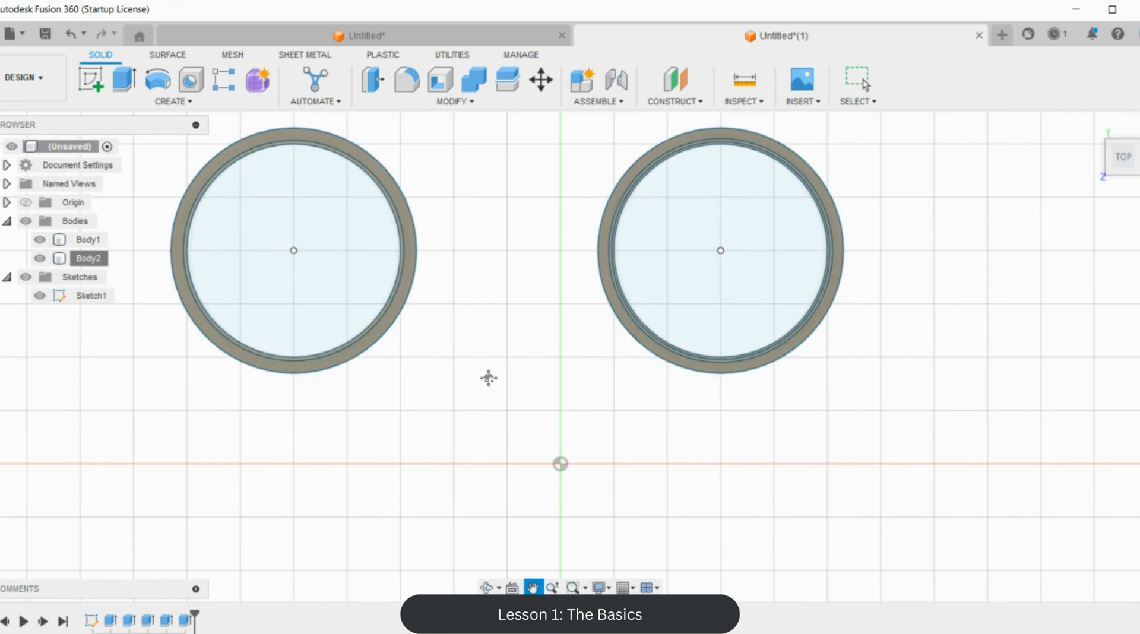
mouse_move(456, 403)
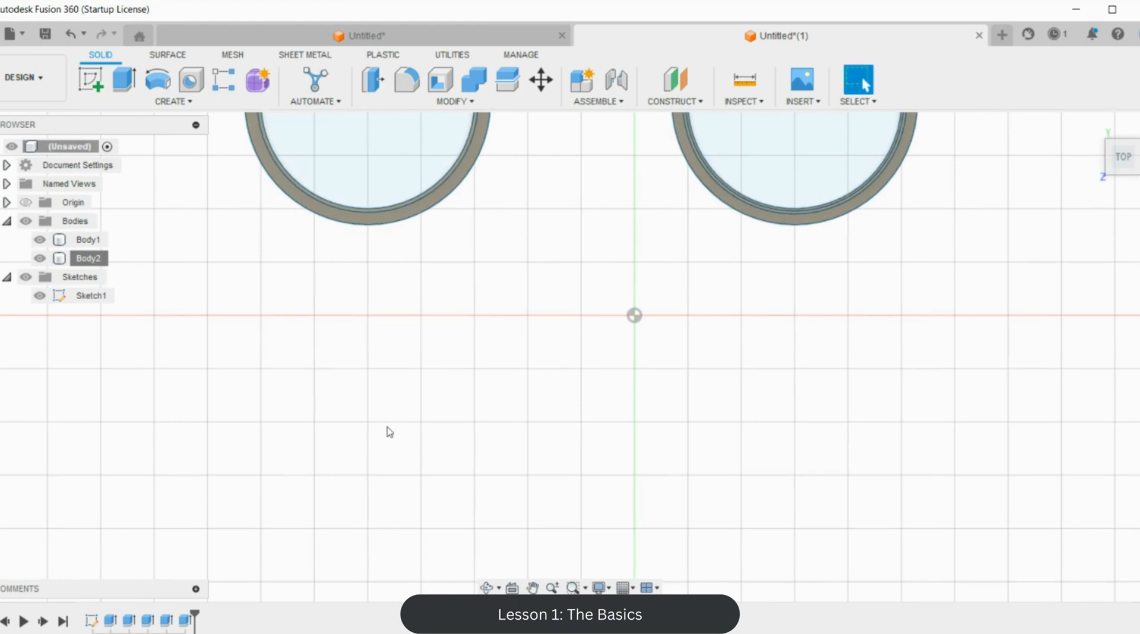
Step: Edit Sketch1 to draw a circle below the first cutter and add offset curves around it
click(92, 296)
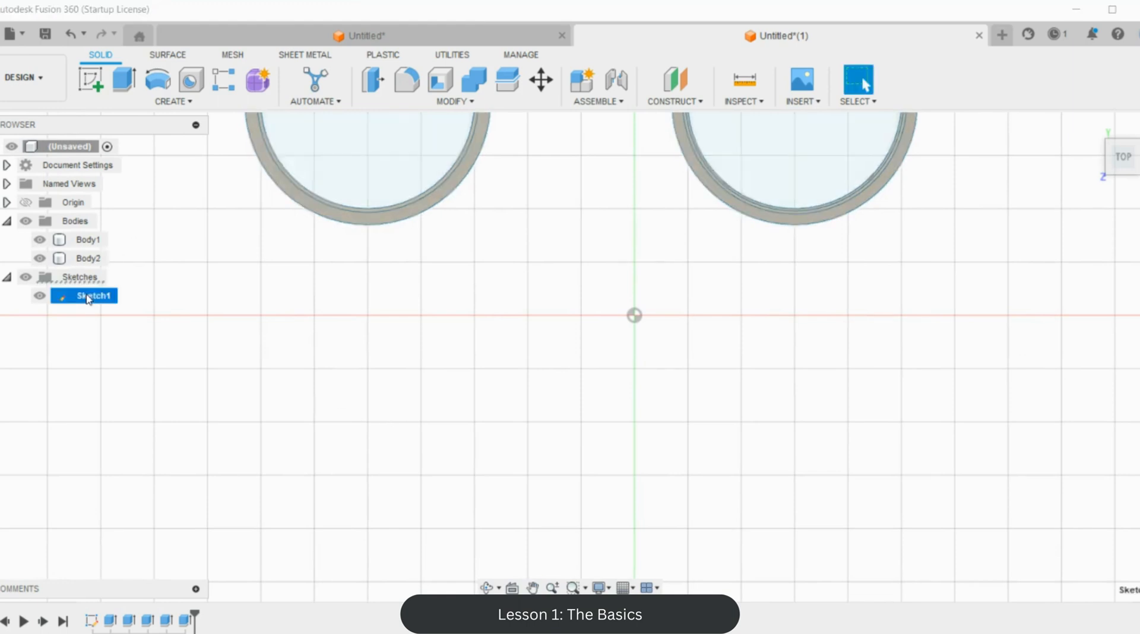
right_click(89, 296)
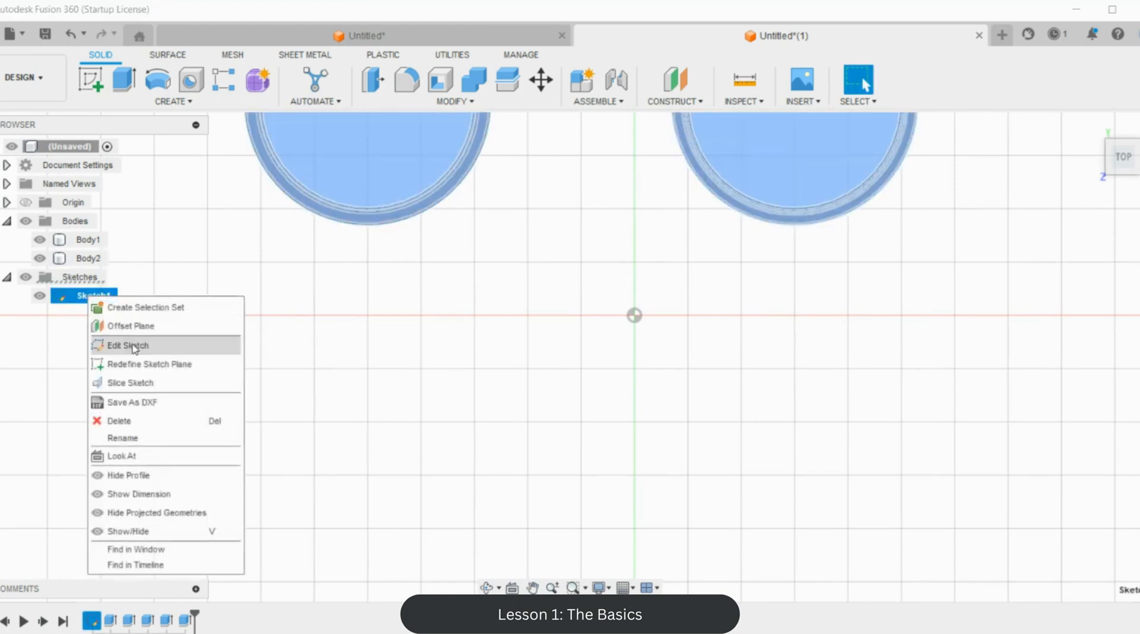
click(126, 345)
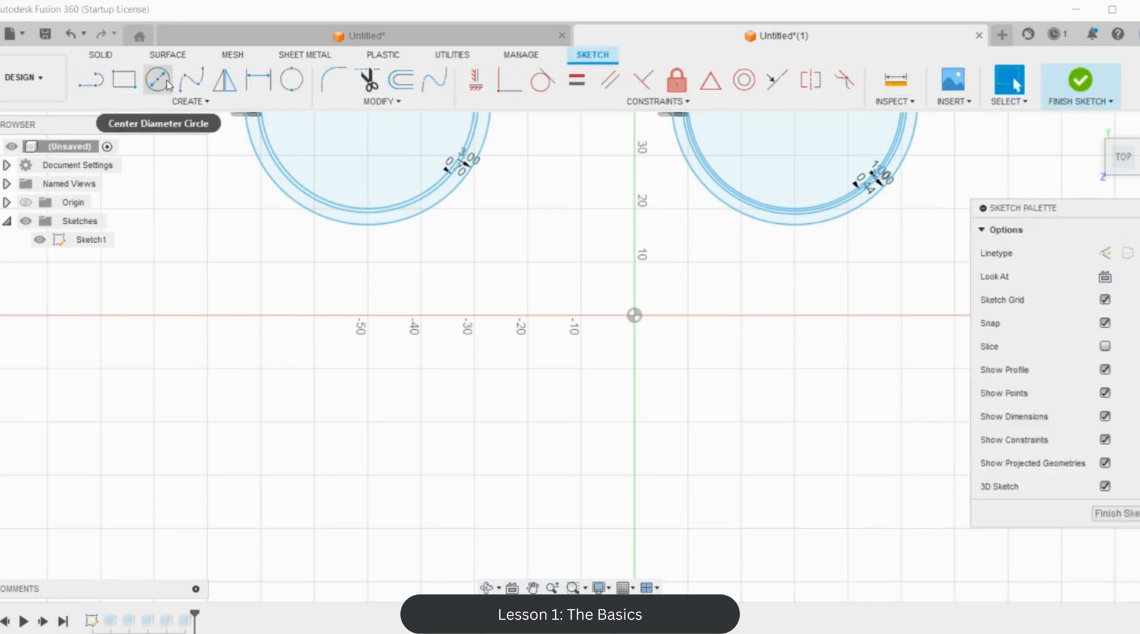
click(158, 81)
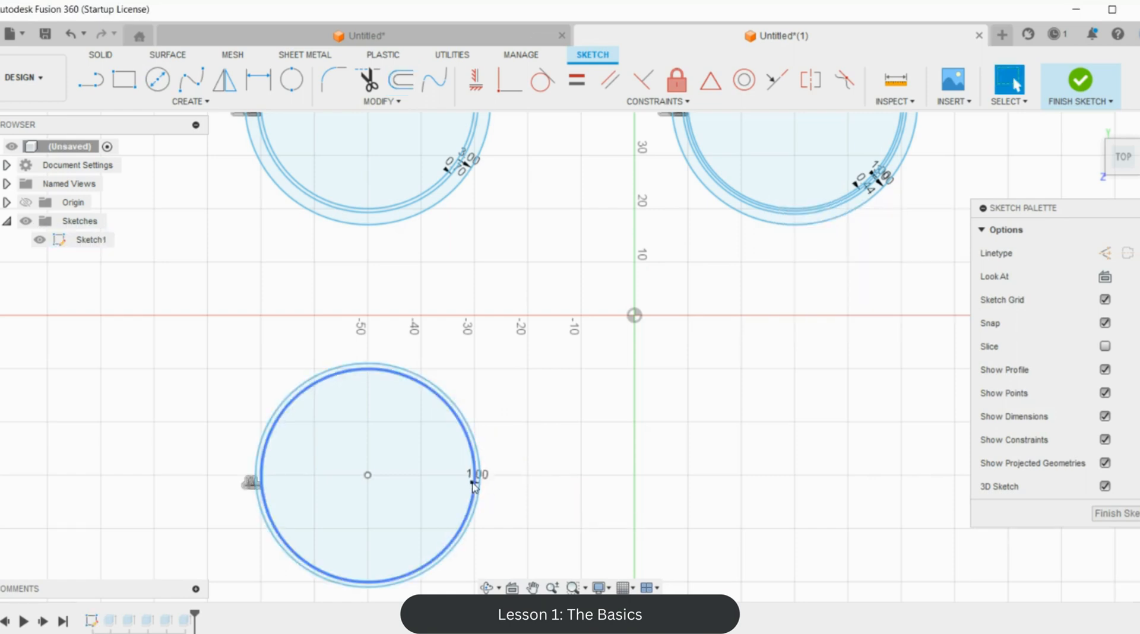
click(402, 80)
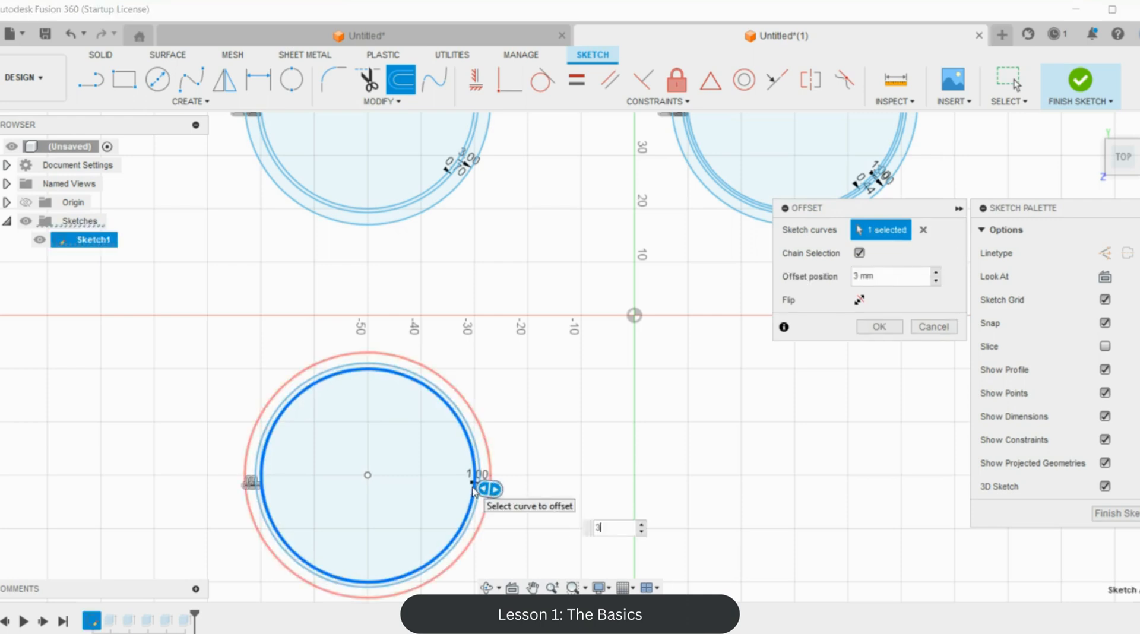
click(879, 326)
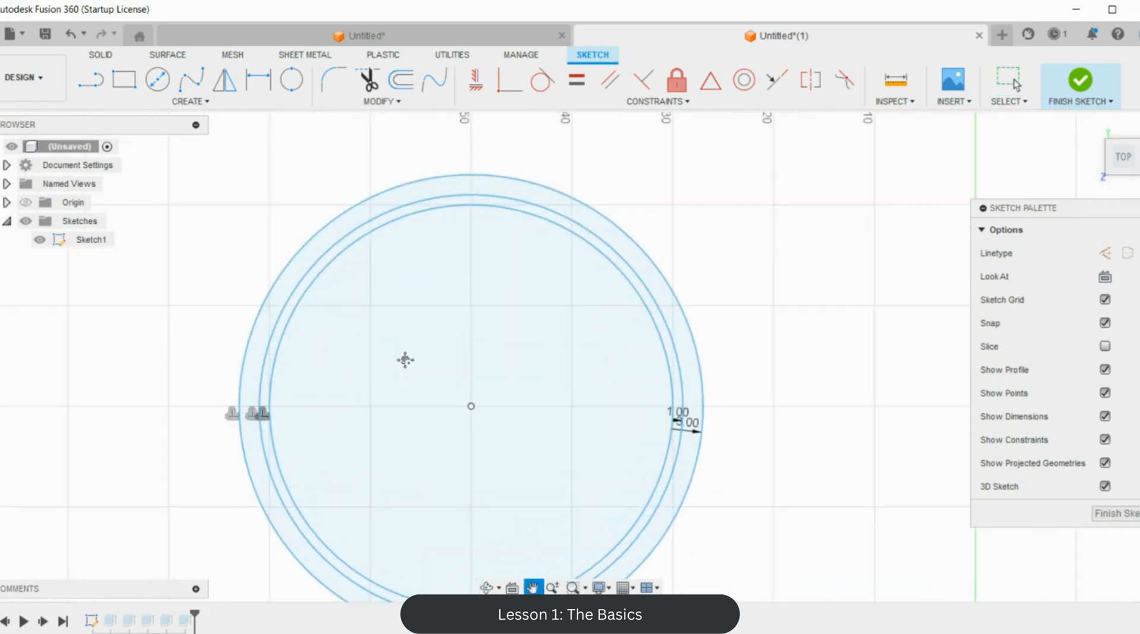
Step: Extrude the new circle as a surface, creating Body3
click(166, 55)
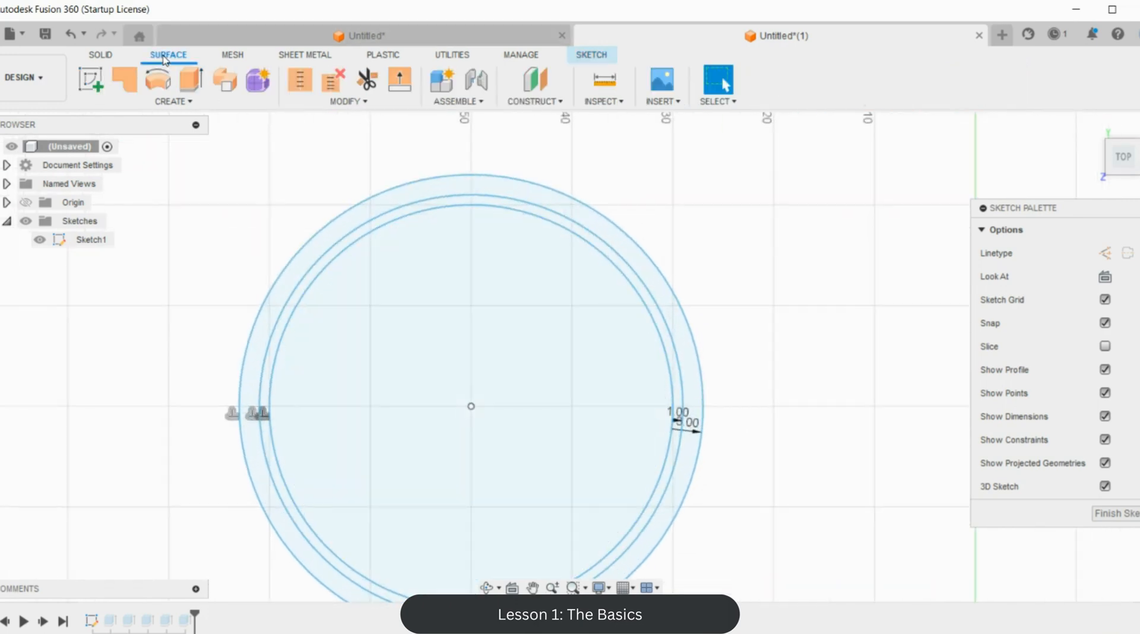
mouse_move(191, 80)
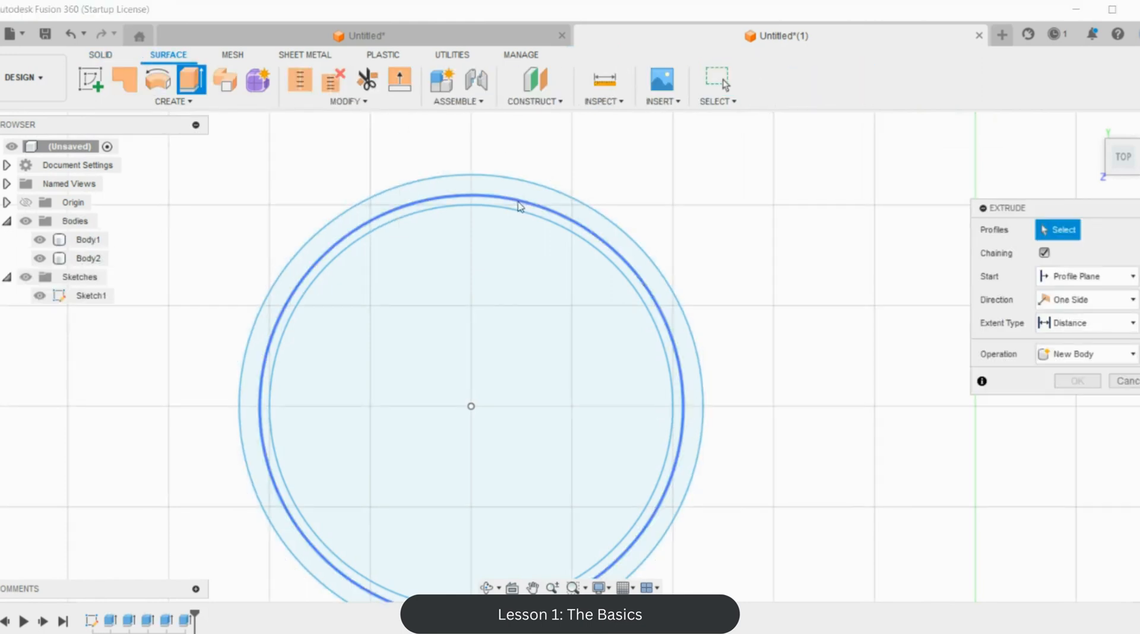
click(515, 208)
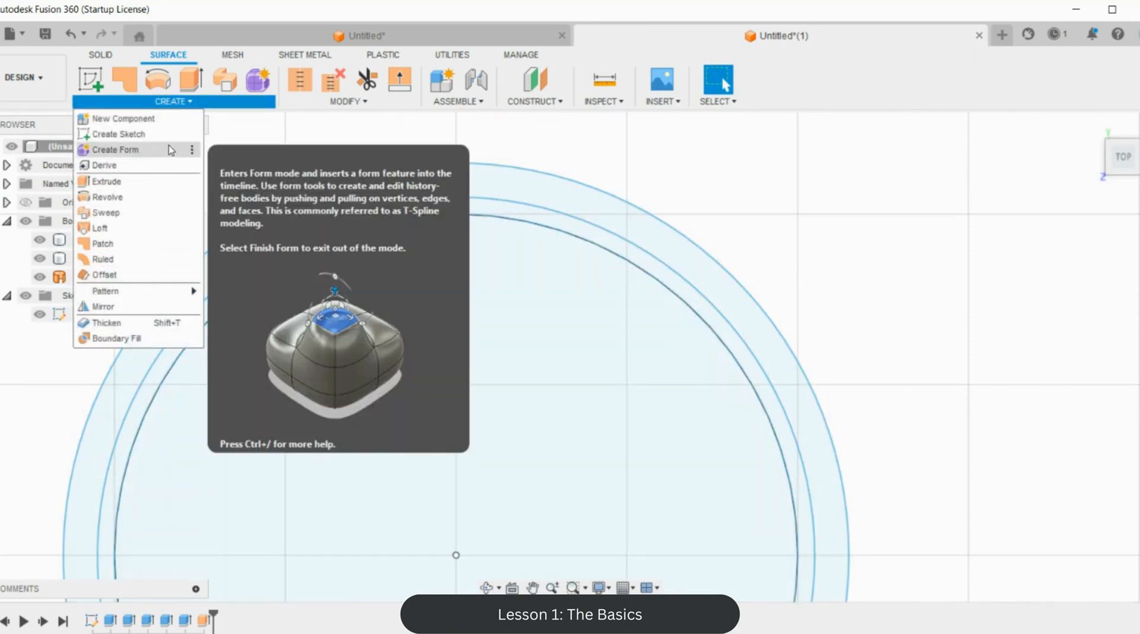
mouse_move(107, 323)
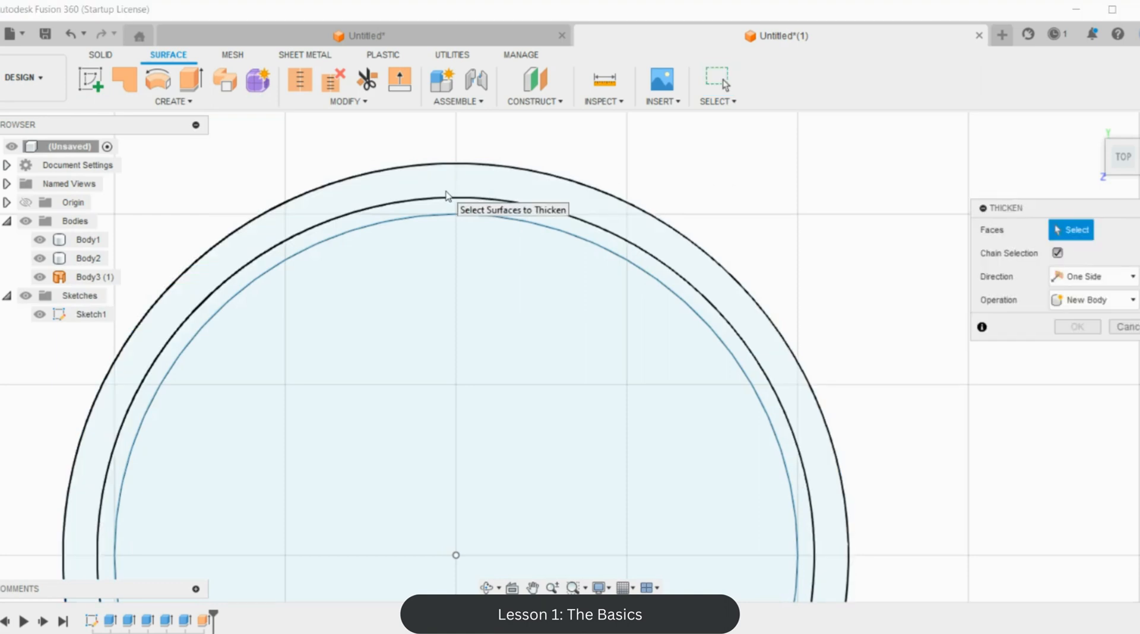
Step: Thicken Body3's cylindrical surface into the solid Body4
click(444, 195)
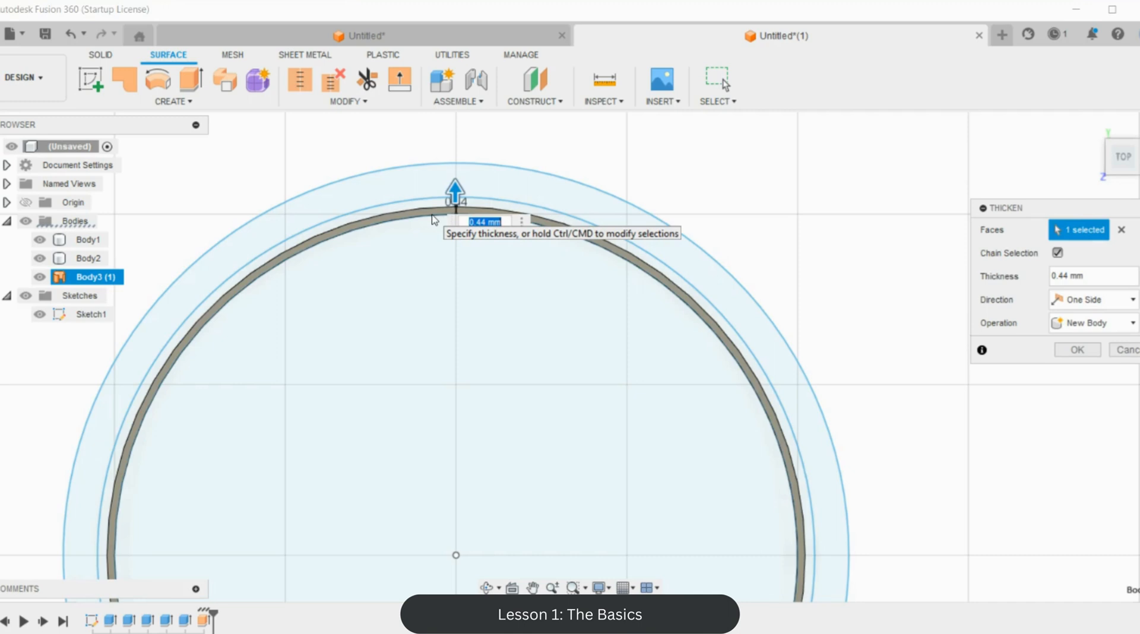
text(0)
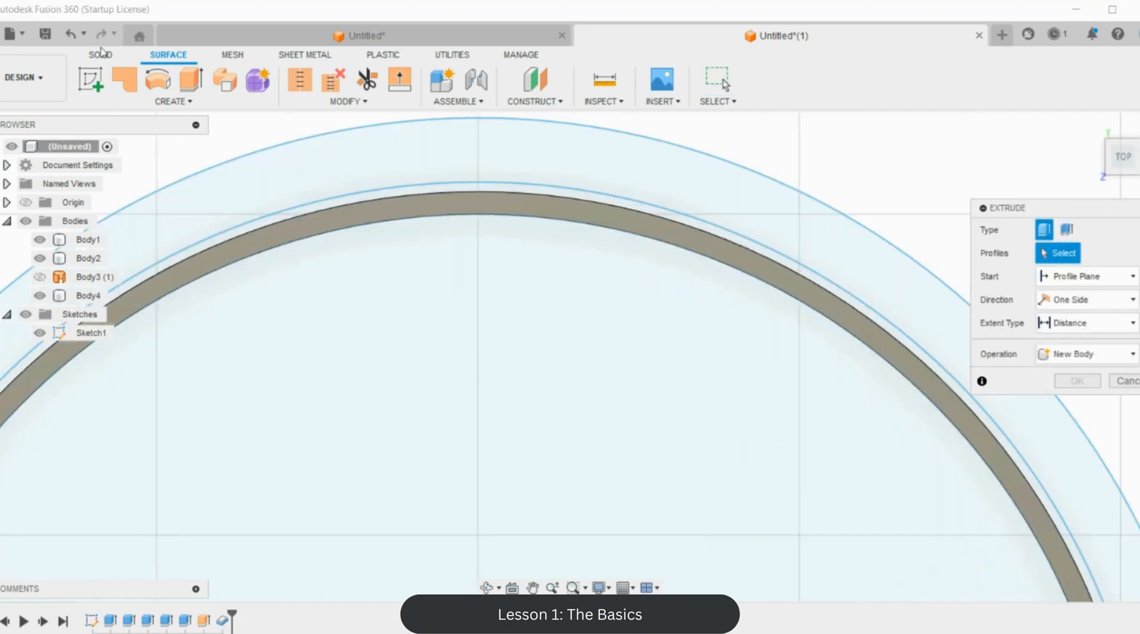
Step: Join a 3 mm extrusion of the two outer ring profiles onto Body4 as a flange
click(101, 55)
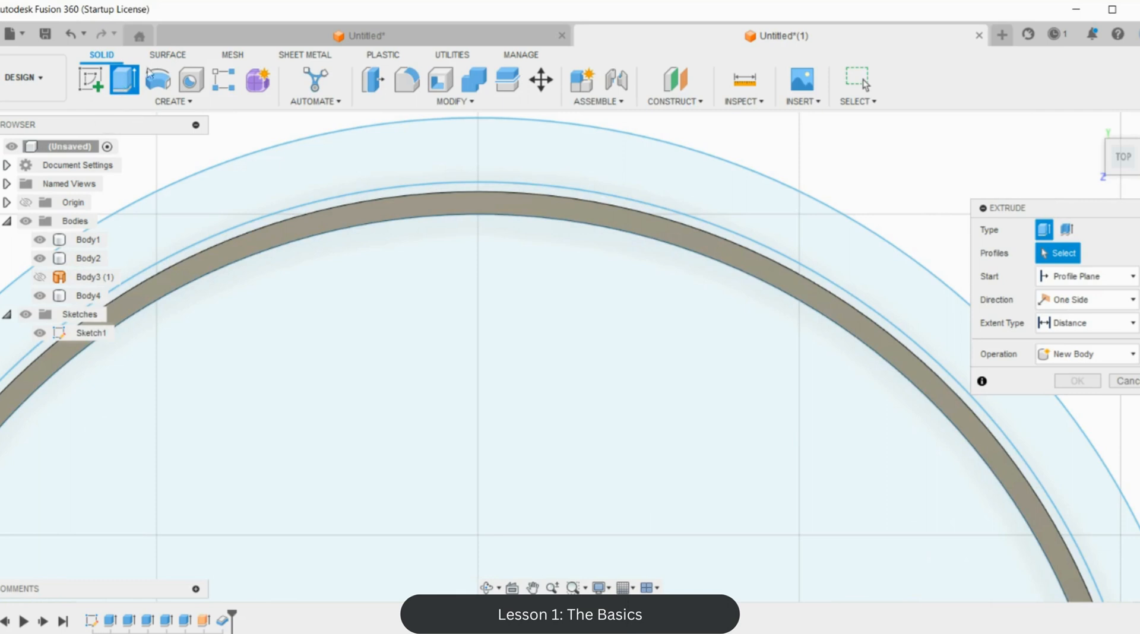
click(168, 54)
text(3)
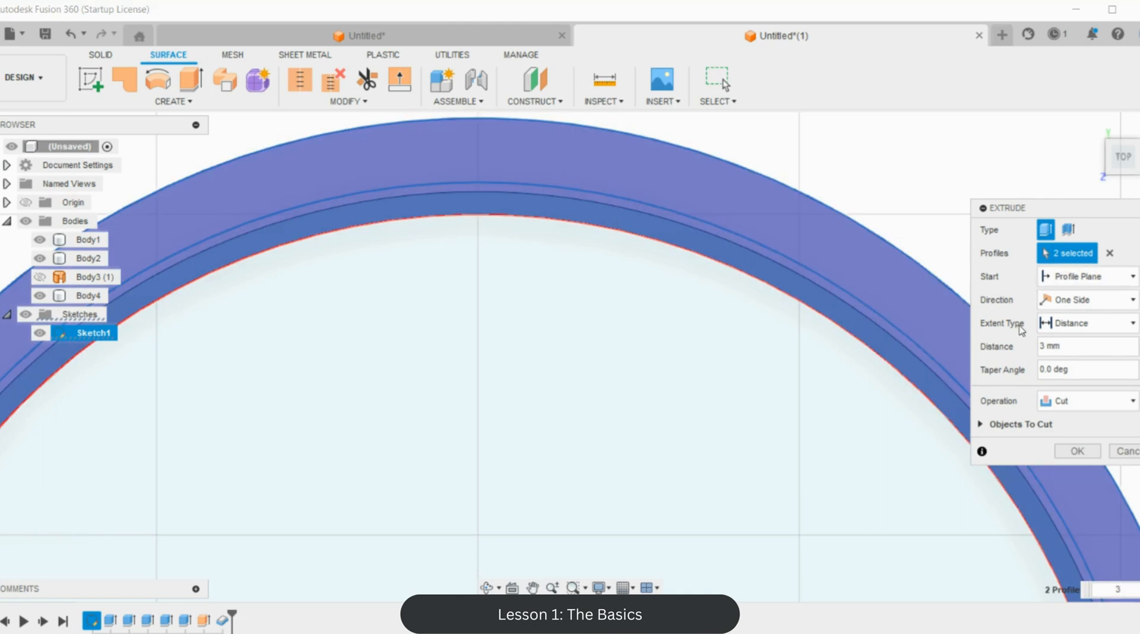
click(1086, 401)
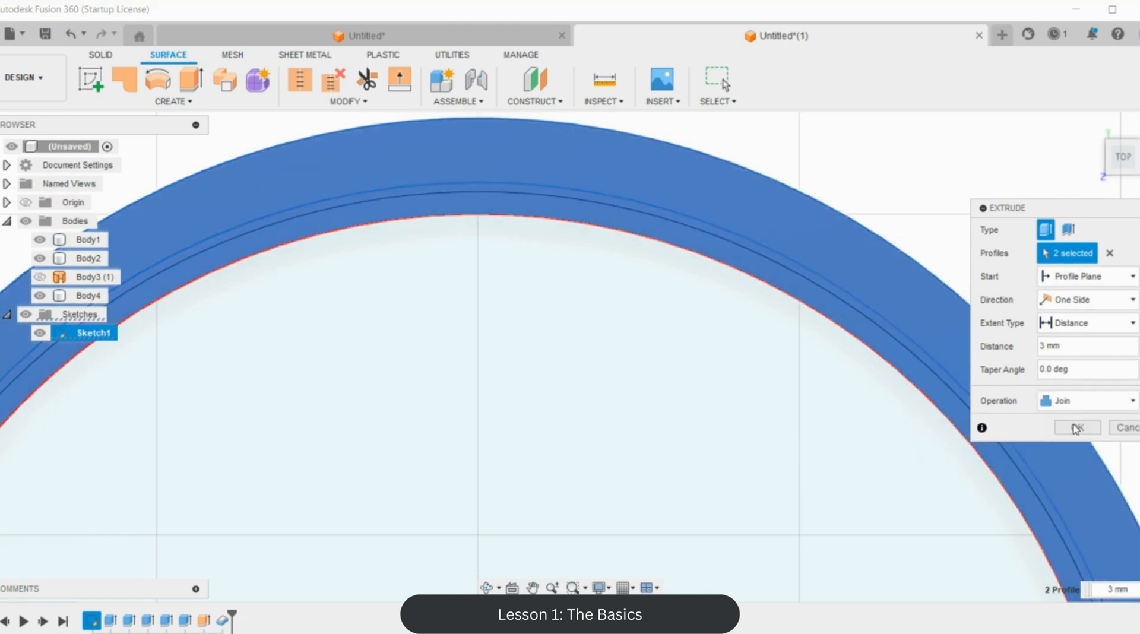
click(1076, 427)
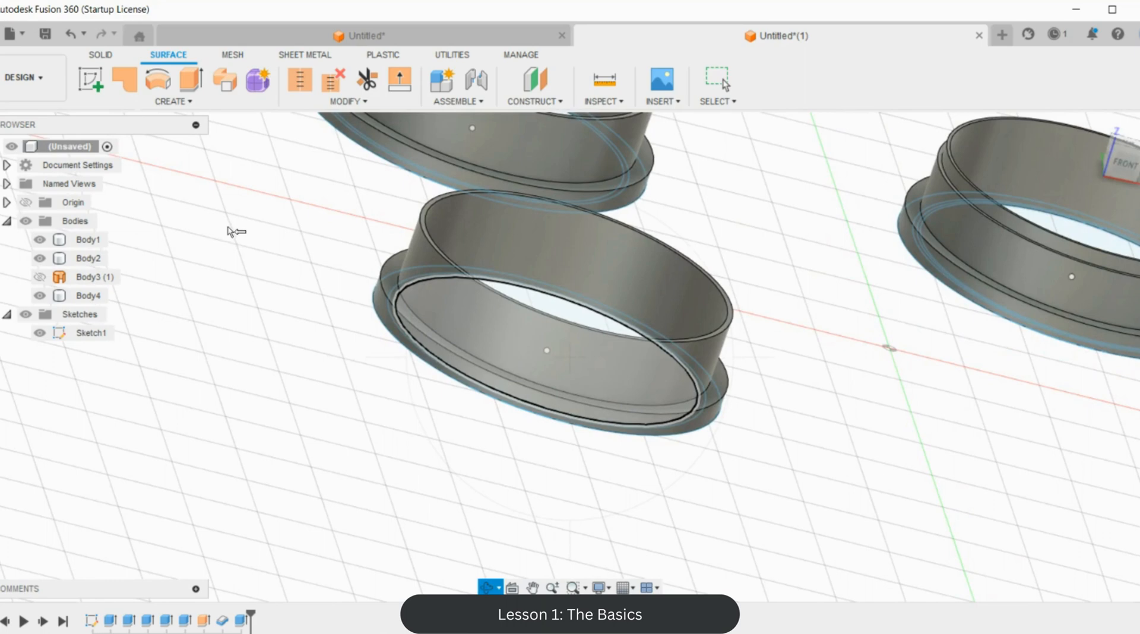
Step: Export Body4 as an STL mesh named 'v20.7' to the 4cmcircle folder
right_click(87, 295)
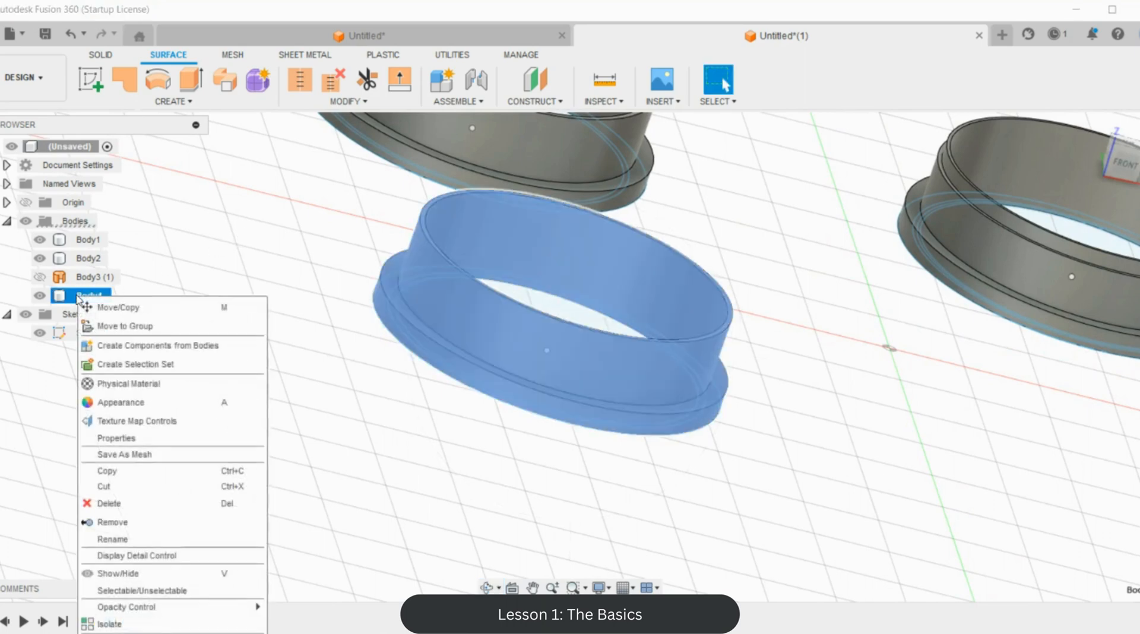
click(123, 455)
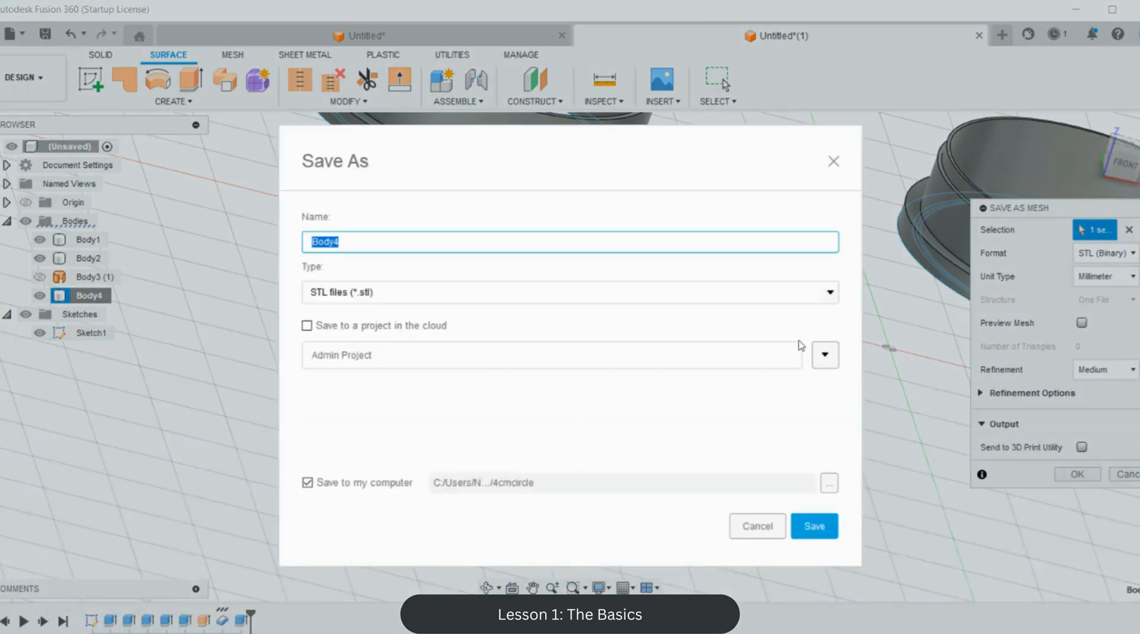
text(v)
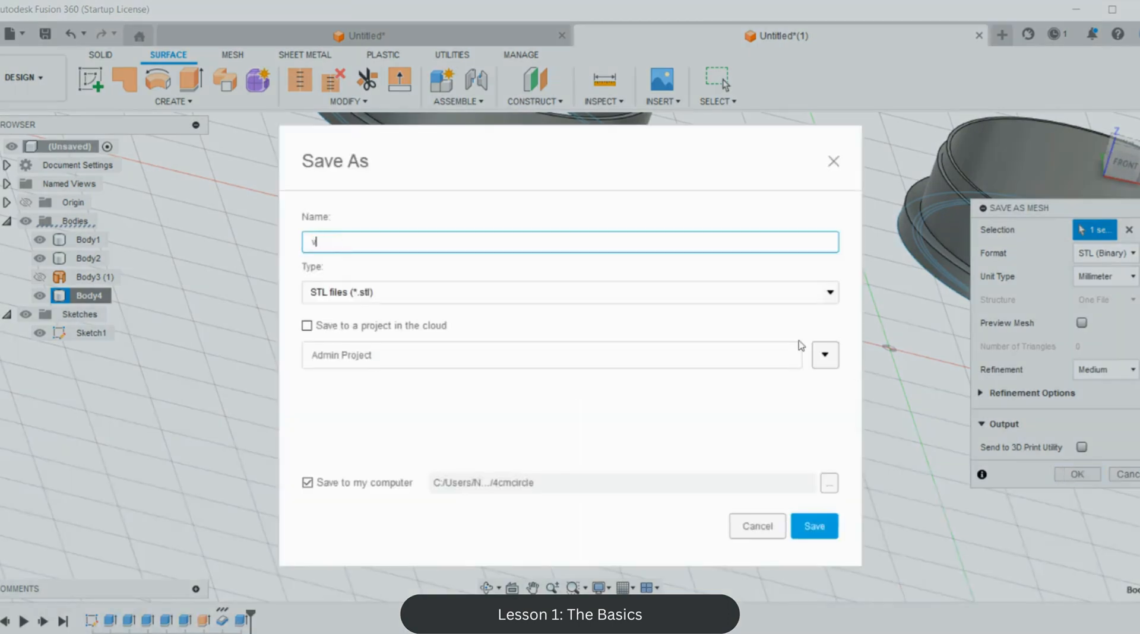
text(20.7)
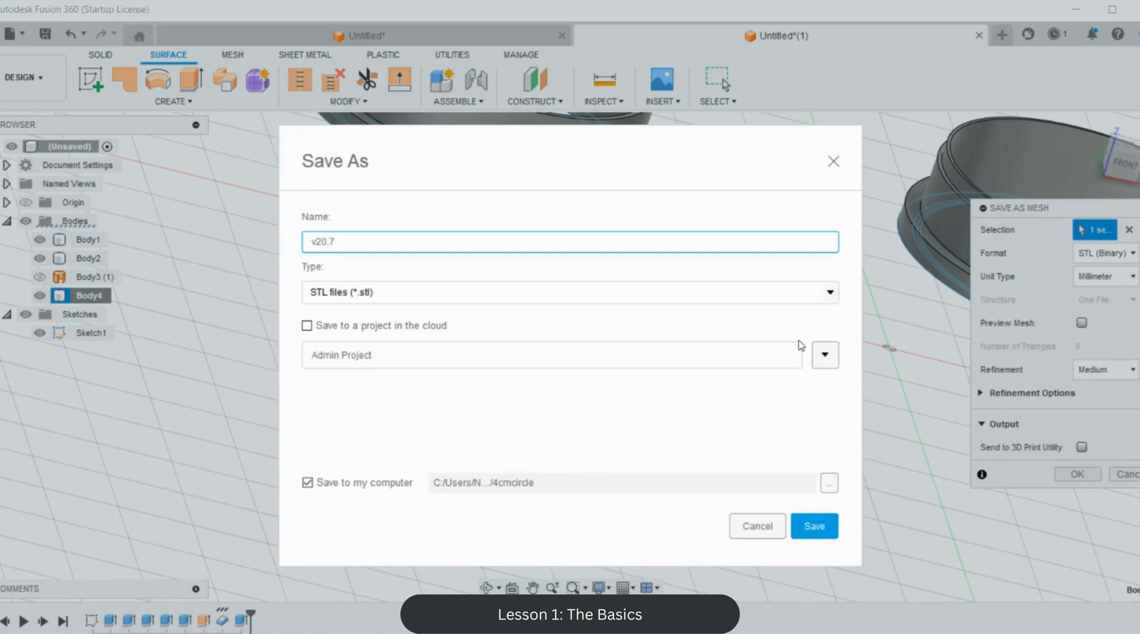
click(813, 526)
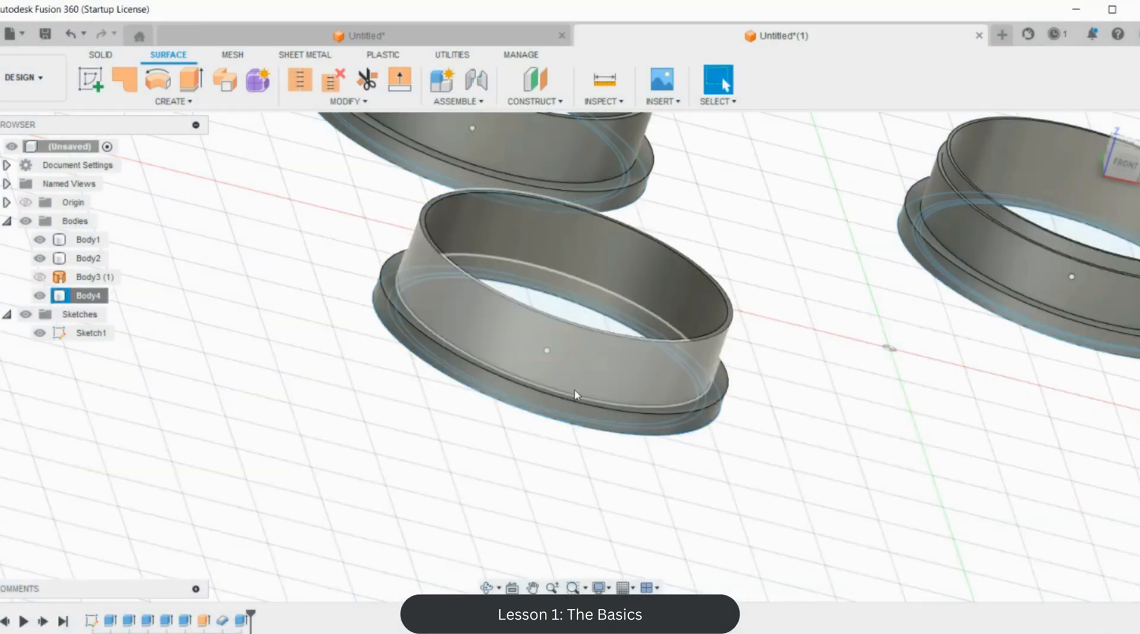
mouse_move(75, 33)
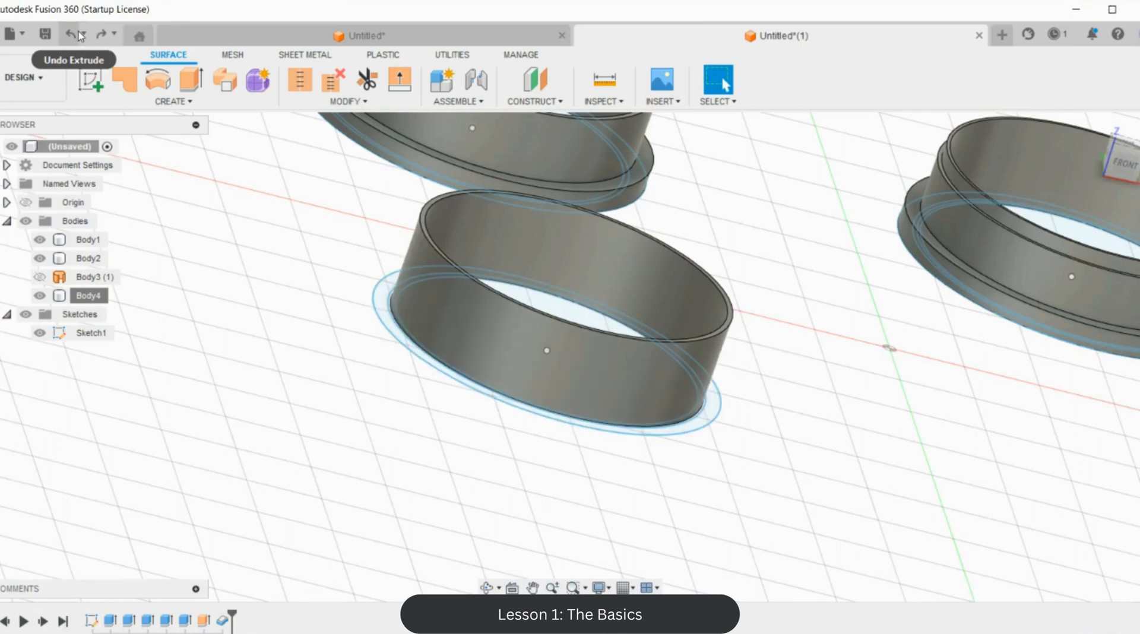
Step: Undo the last extrusion, re-thicken the cylindrical surface, and select Sketch1's thin ring profile
click(77, 32)
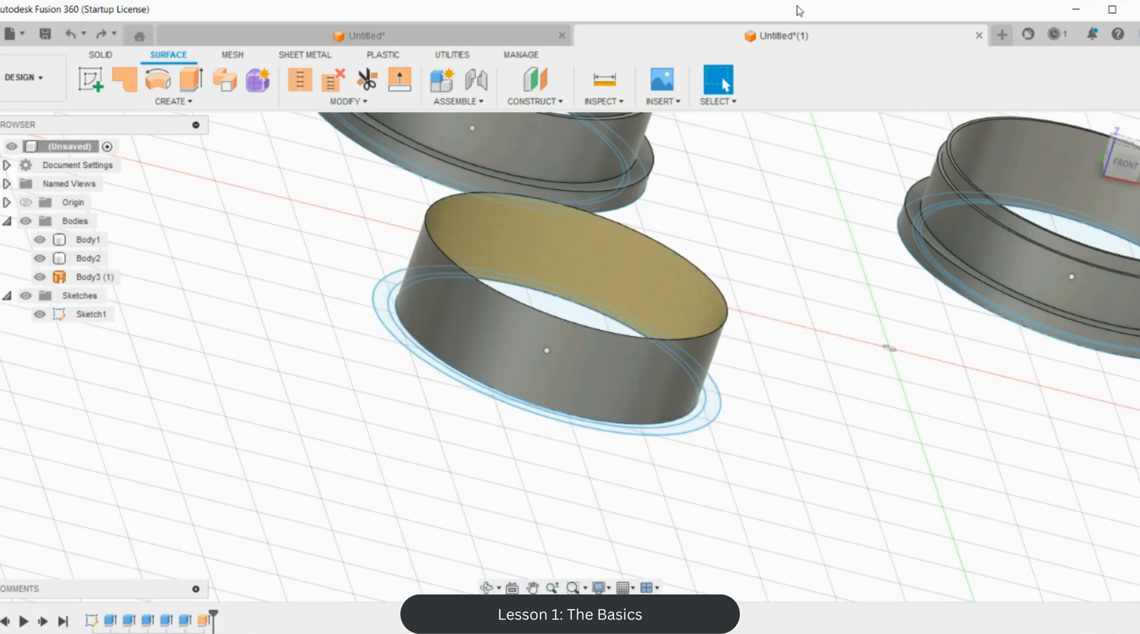
click(1122, 155)
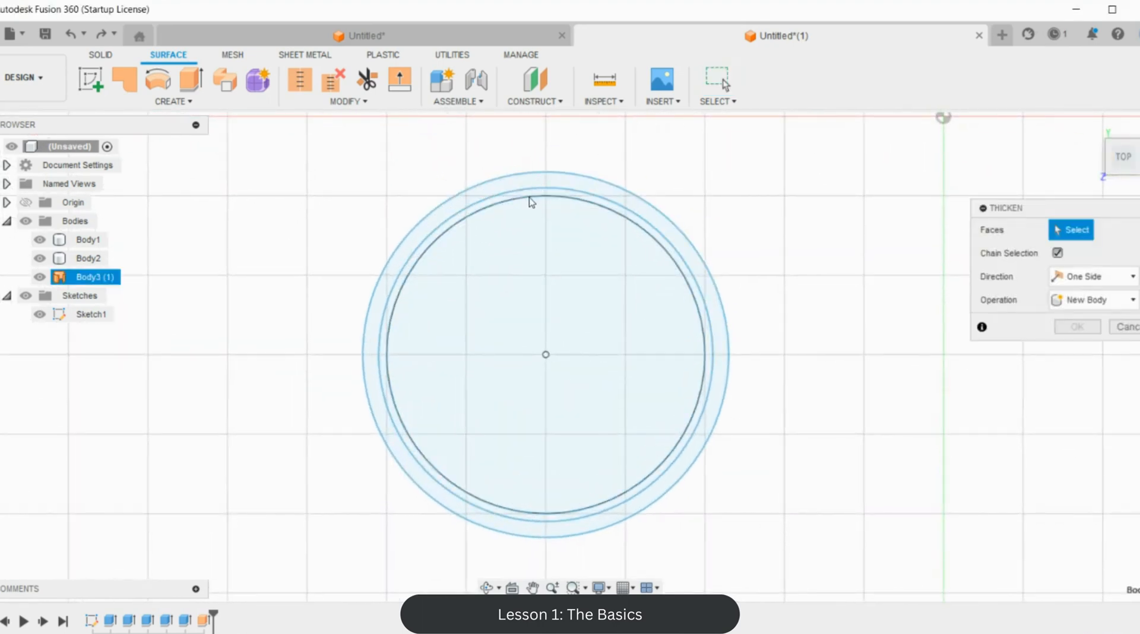
click(530, 202)
text(.44)
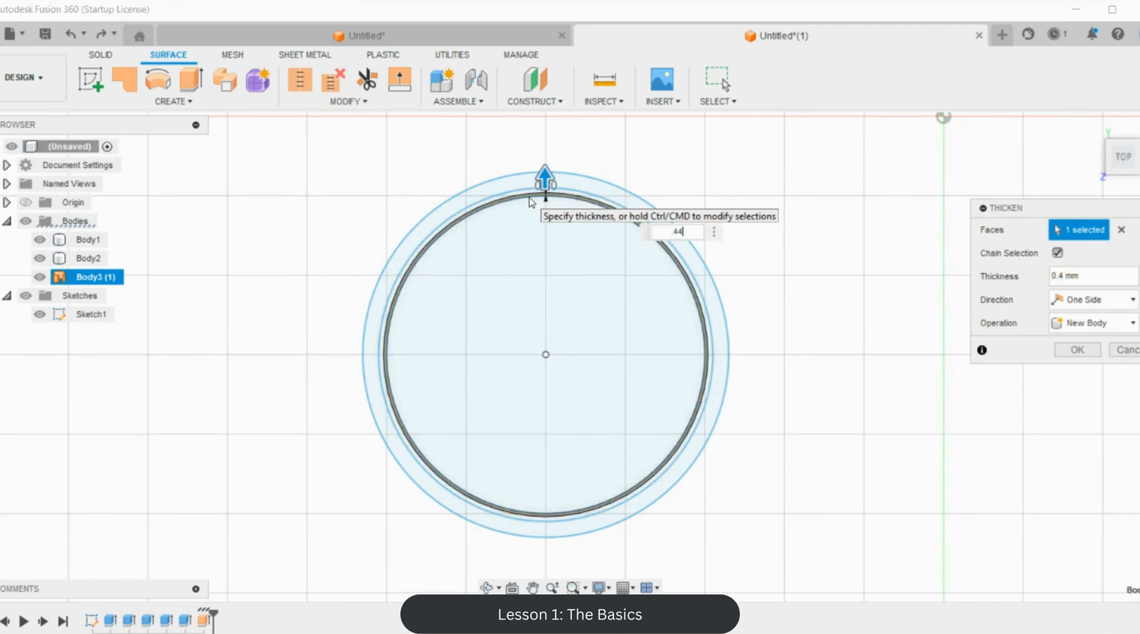
click(1077, 350)
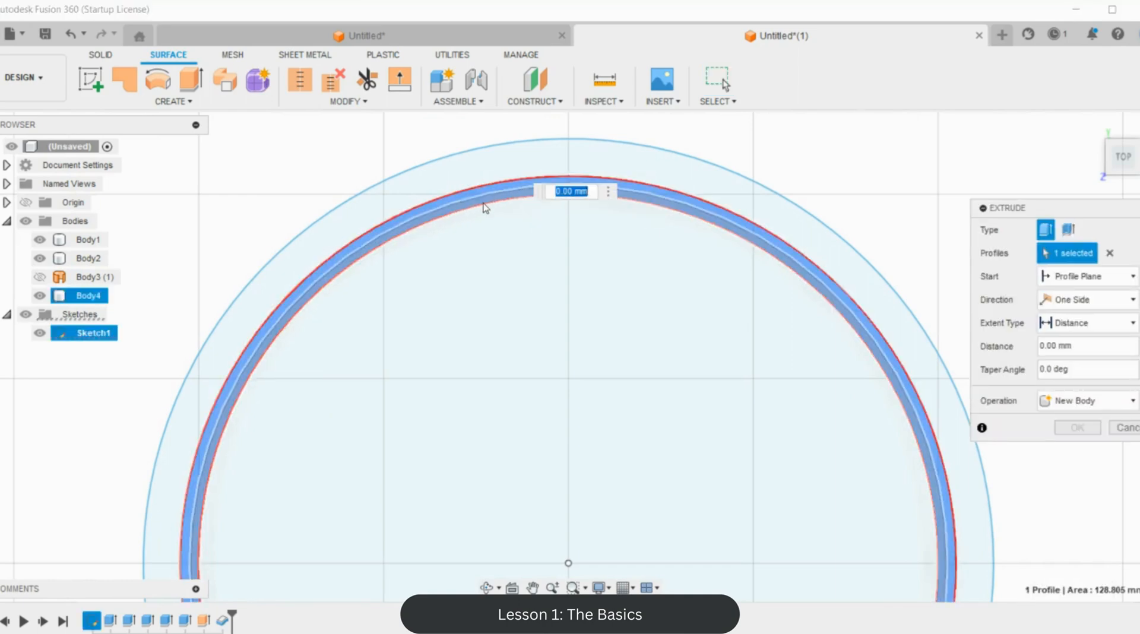
Step: Extrude the outer ring profile 3 mm, joining it to the rebuilt Body4
text(10)
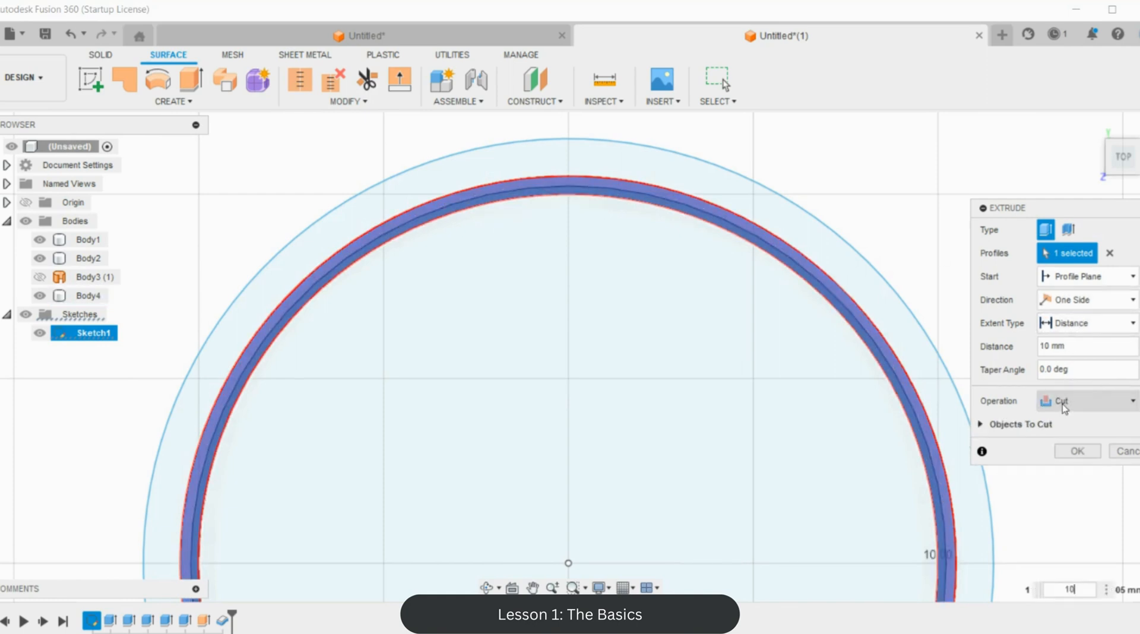
click(1086, 401)
text(3)
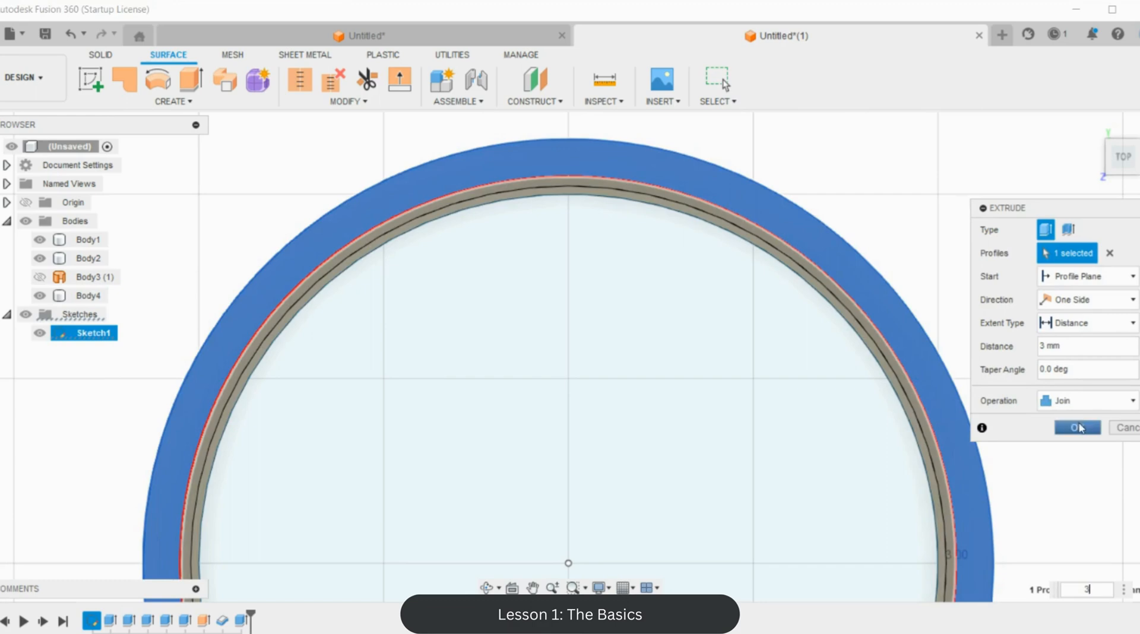
click(1077, 426)
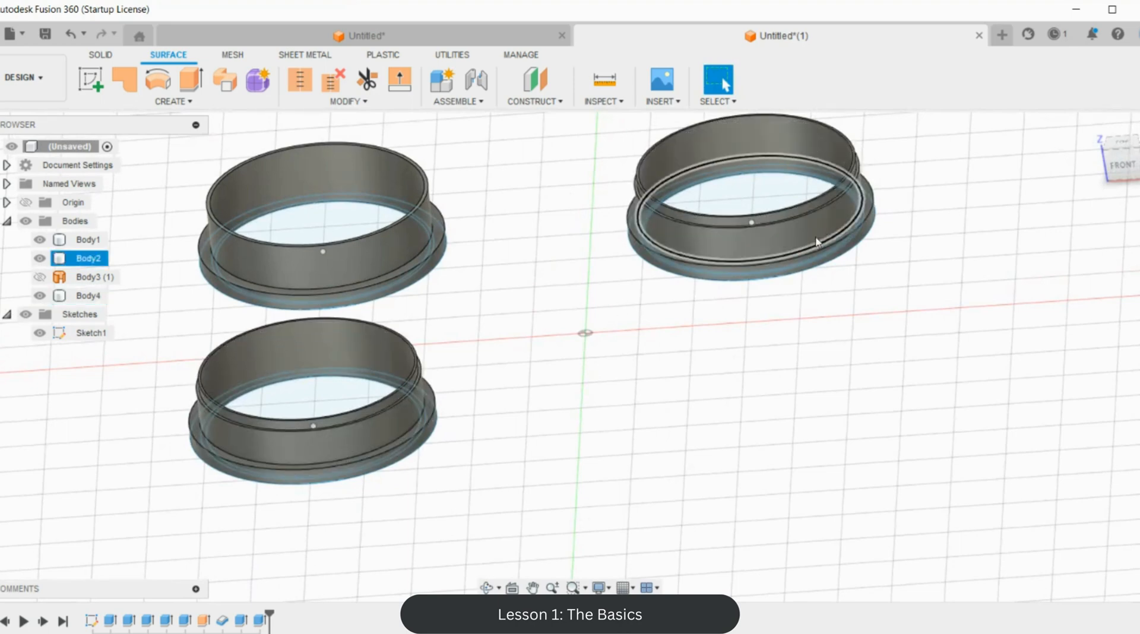
Step: Save the sharp-edge Body4 as an STL mesh named v2_sharp
click(87, 296)
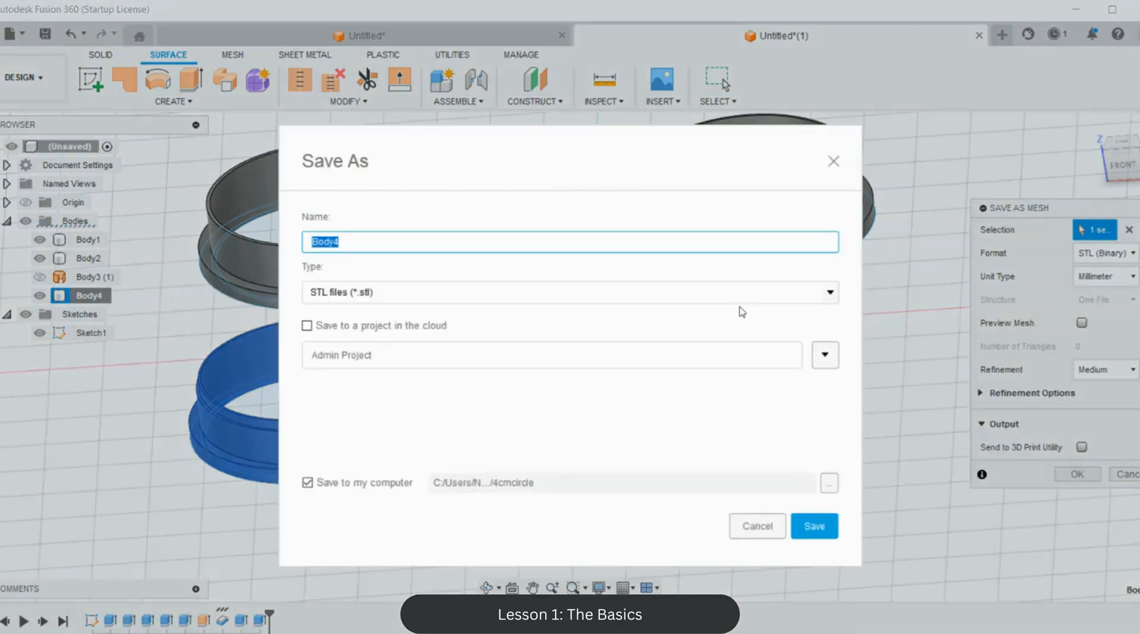
text(v)
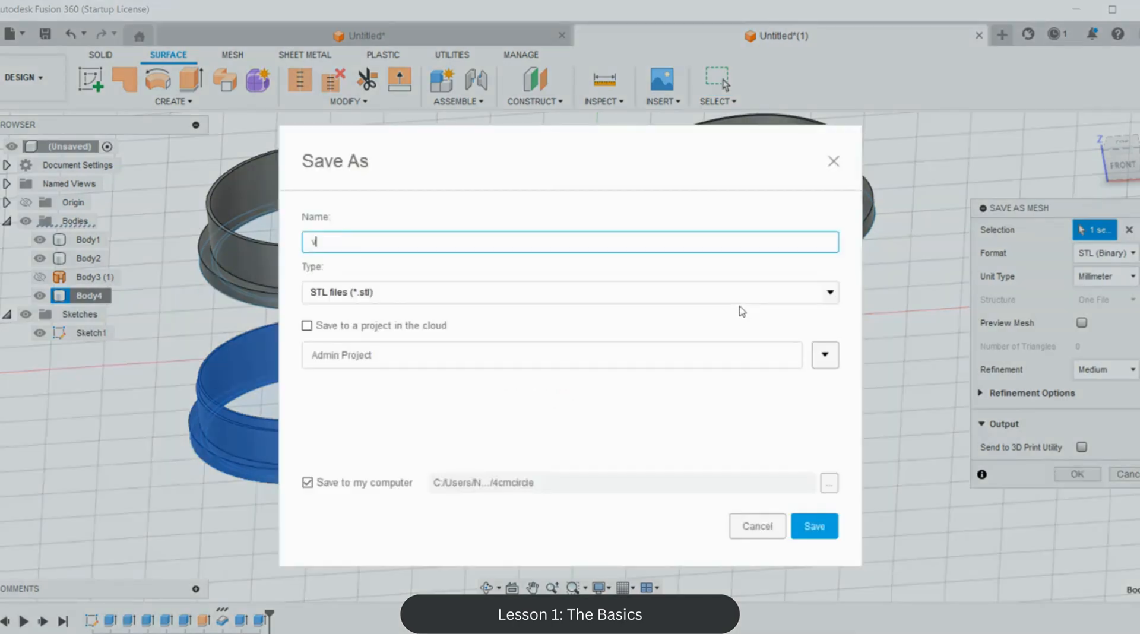
text(v2_sharp)
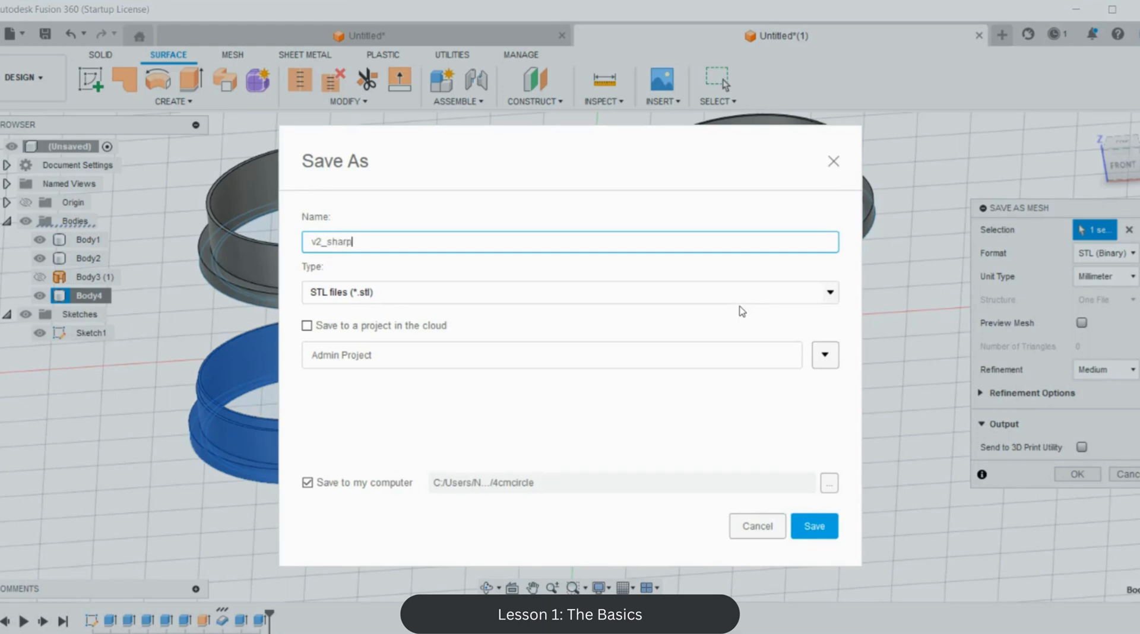
click(813, 526)
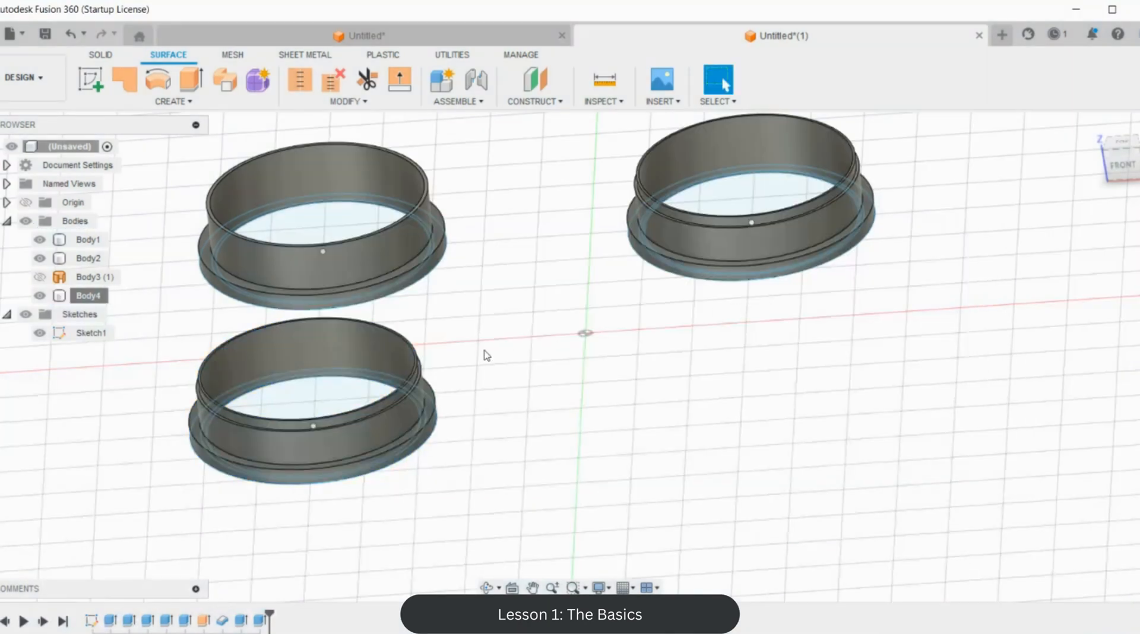
mouse_move(454, 270)
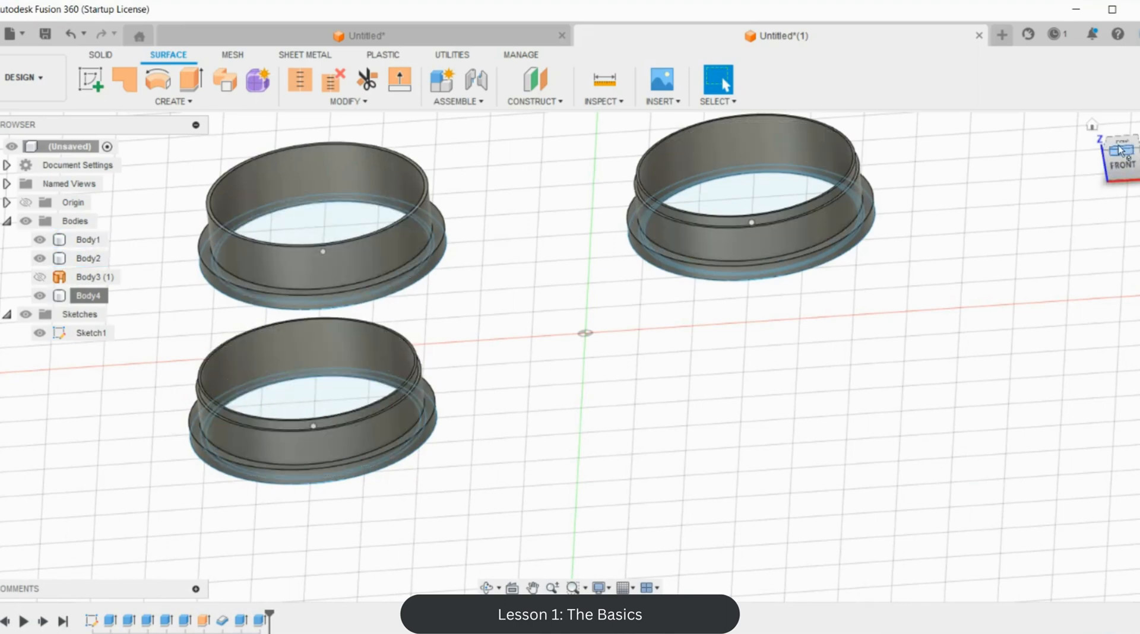
Step: Switch to the top view, looking straight down on the three cutters
click(1130, 146)
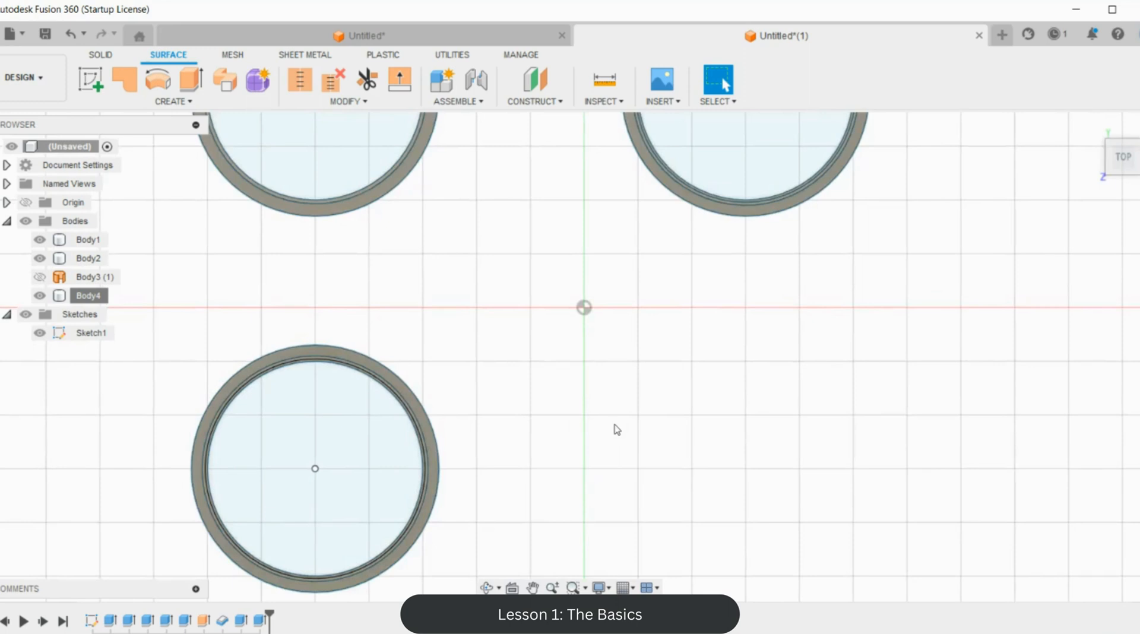
mouse_move(542, 478)
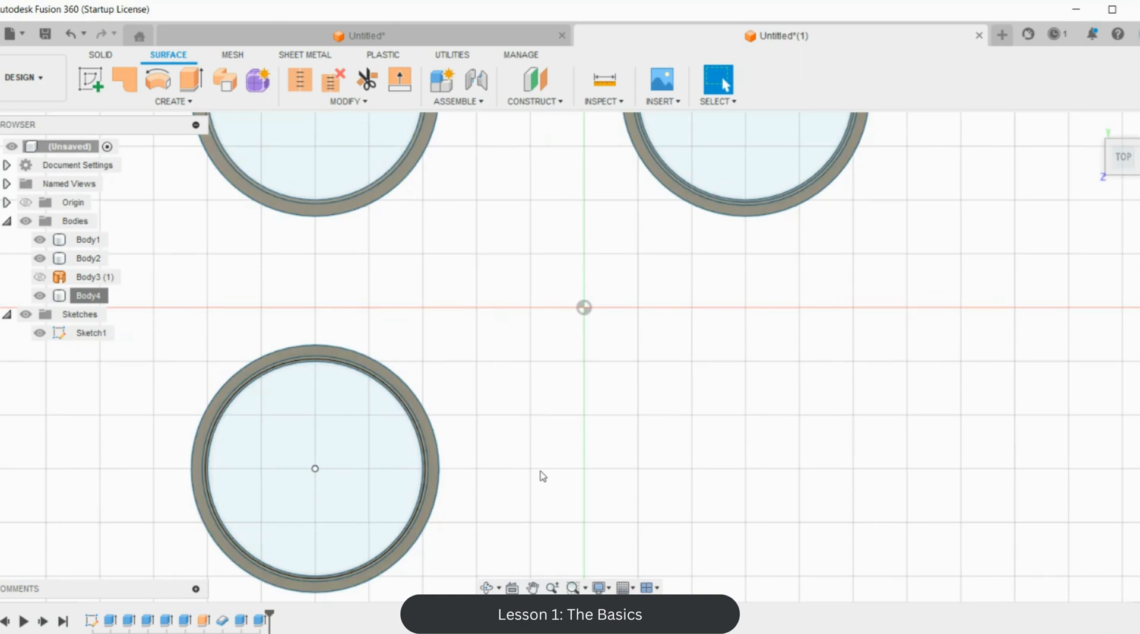
mouse_move(527, 519)
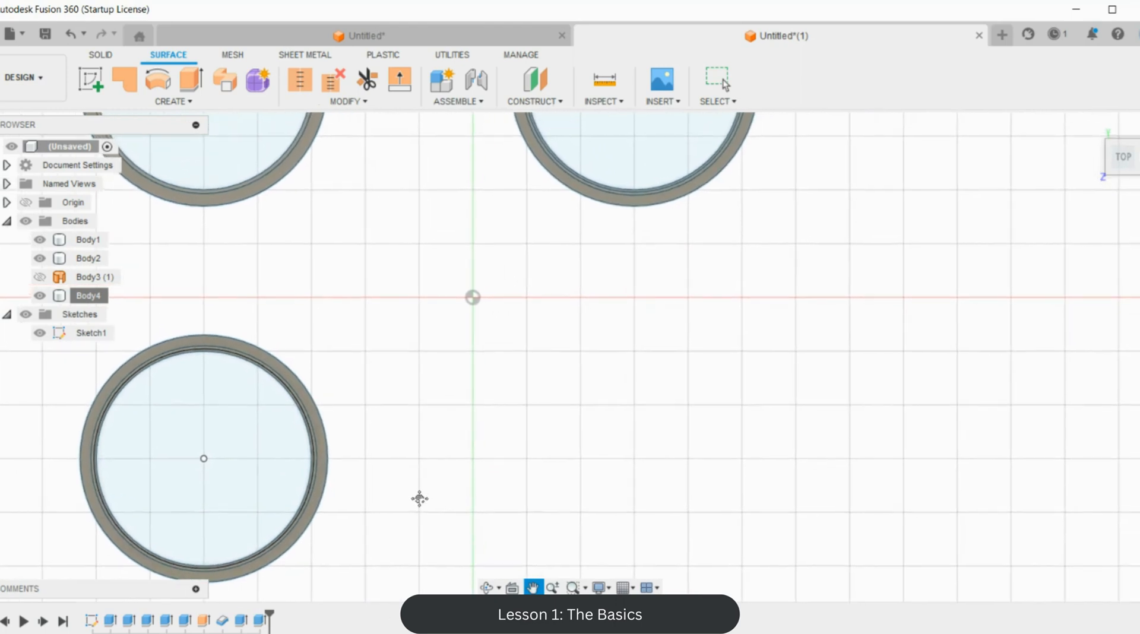
mouse_move(436, 460)
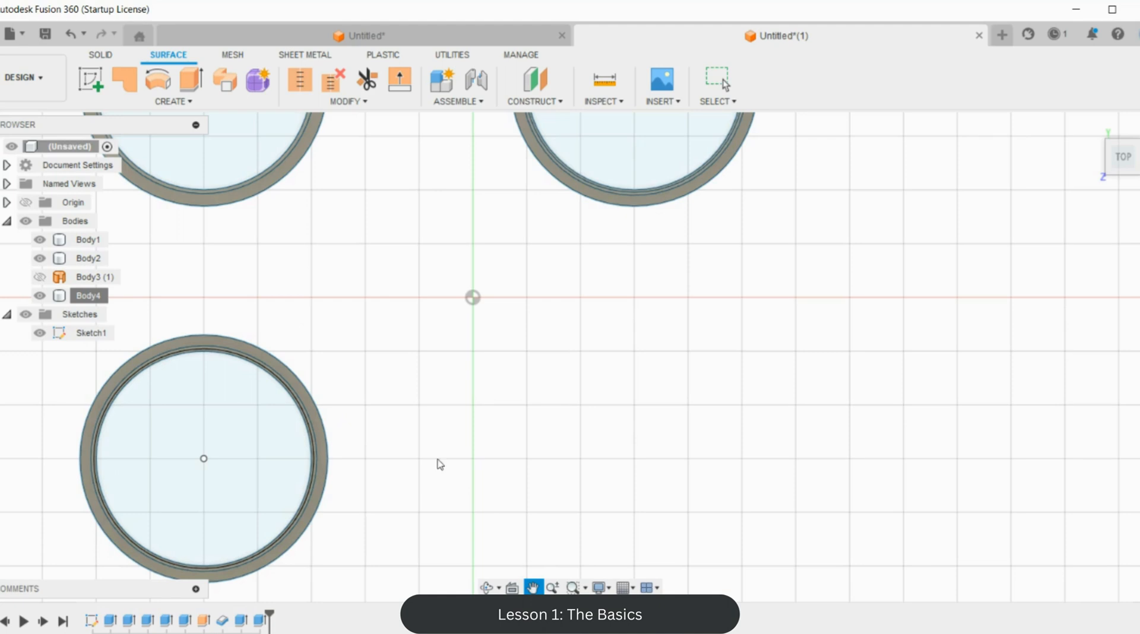
Step: Add a new circle offset 1 mm in Sketch1 and extrude the ring into Body5
click(92, 332)
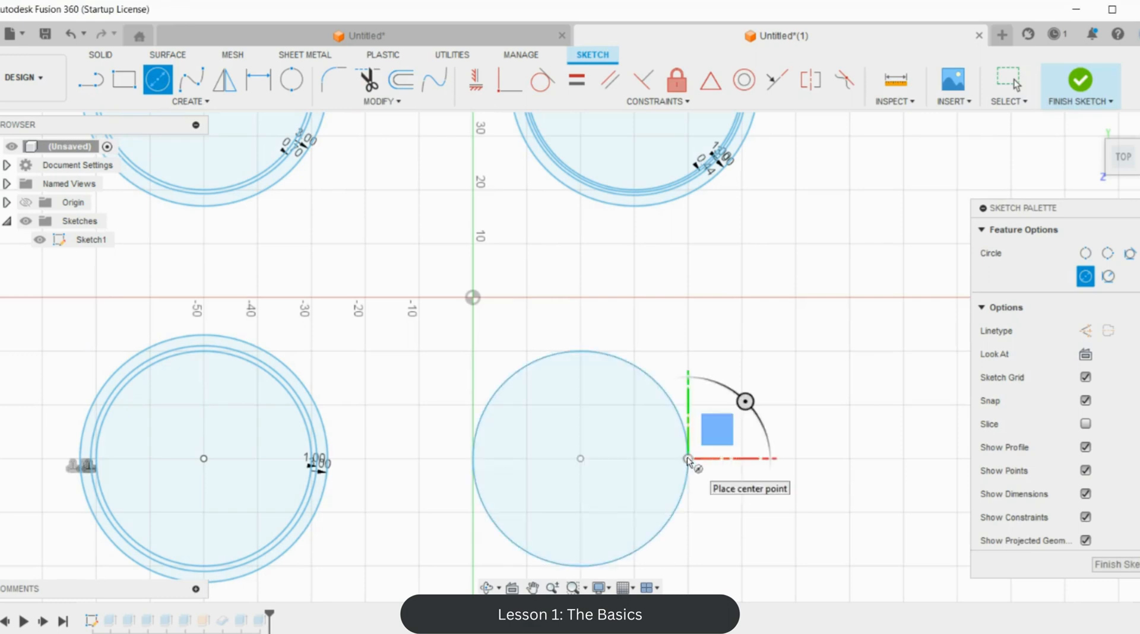
click(401, 80)
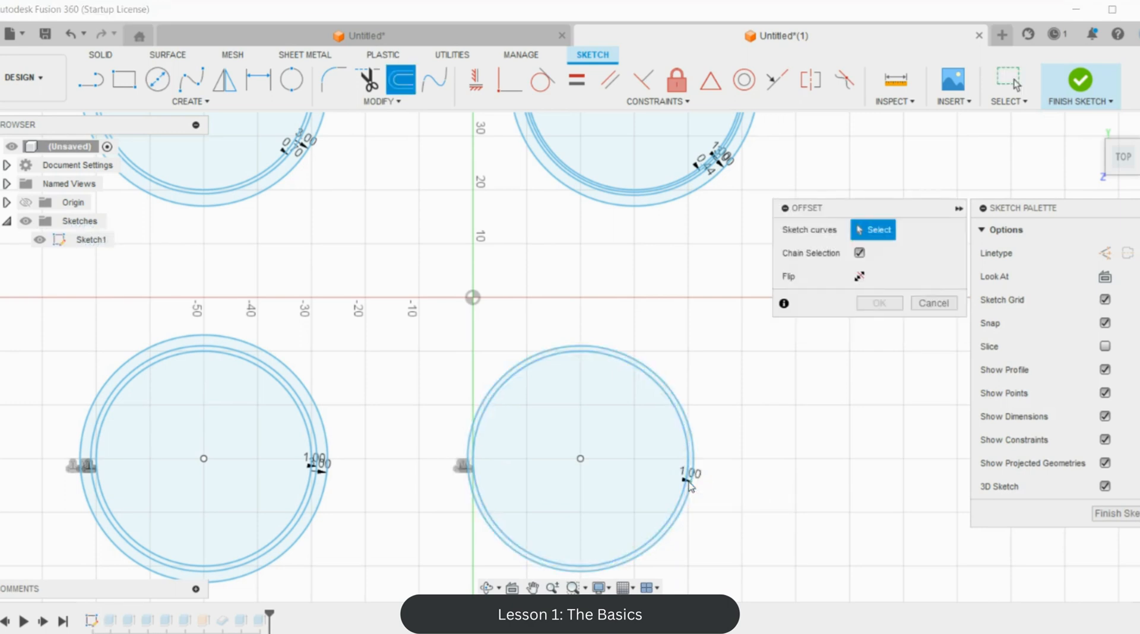
click(683, 481)
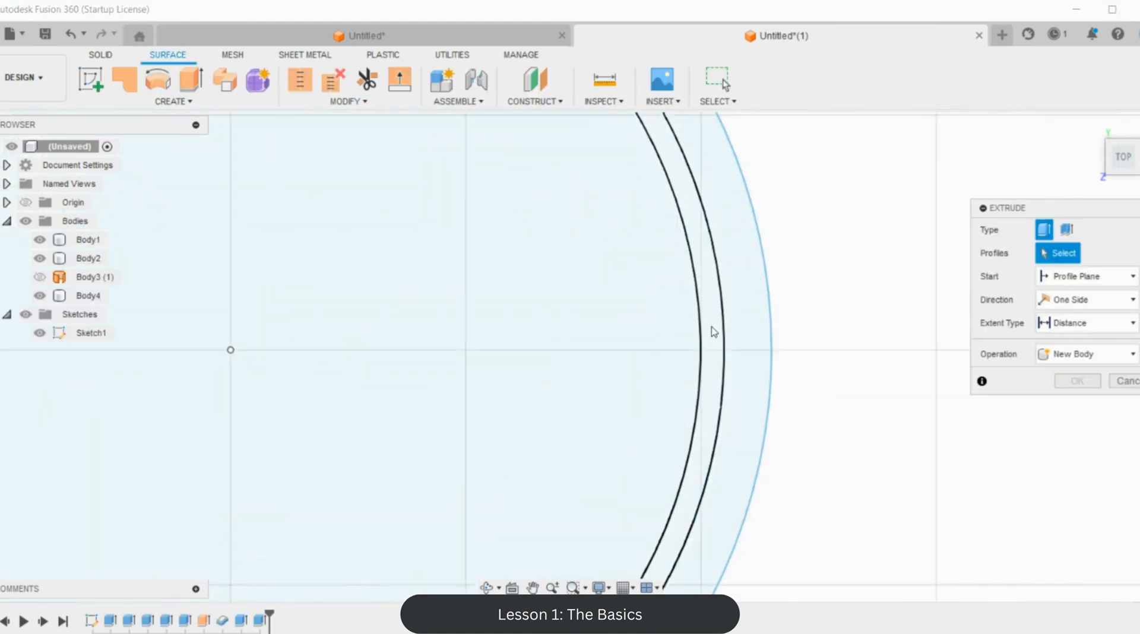
mouse_move(713, 332)
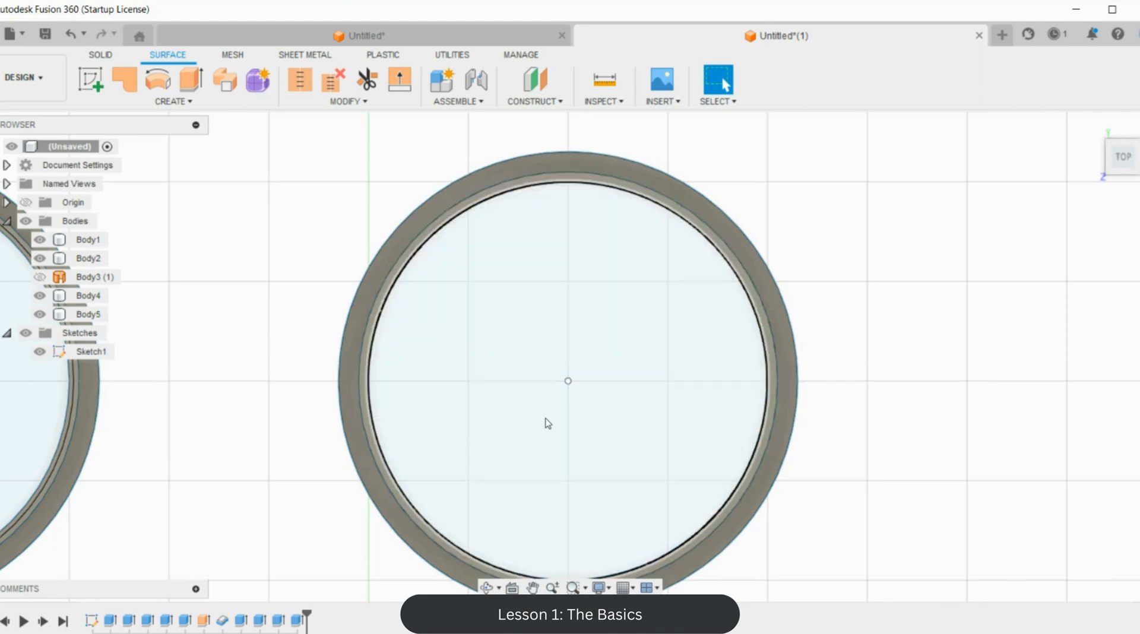
click(99, 55)
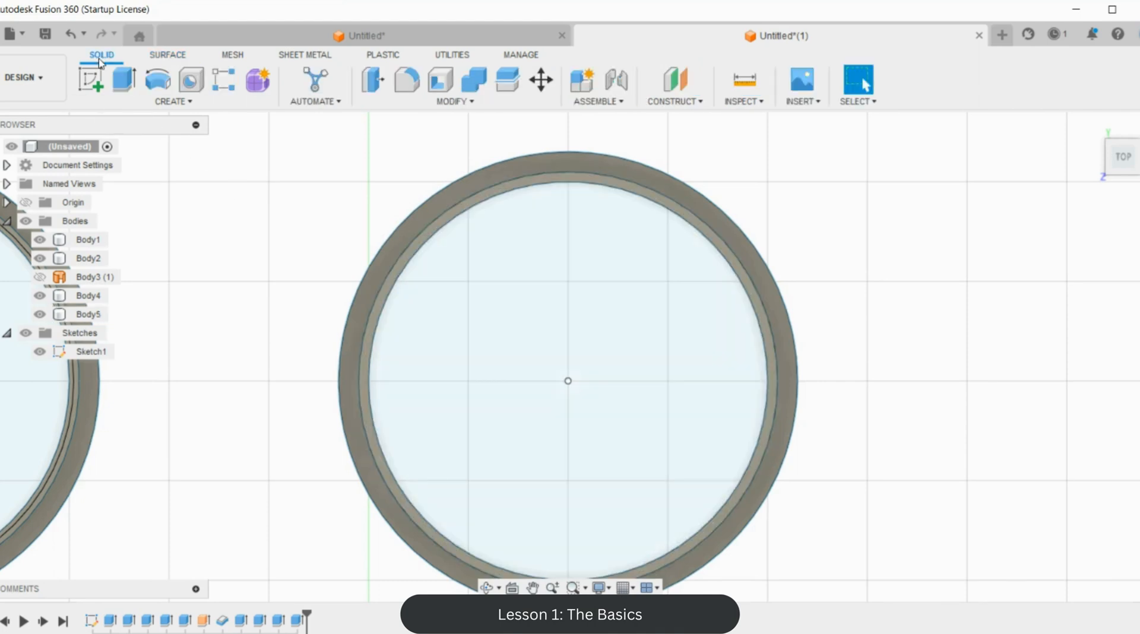
Step: Start a Chamfer from the Solid modify tools for Body5
click(454, 101)
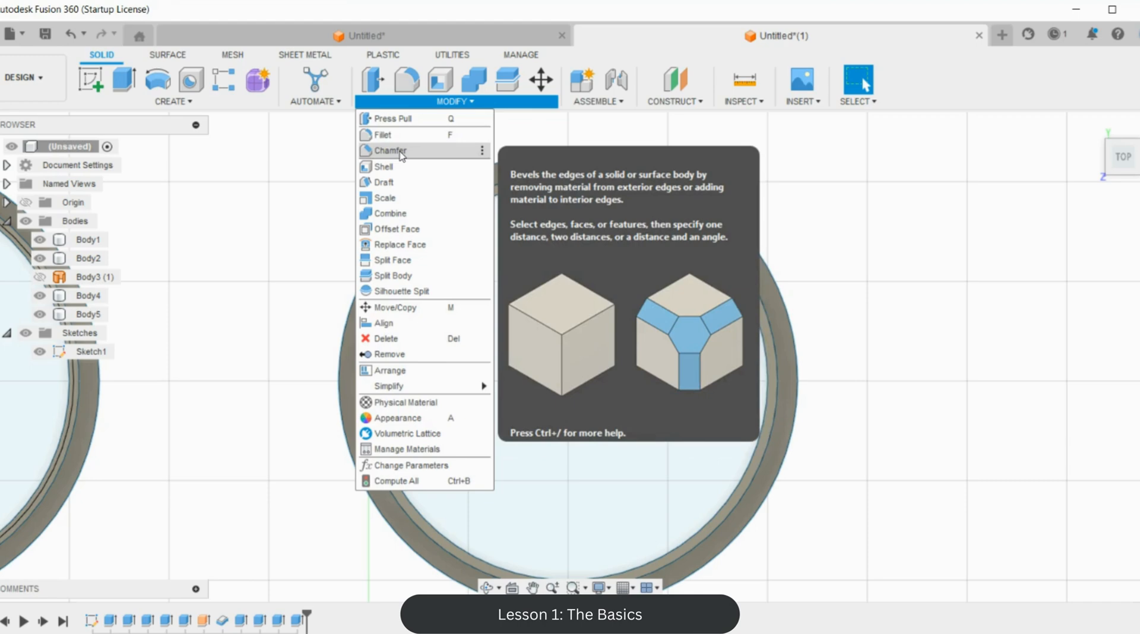
click(391, 150)
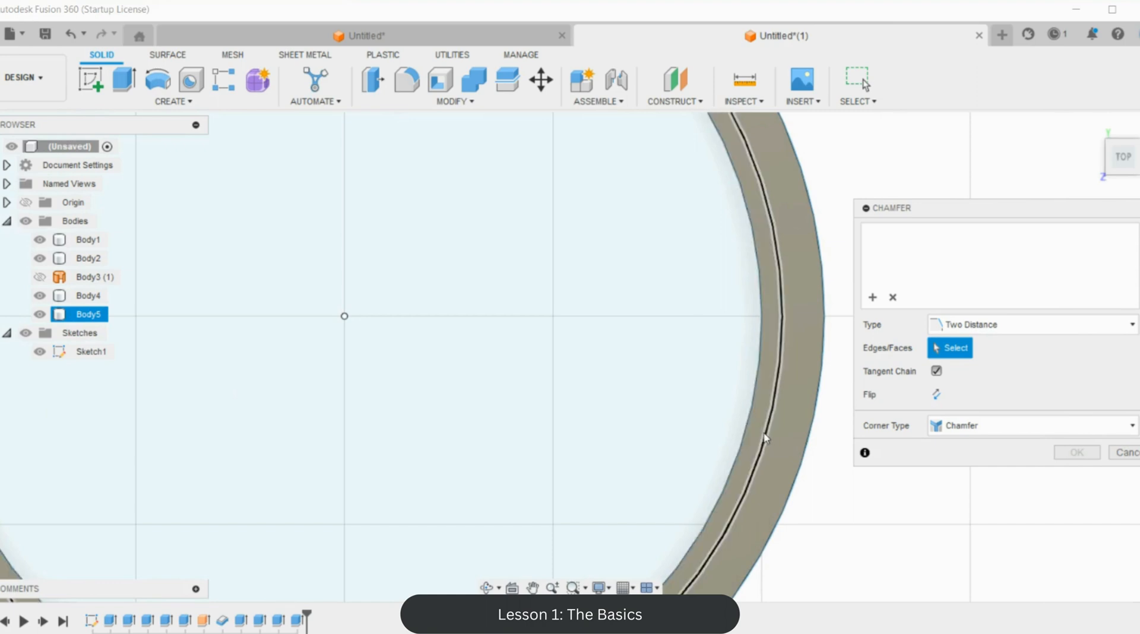
mouse_move(771, 429)
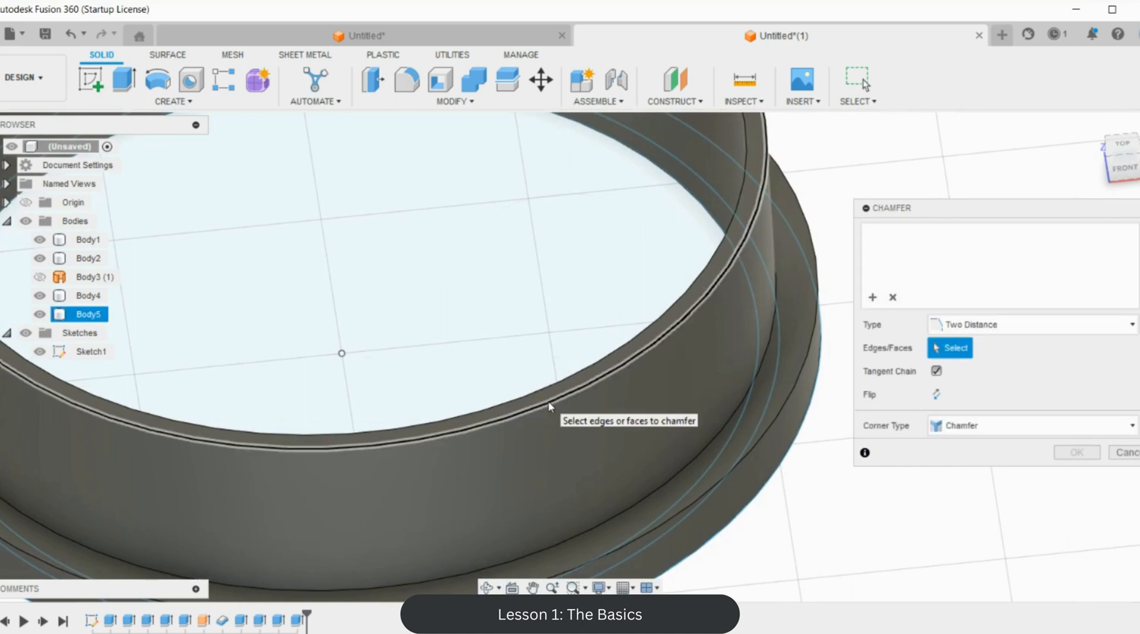
Step: Chamfer Body5's inner top edge with a two-distance chamfer, one distance 0.56 mm
click(549, 415)
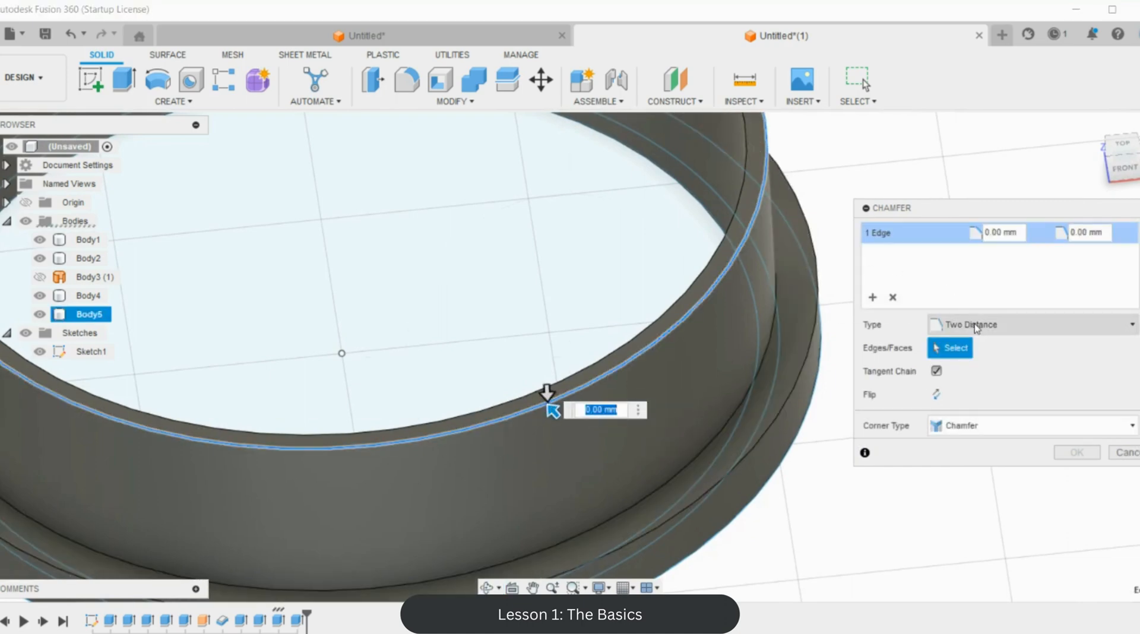
click(1031, 324)
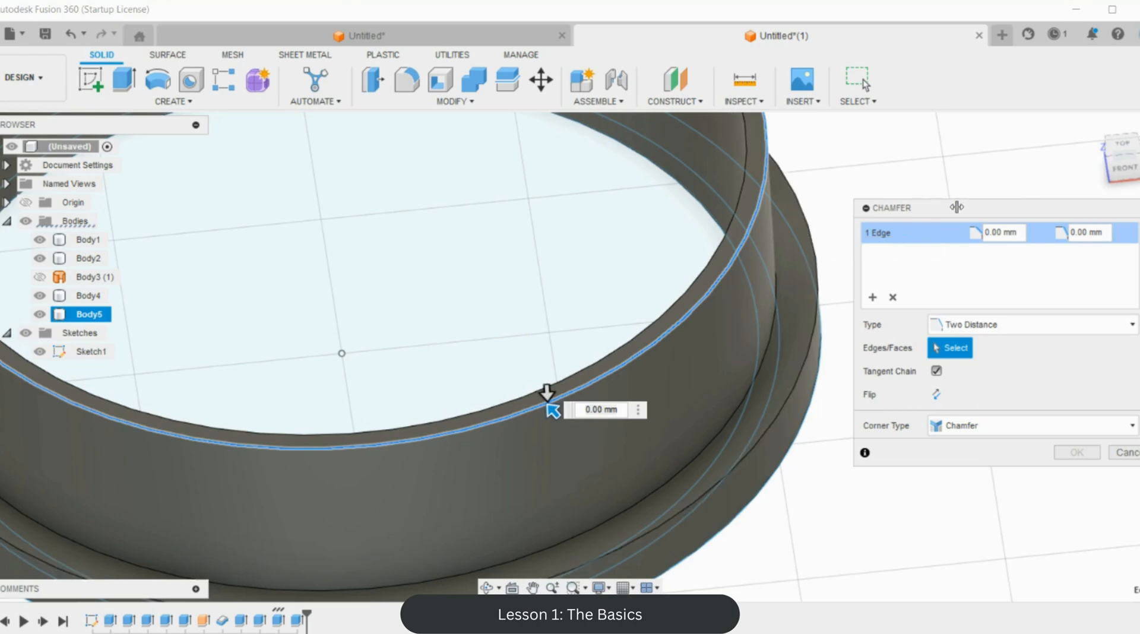
mouse_move(1014, 208)
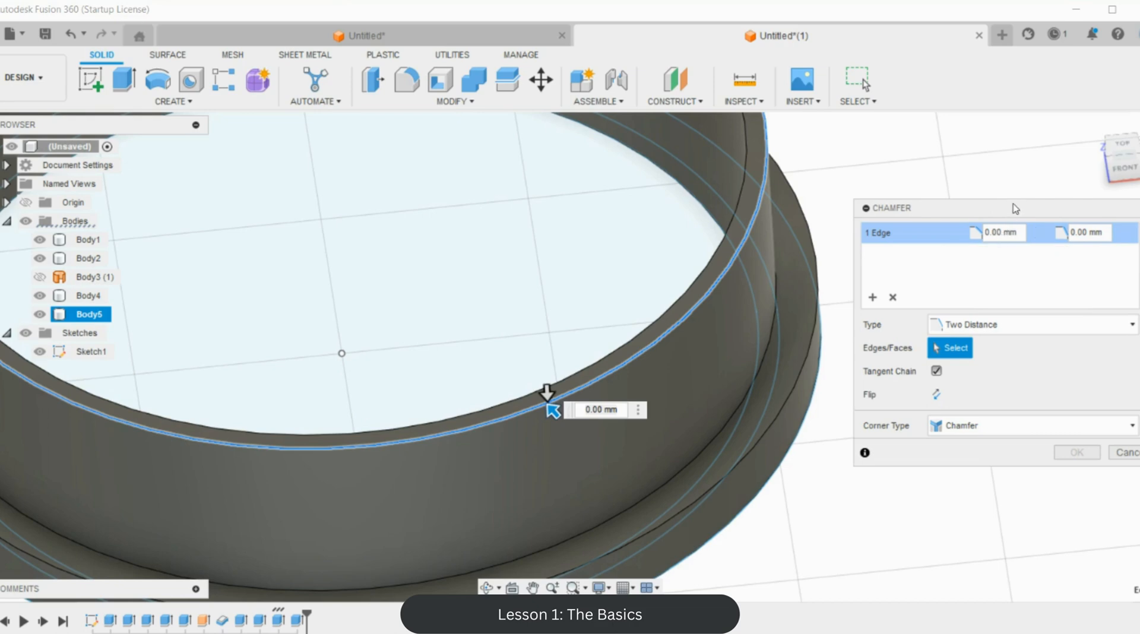
text(0.56)
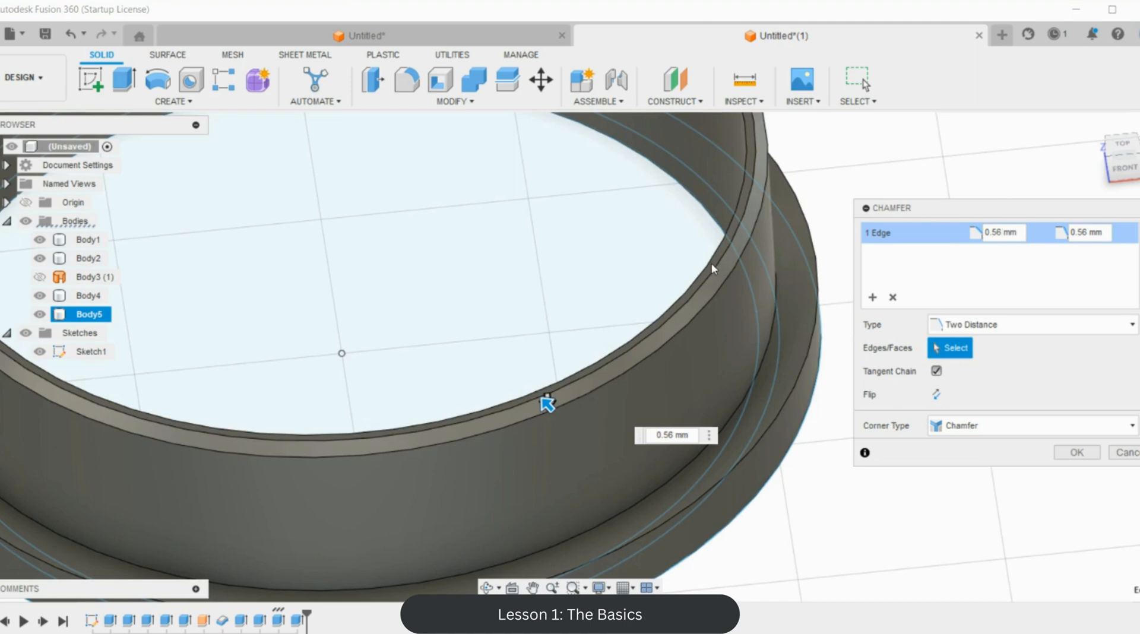
click(1088, 232)
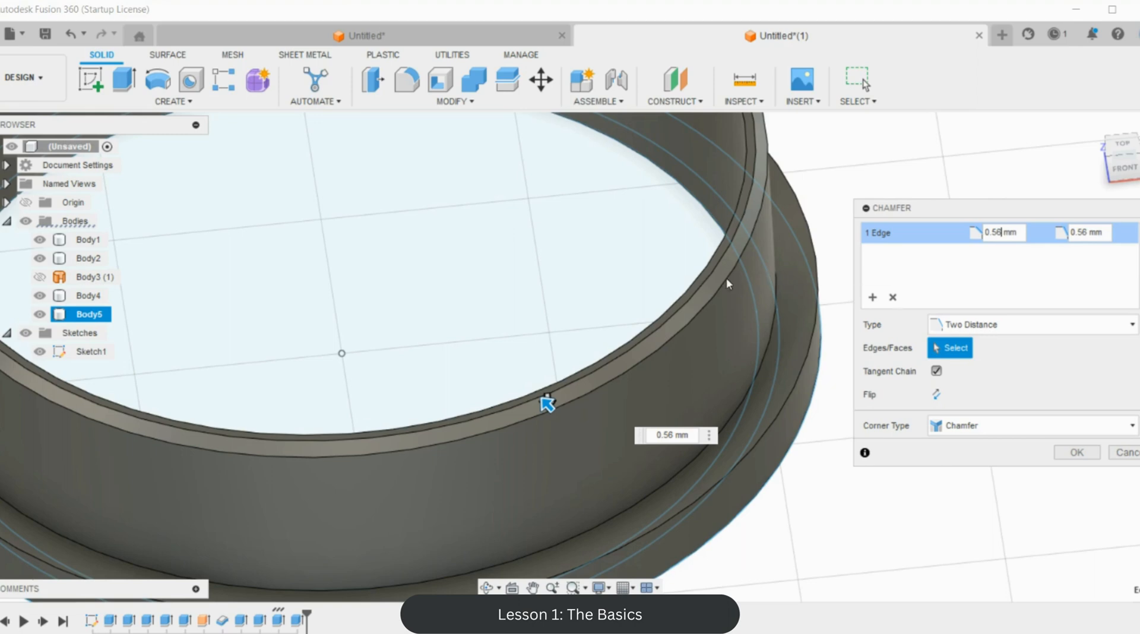
mouse_move(640, 375)
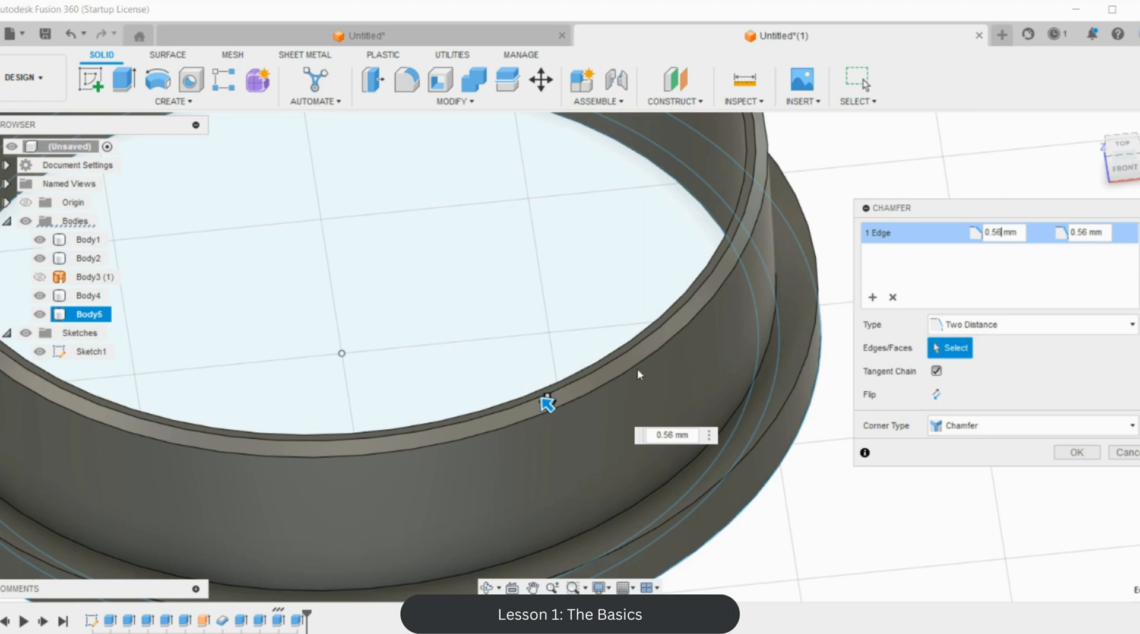
click(1084, 232)
text(2)
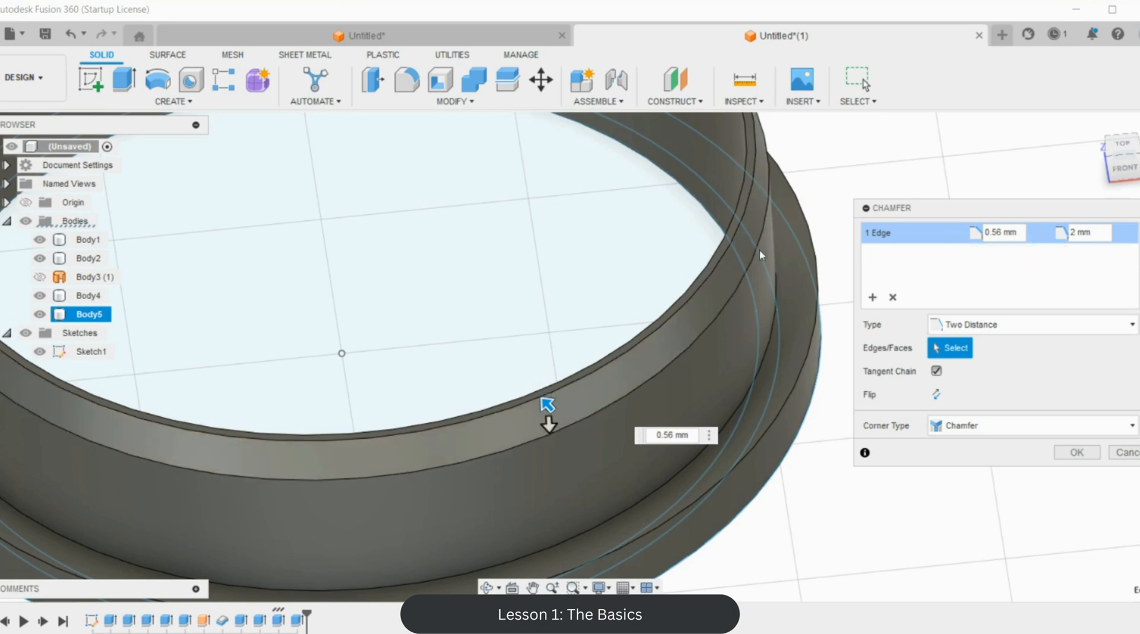
mouse_move(716, 282)
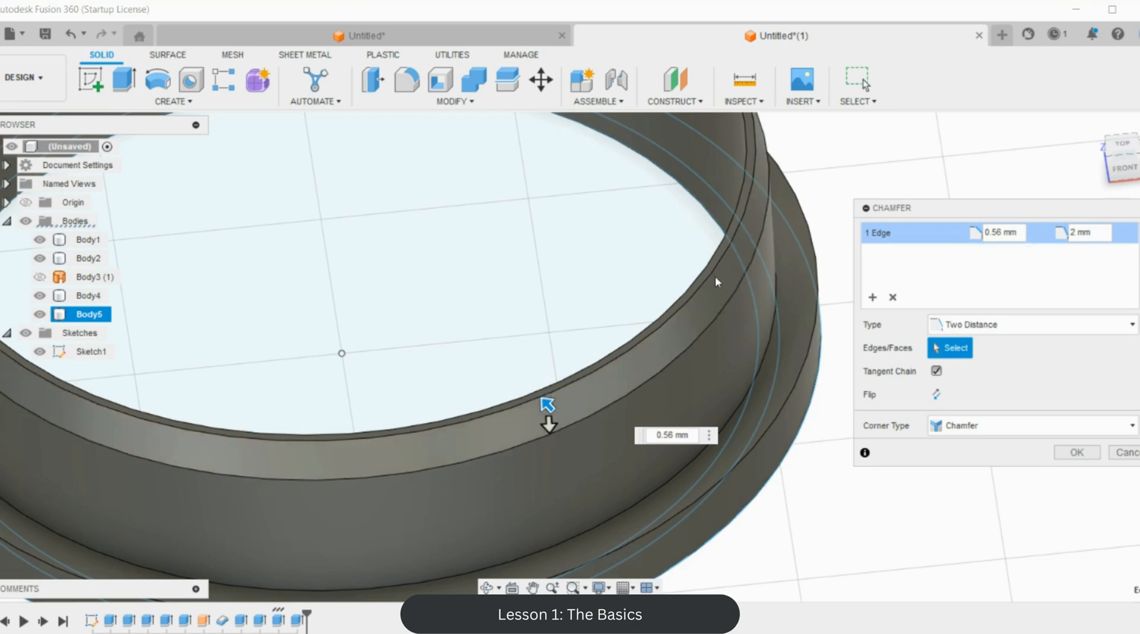
mouse_move(716, 283)
text(5)
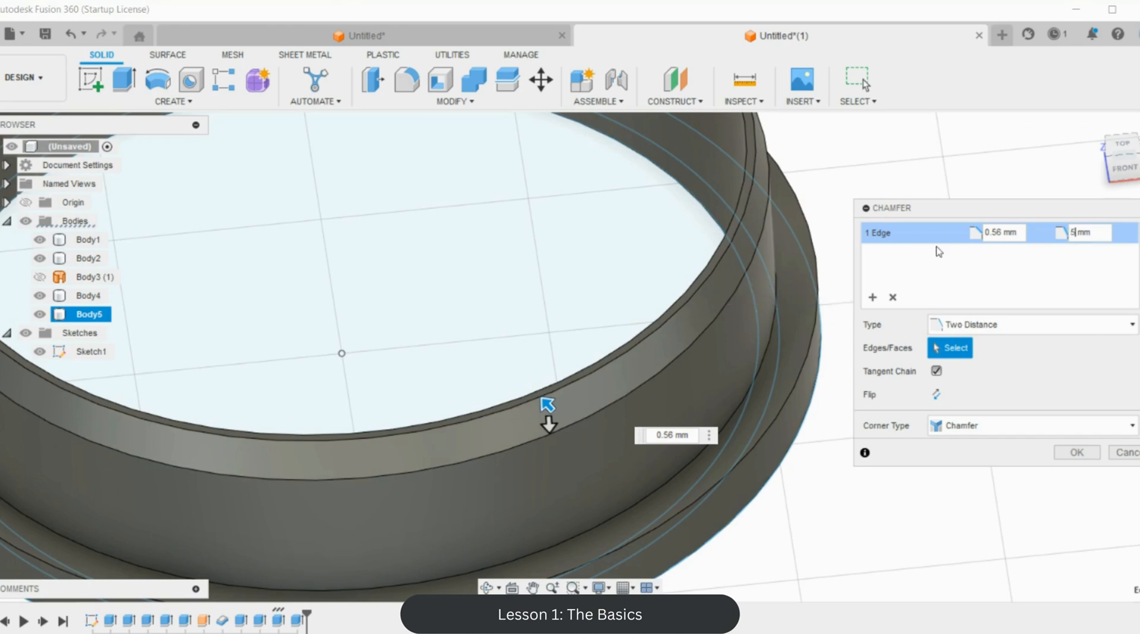
click(1077, 452)
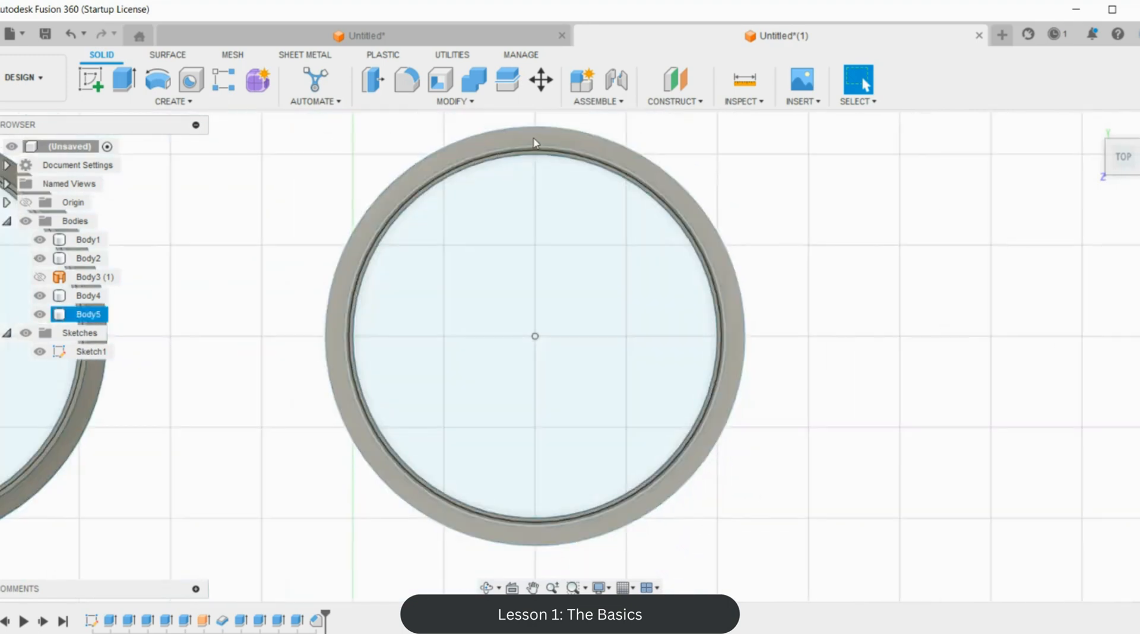
mouse_move(340, 337)
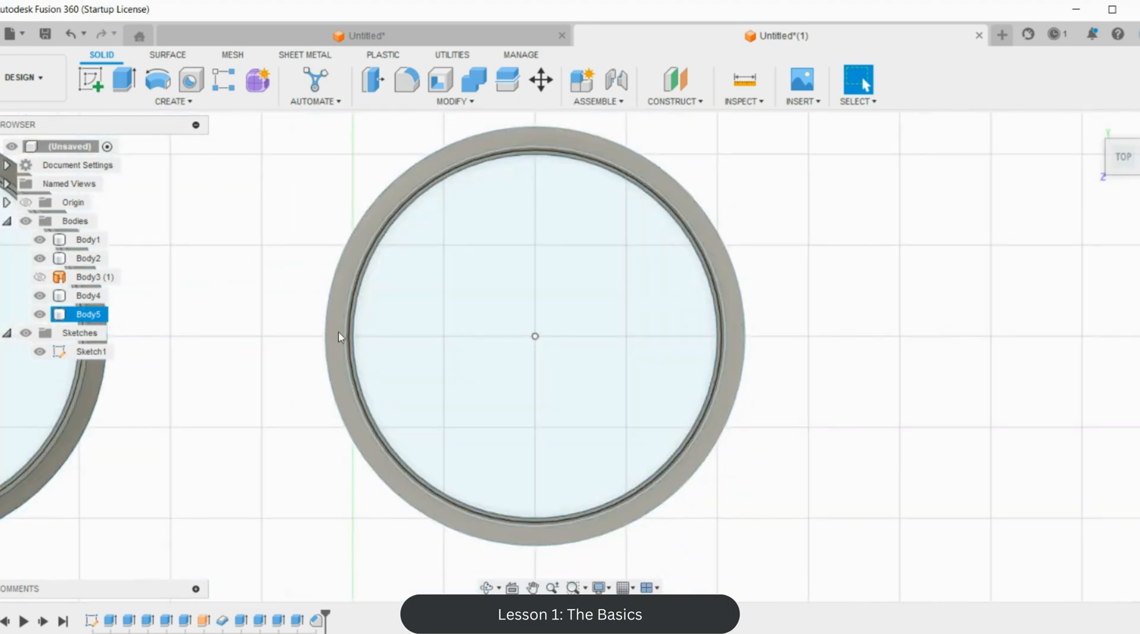
Step: Export chamfered Body5 as a binary STL in millimetres under a 'shamfer vers' name
right_click(83, 314)
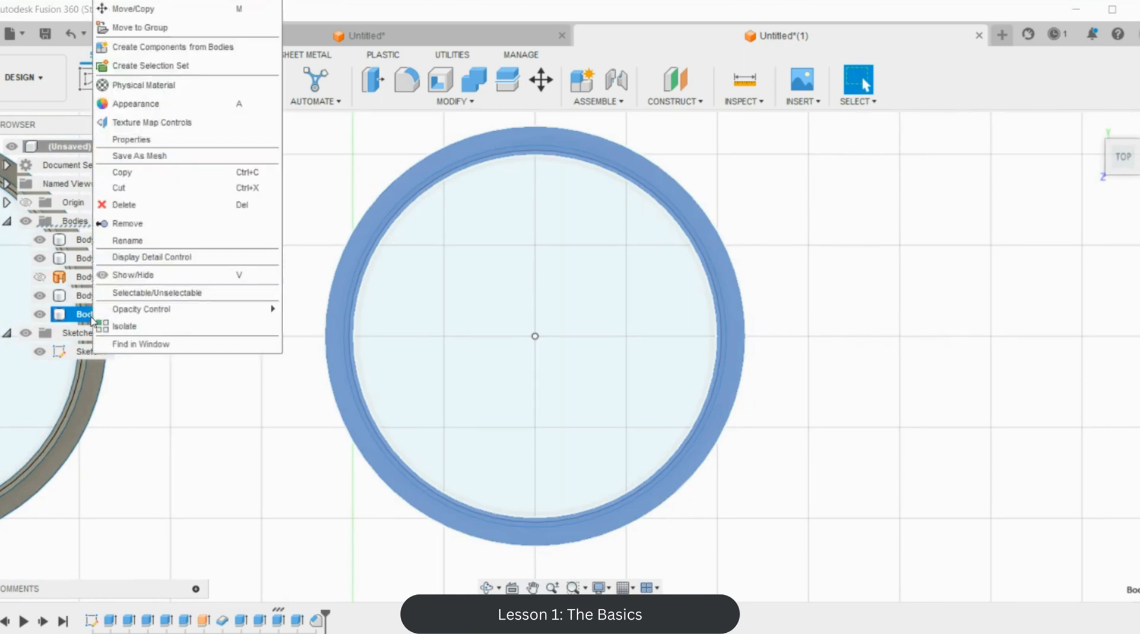
click(139, 155)
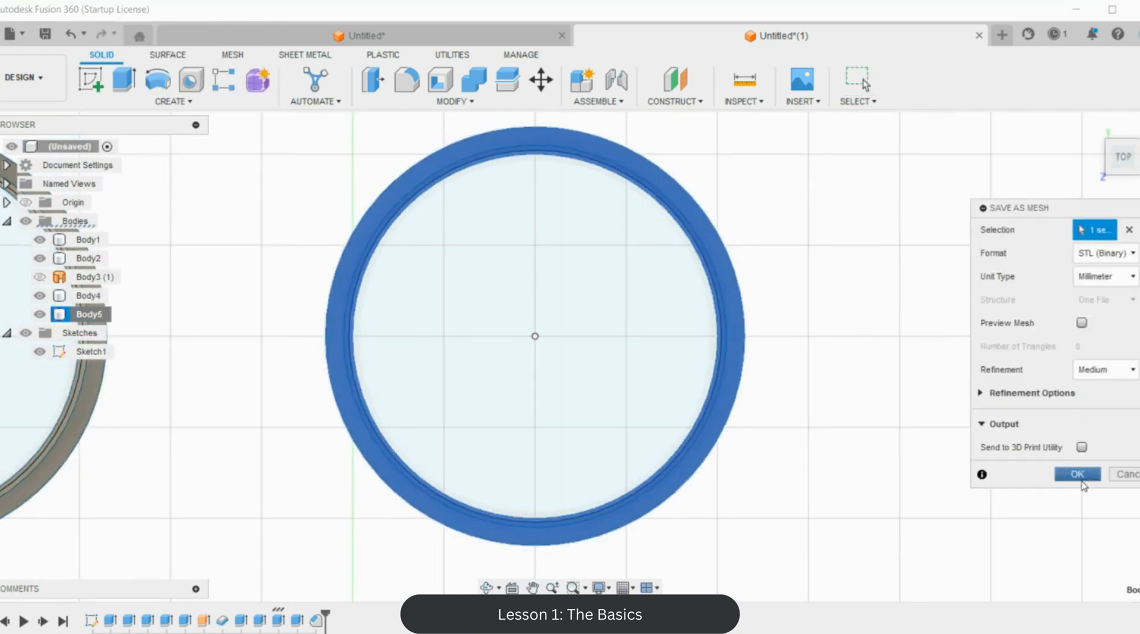
click(1077, 474)
text(shamfer vers)
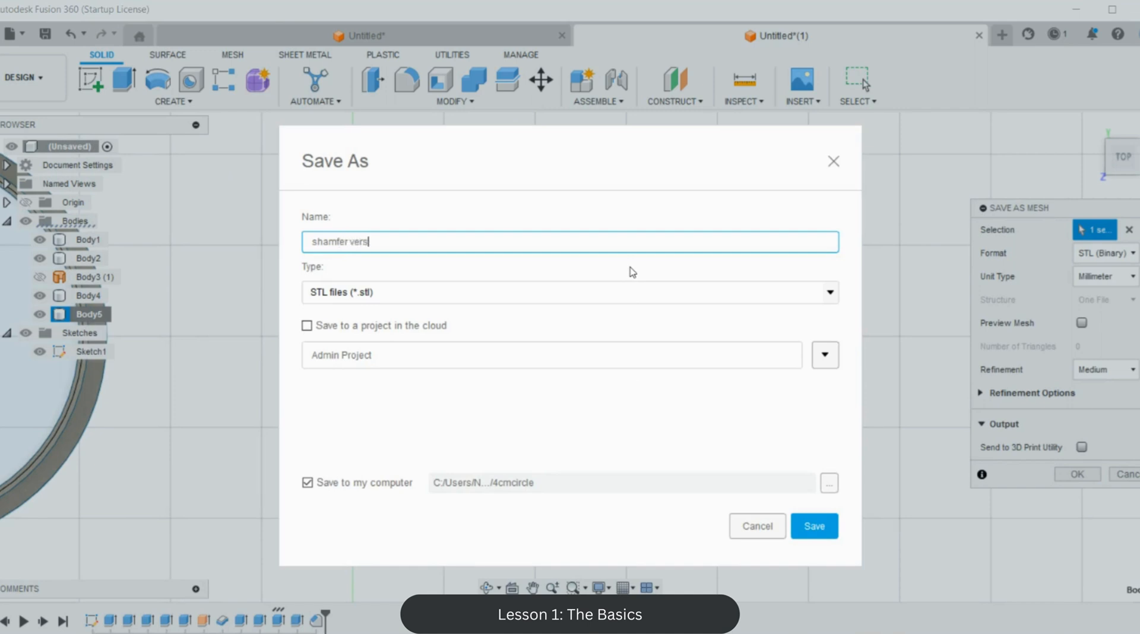
click(813, 526)
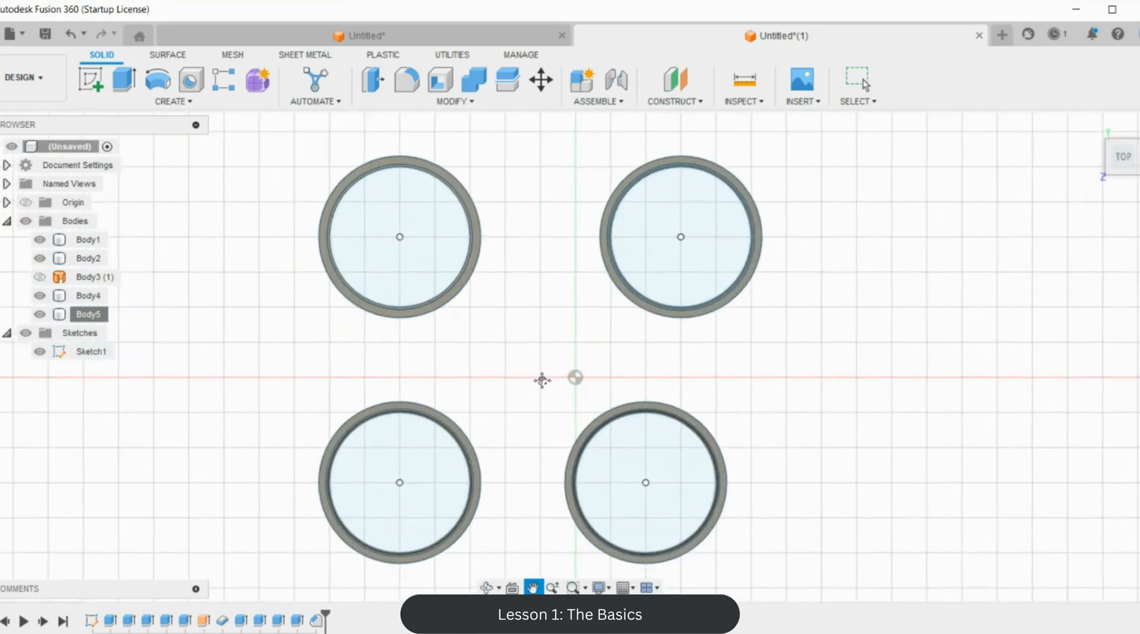
drag(574, 376, 518, 384)
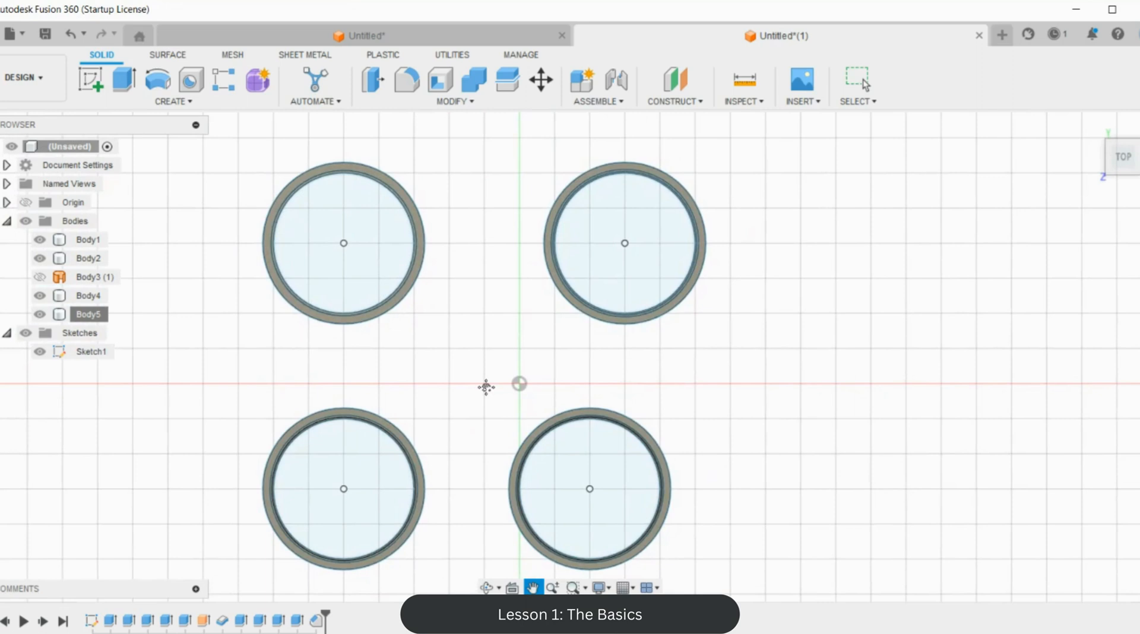
mouse_move(435, 219)
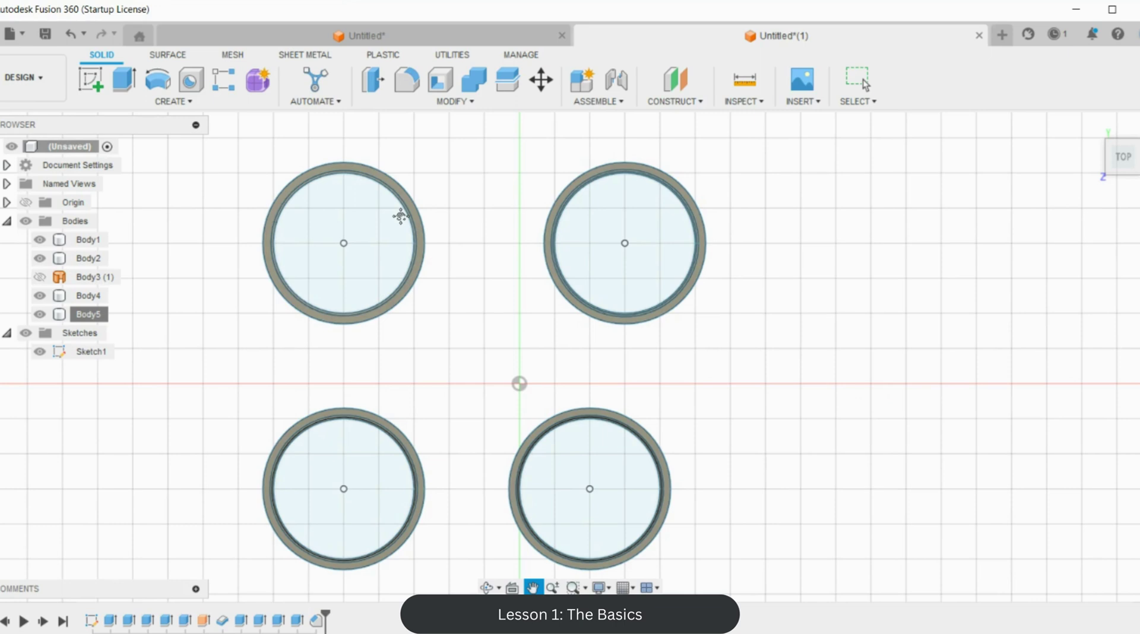
mouse_move(639, 330)
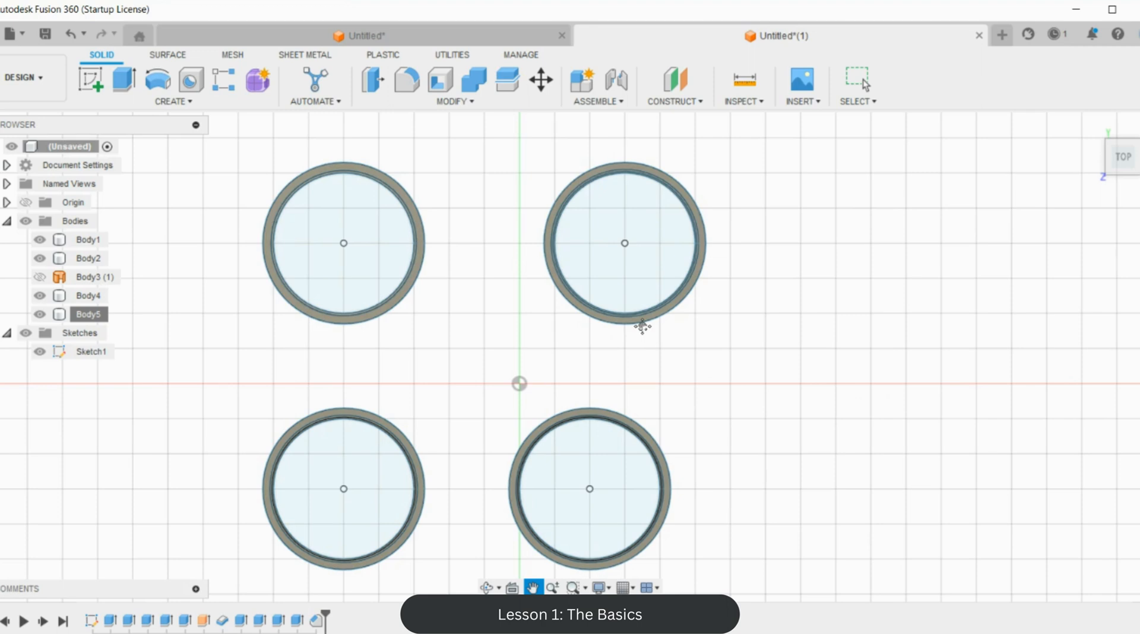
mouse_move(429, 219)
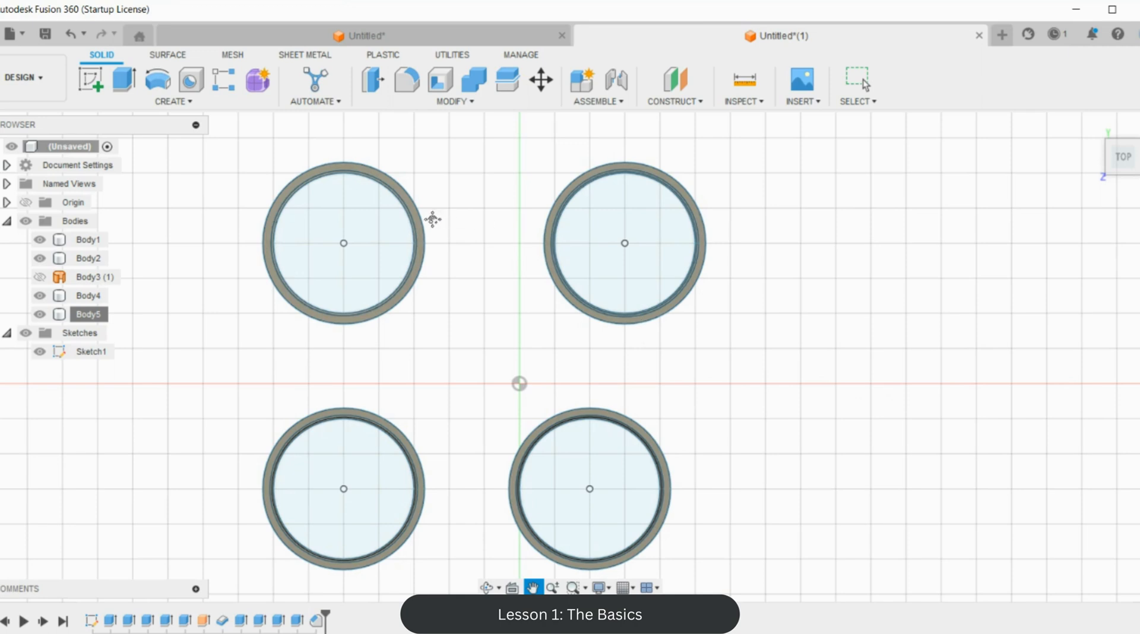
mouse_move(595, 327)
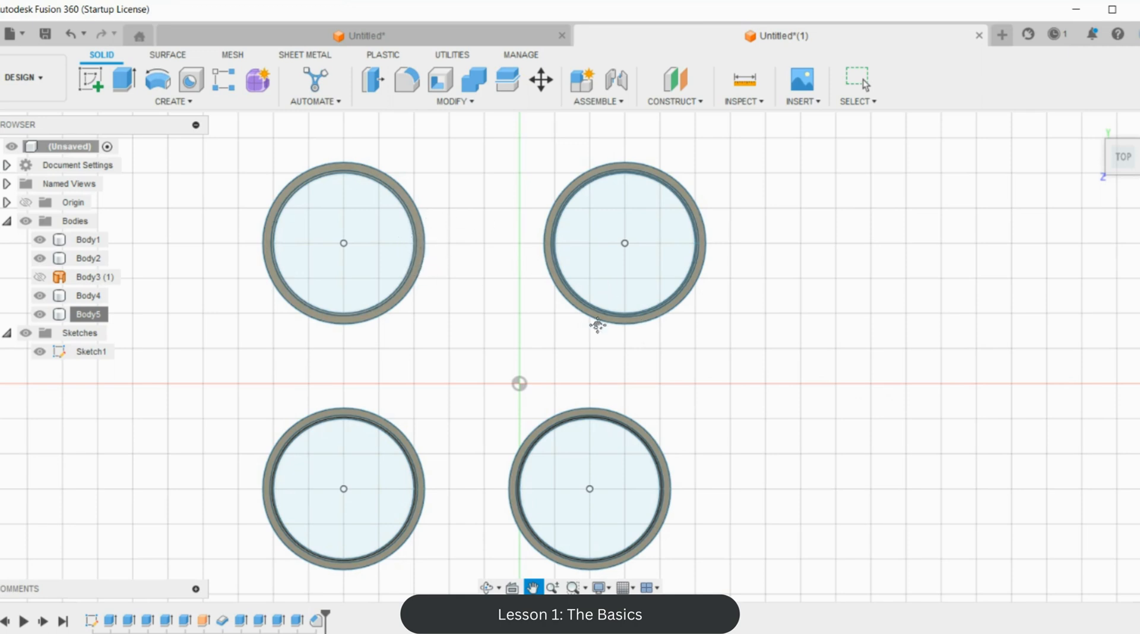
mouse_move(614, 313)
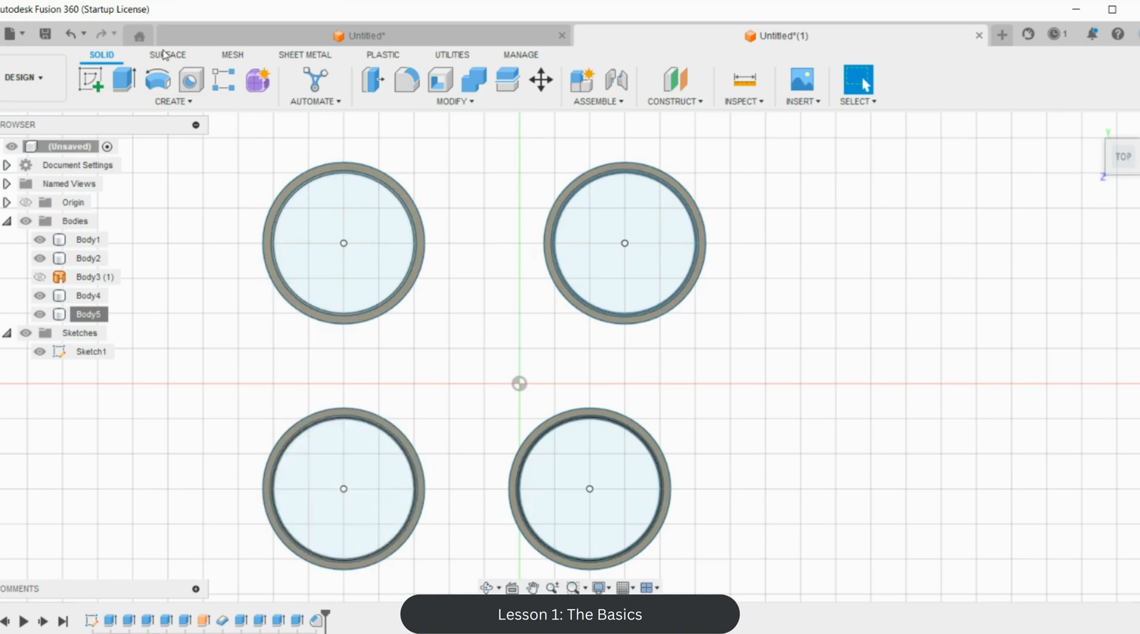
click(168, 55)
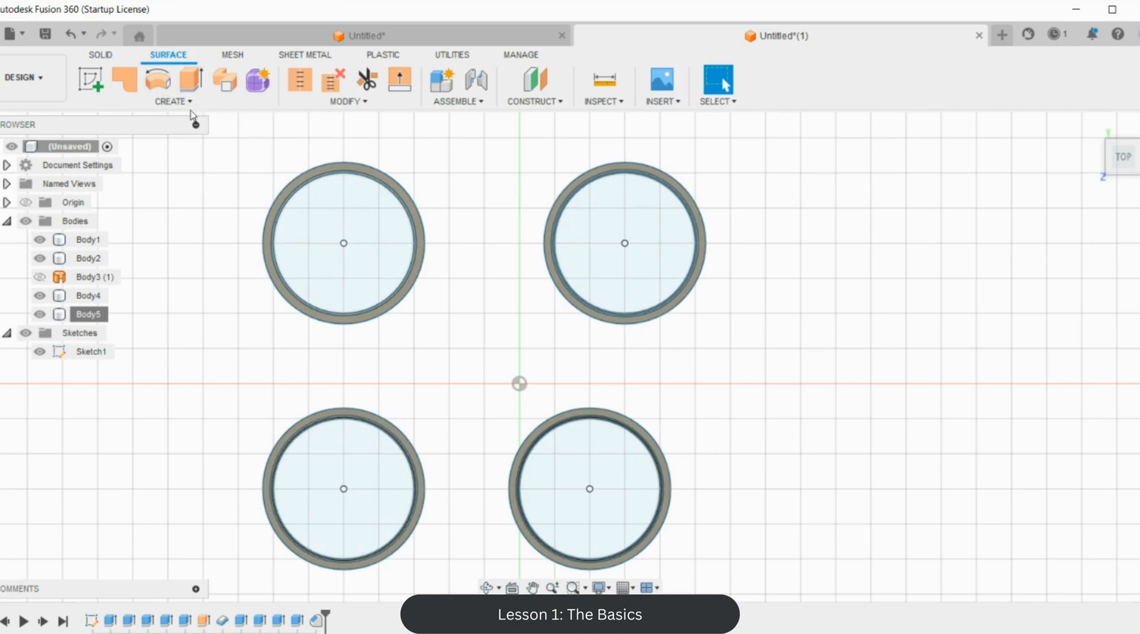
click(173, 101)
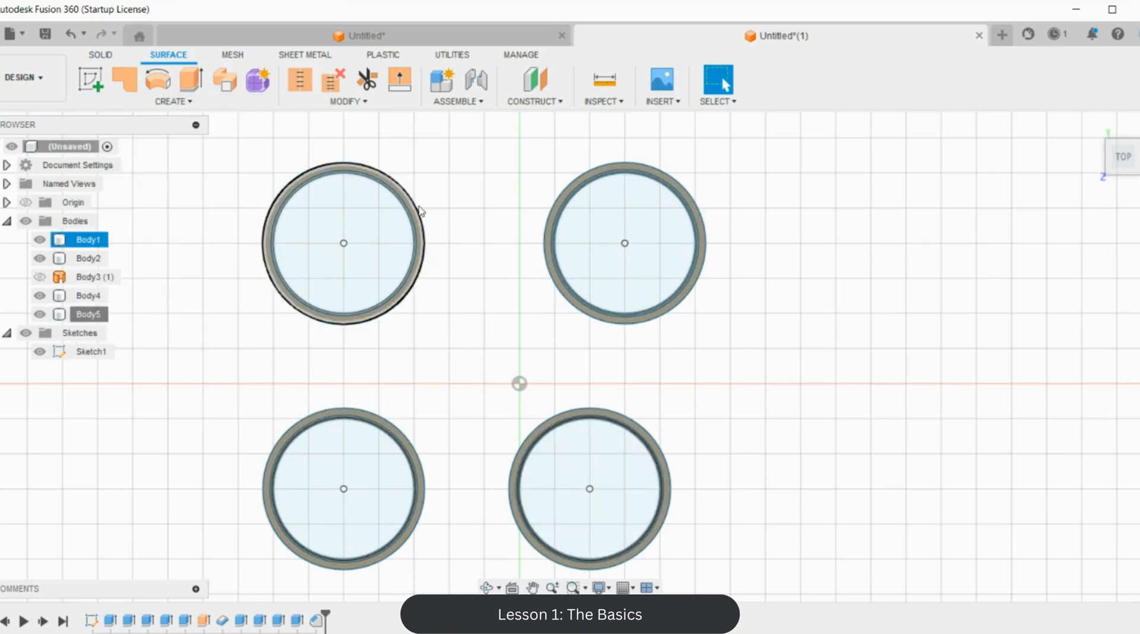
click(100, 55)
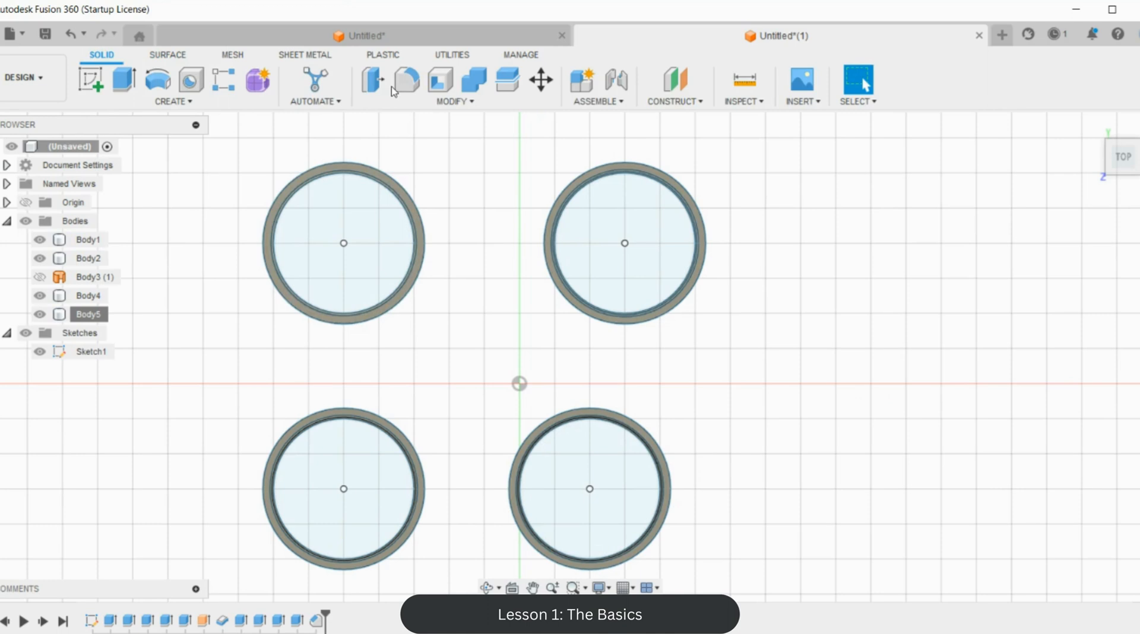
mouse_move(469, 370)
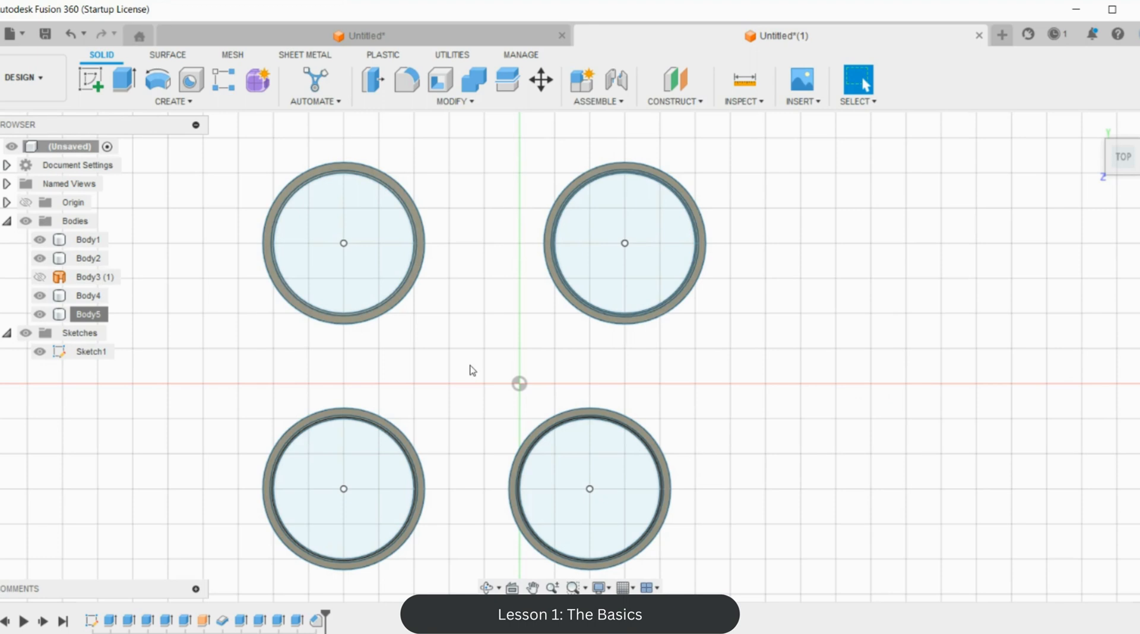
mouse_move(493, 385)
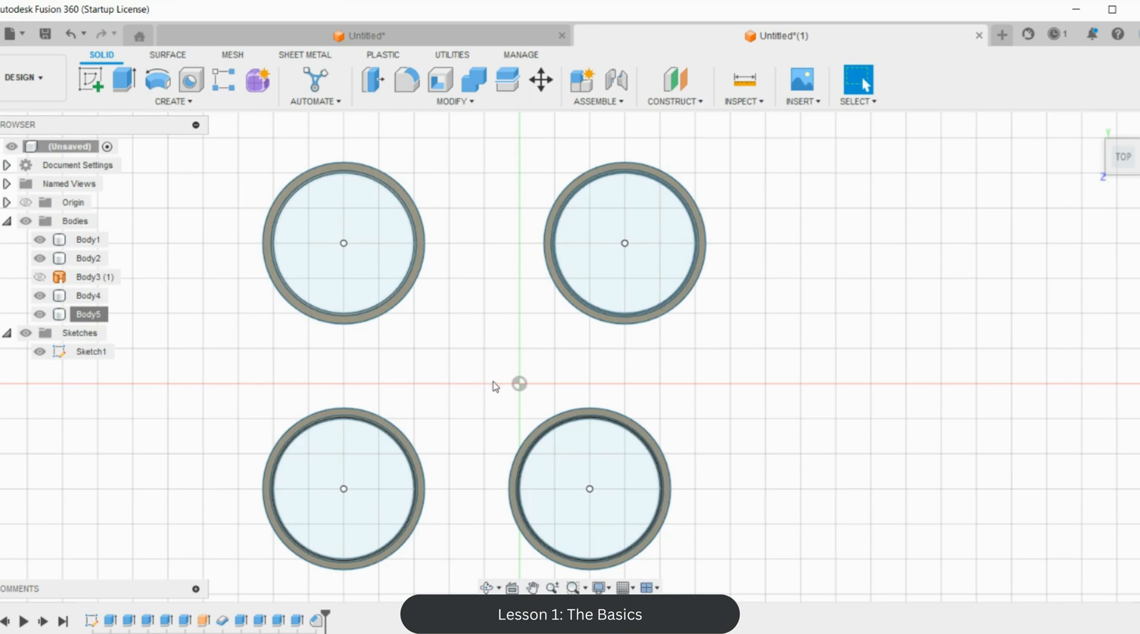
mouse_move(483, 388)
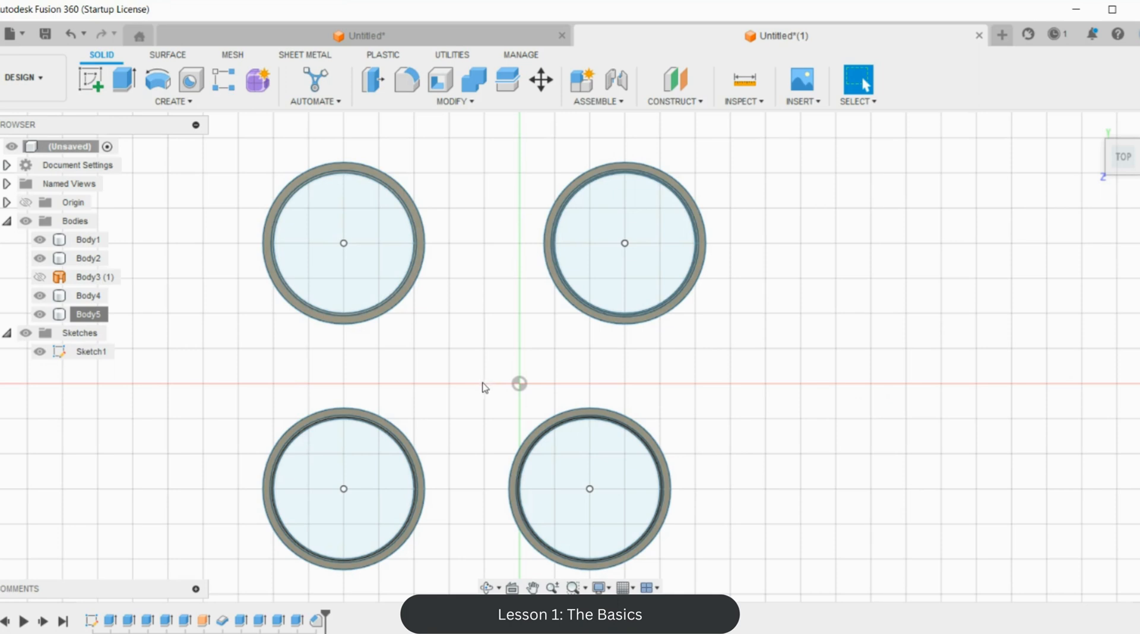
mouse_move(489, 388)
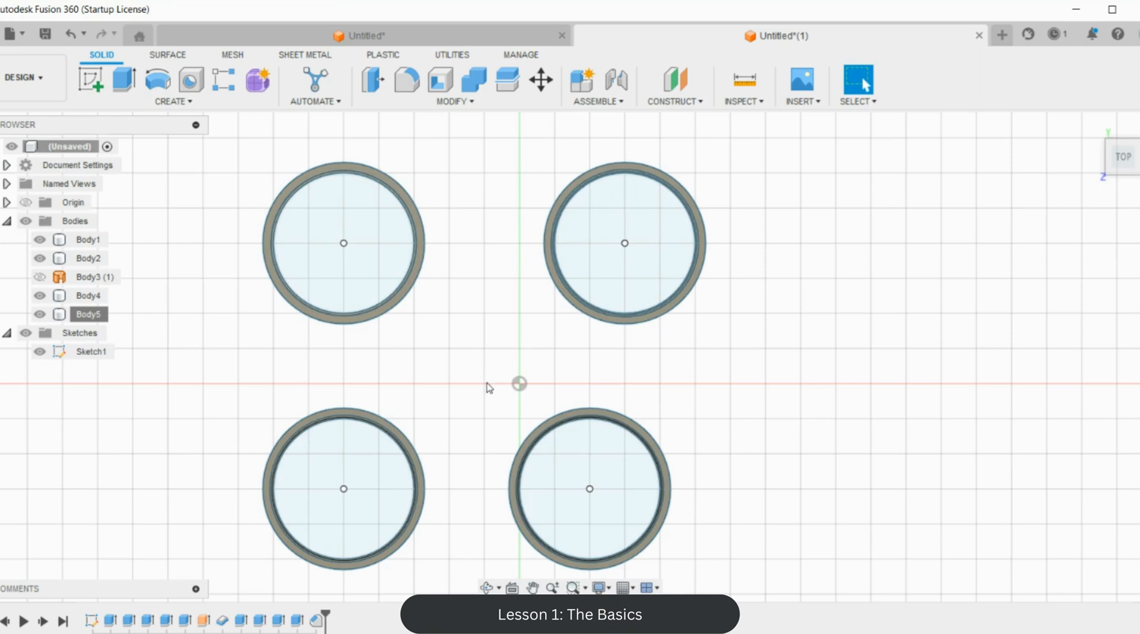